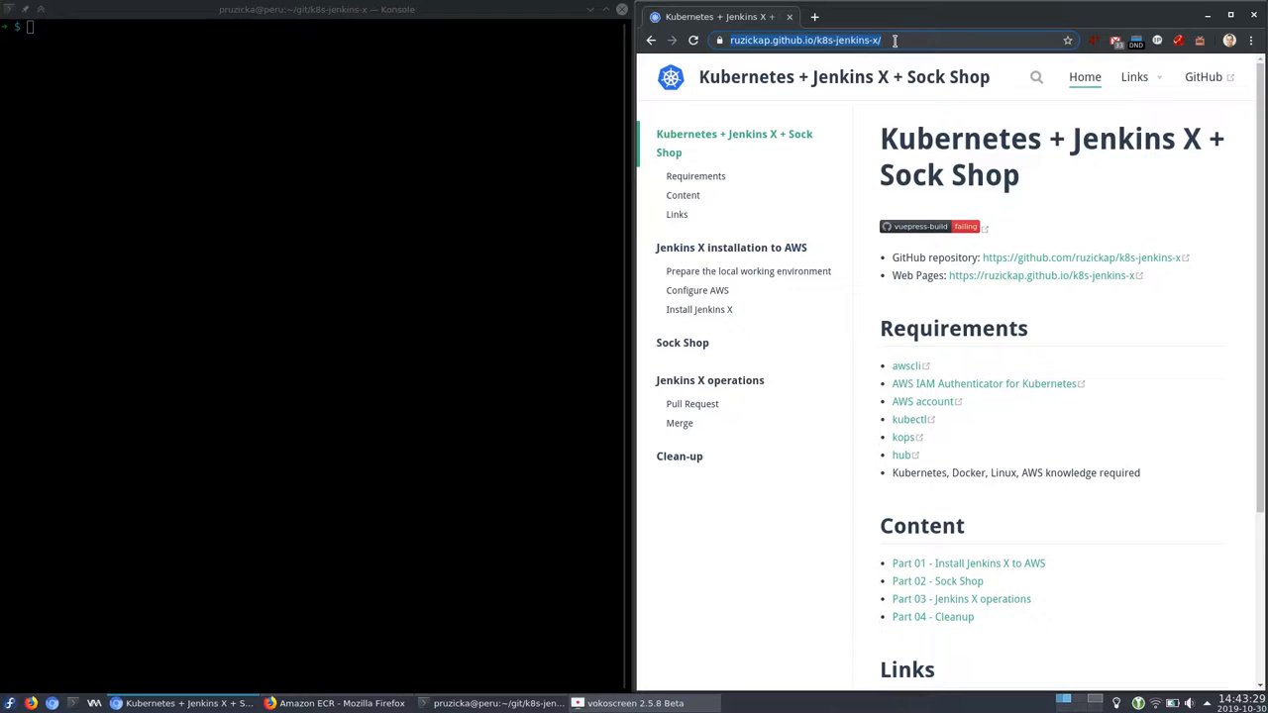
mouse_move(695, 176)
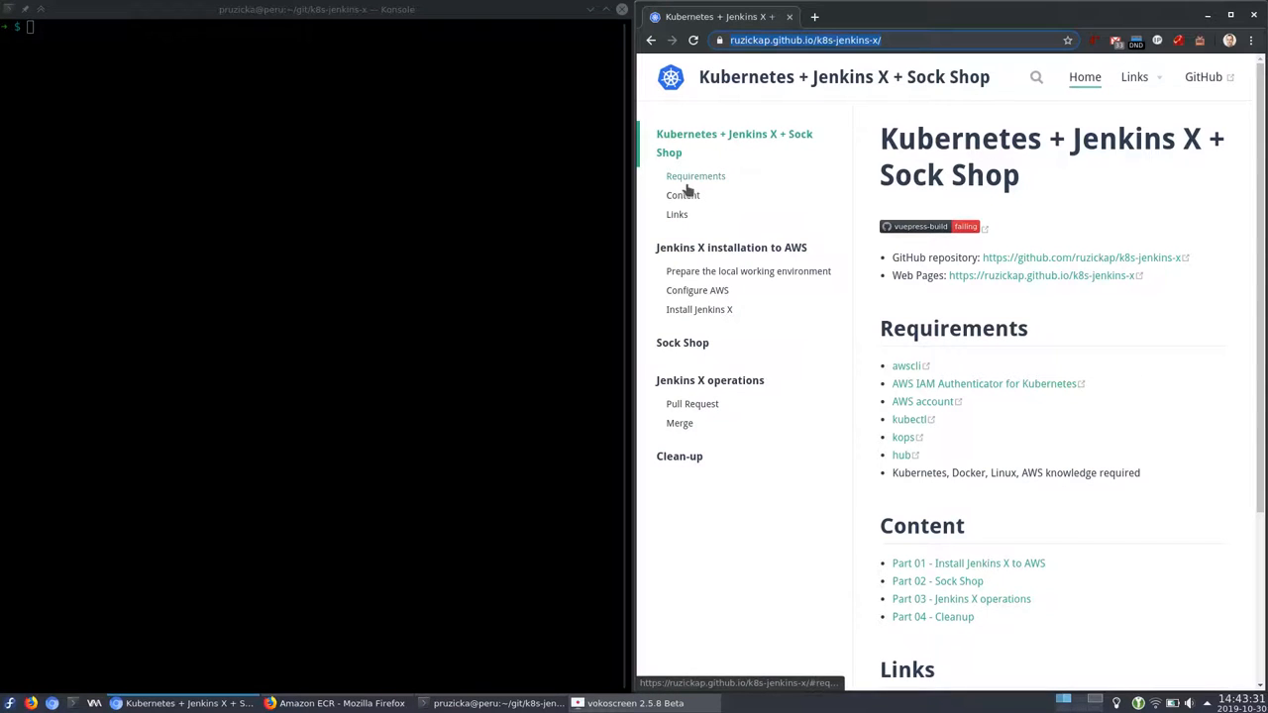
Step: Open 'Prepare the local working environment' and read down to the end of Install Jenkins X
click(731, 246)
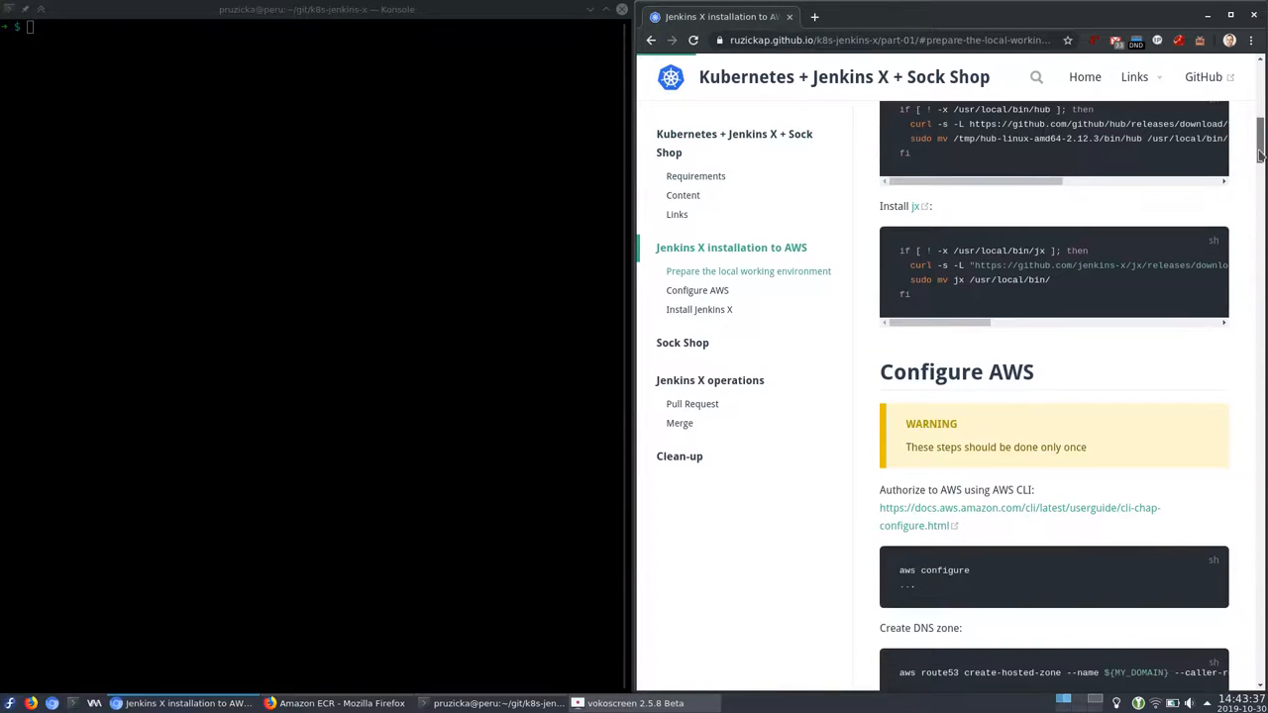
scroll(down, 3)
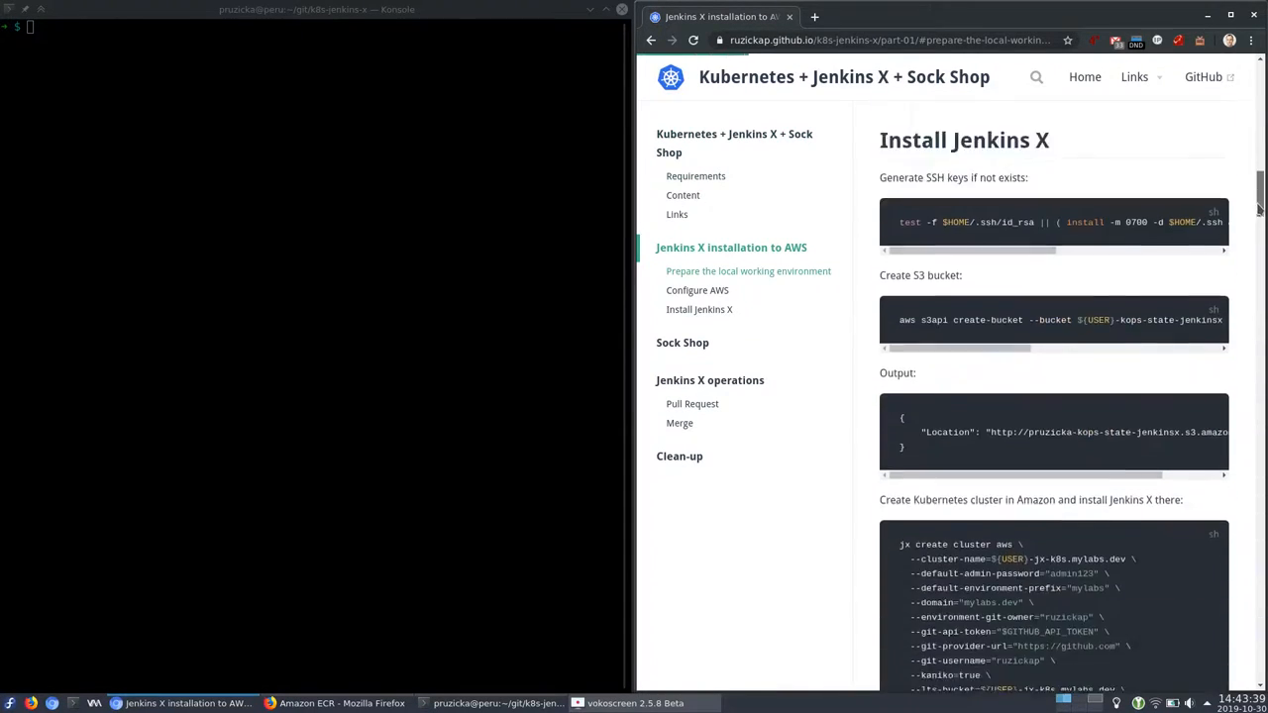
scroll(down, 3)
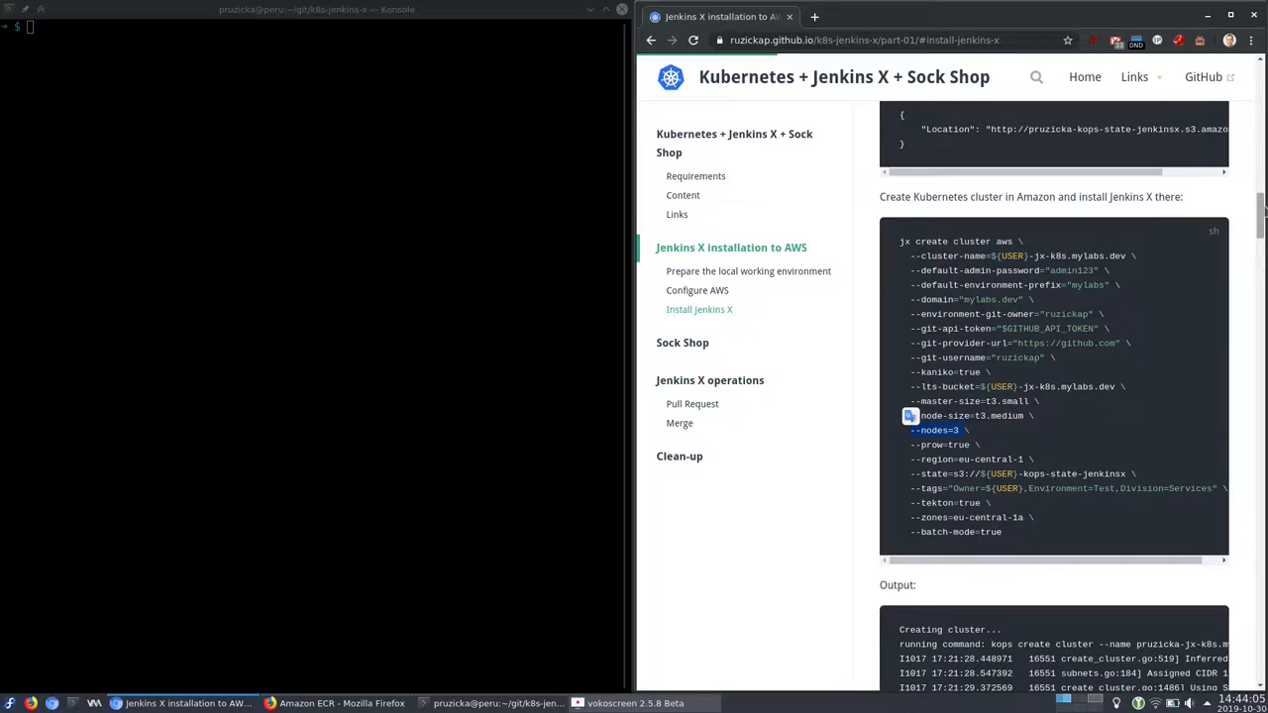
scroll(down, 3)
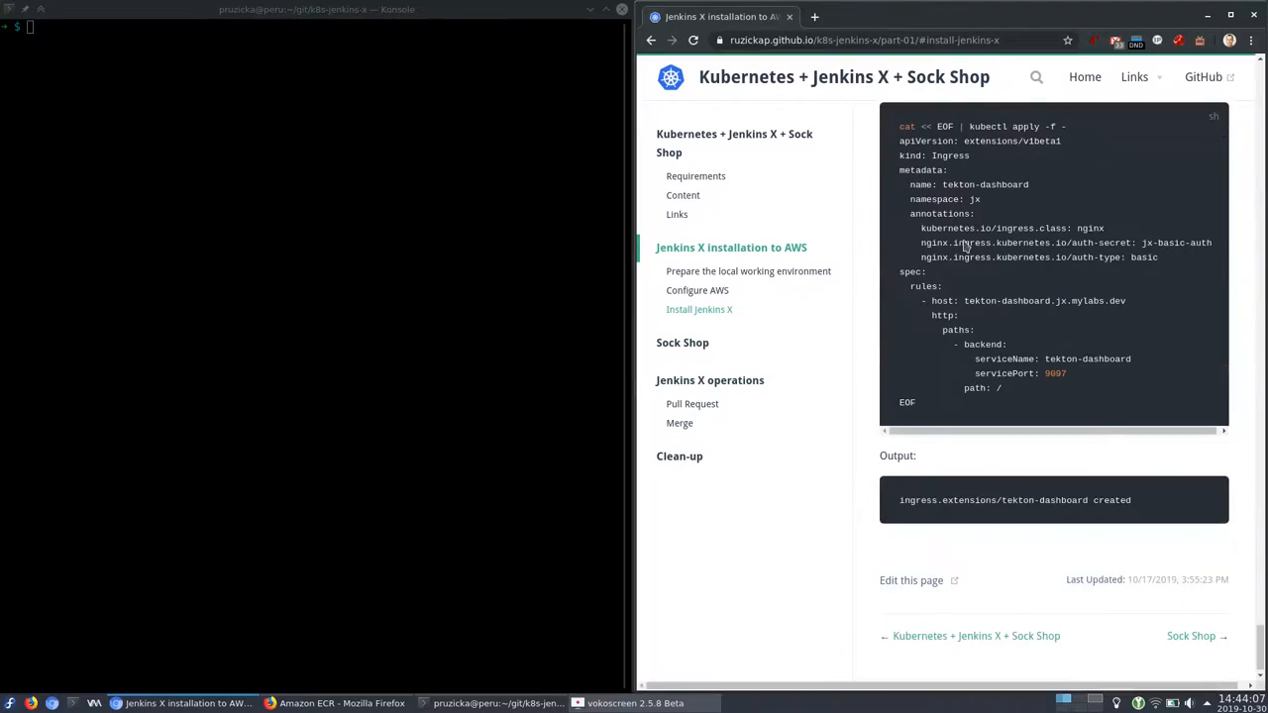
mouse_move(683, 343)
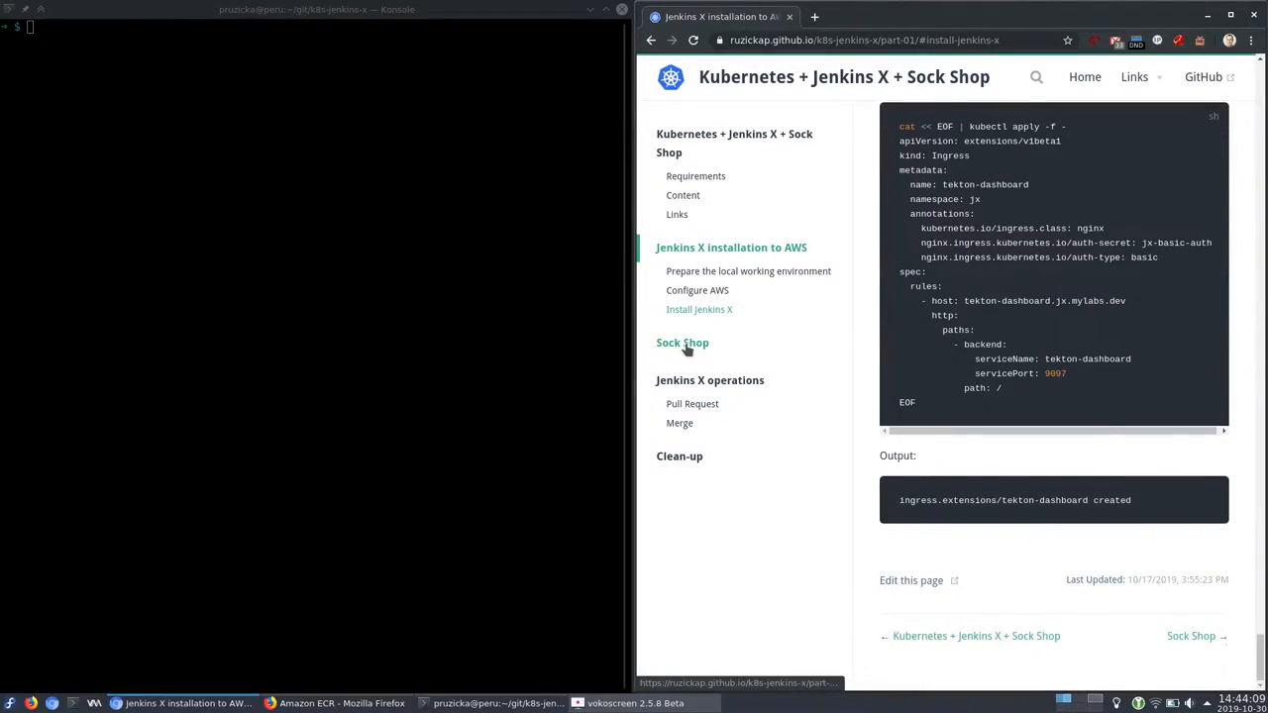
Step: Open the Sock Shop page and enlarge its architecture diagram
click(682, 342)
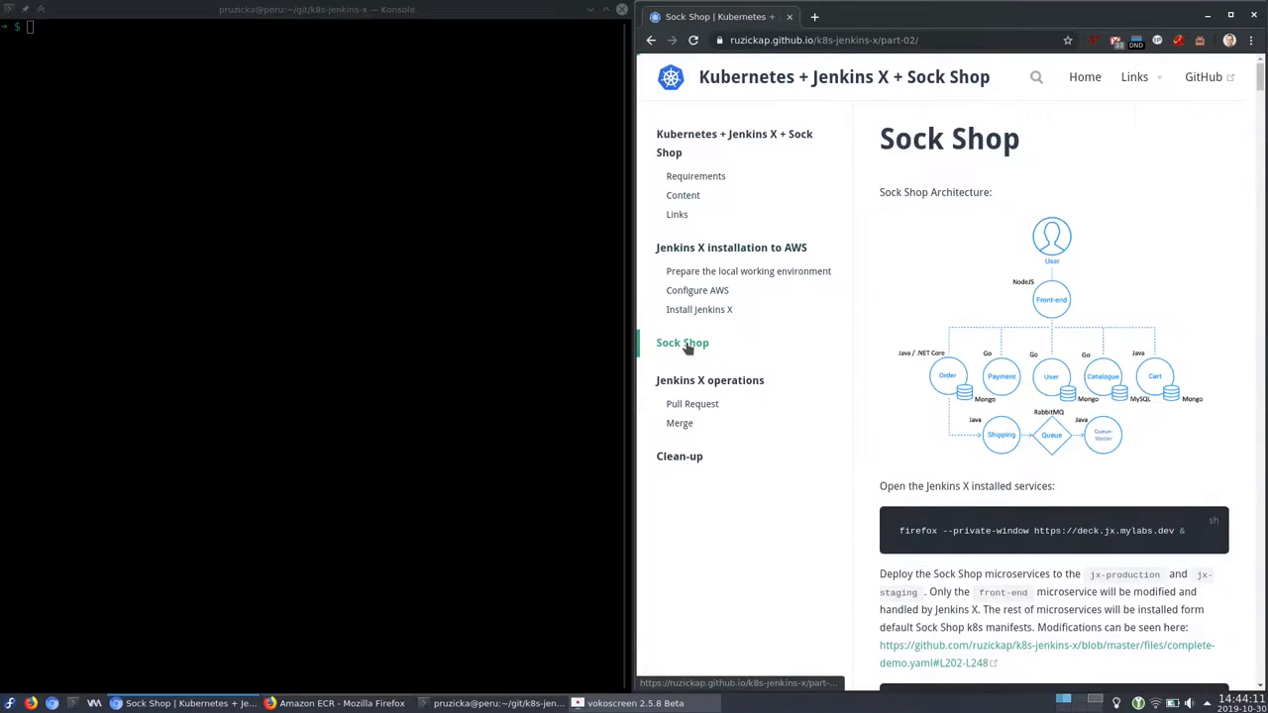
mouse_move(1047, 328)
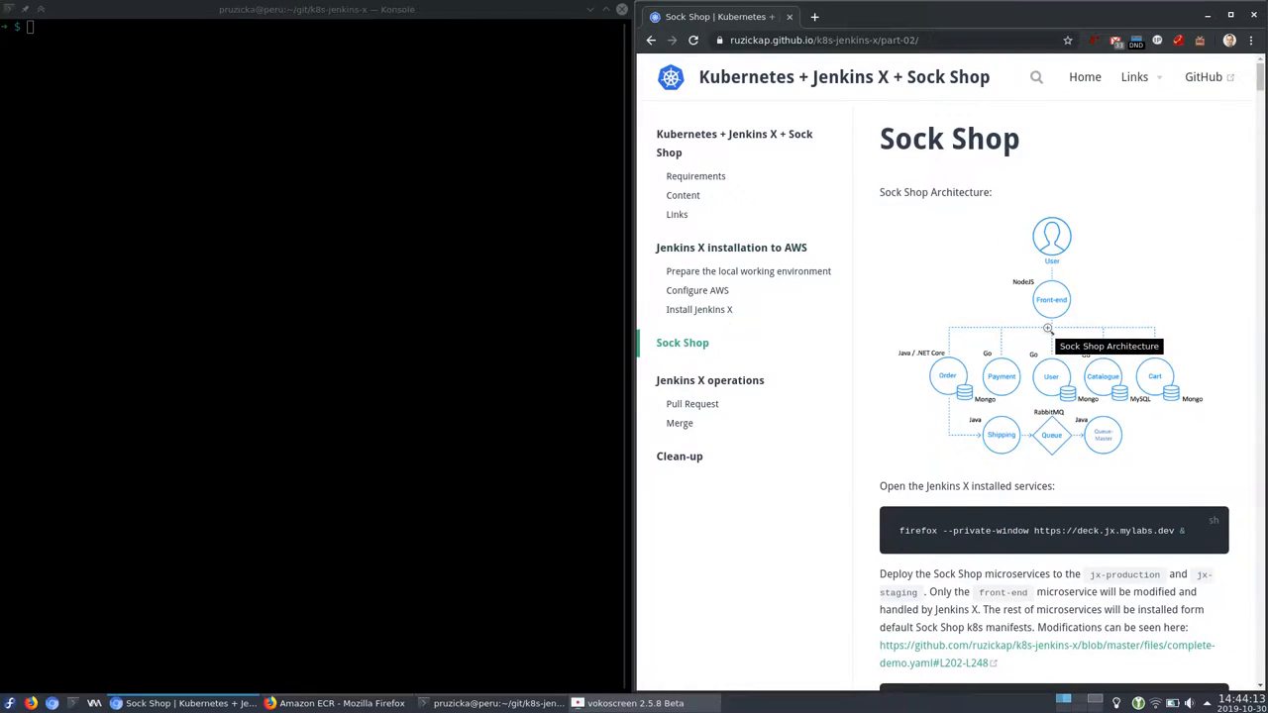
click(1051, 347)
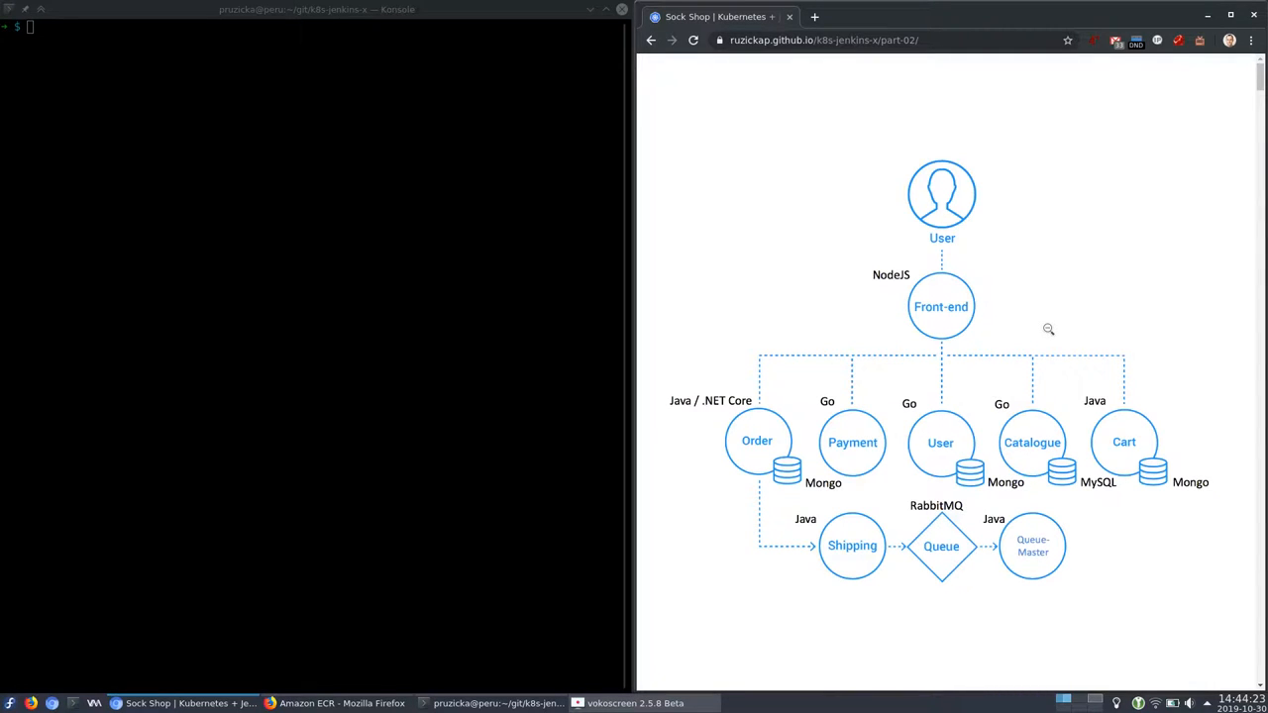
mouse_move(961, 281)
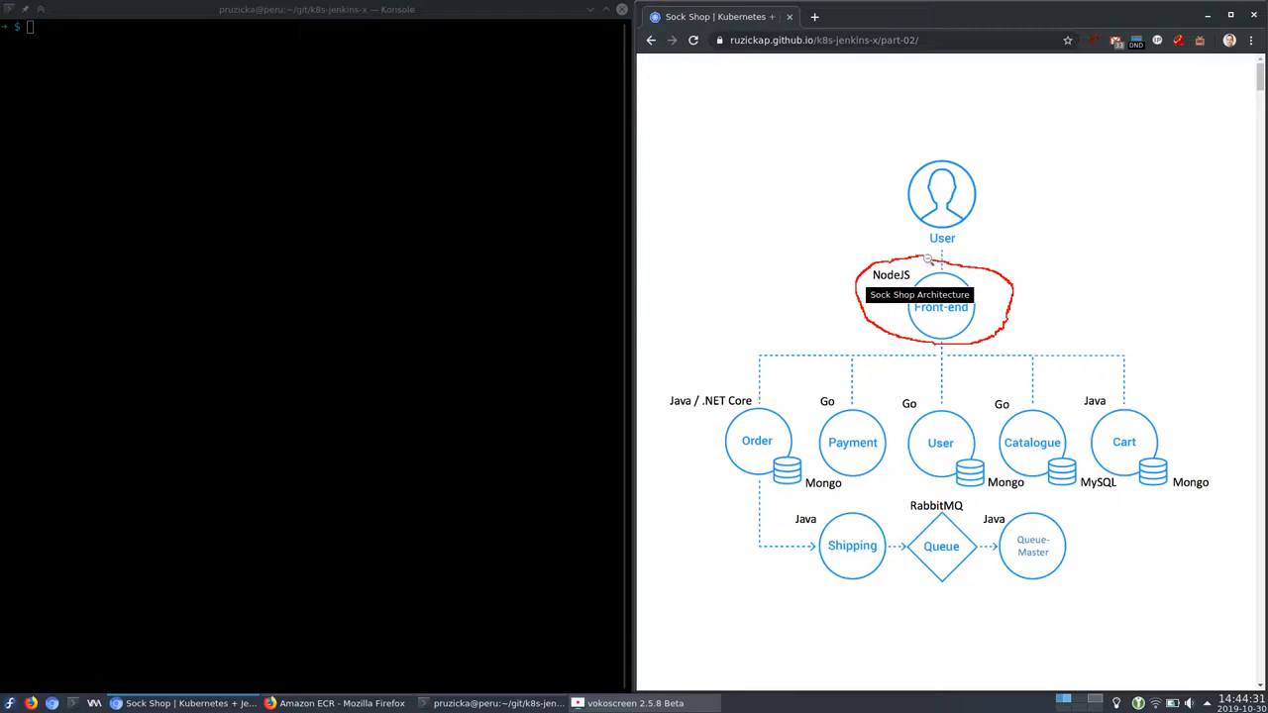
mouse_move(919, 292)
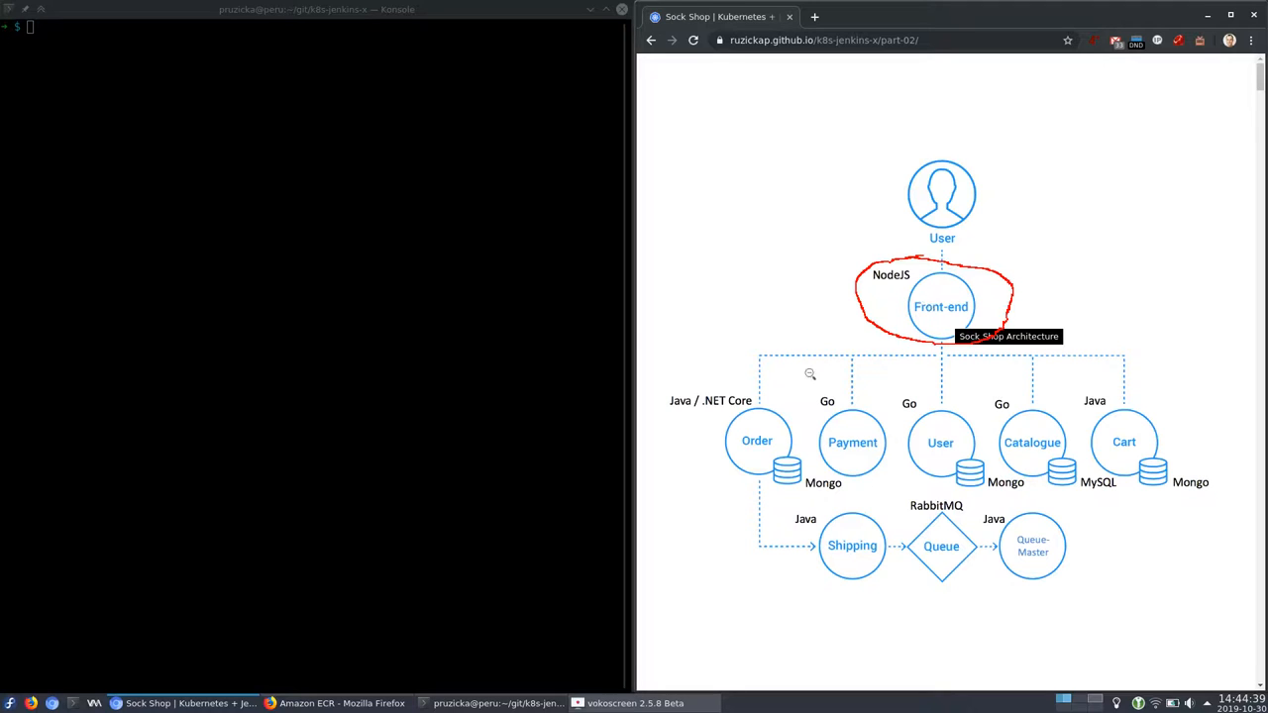
mouse_move(830, 475)
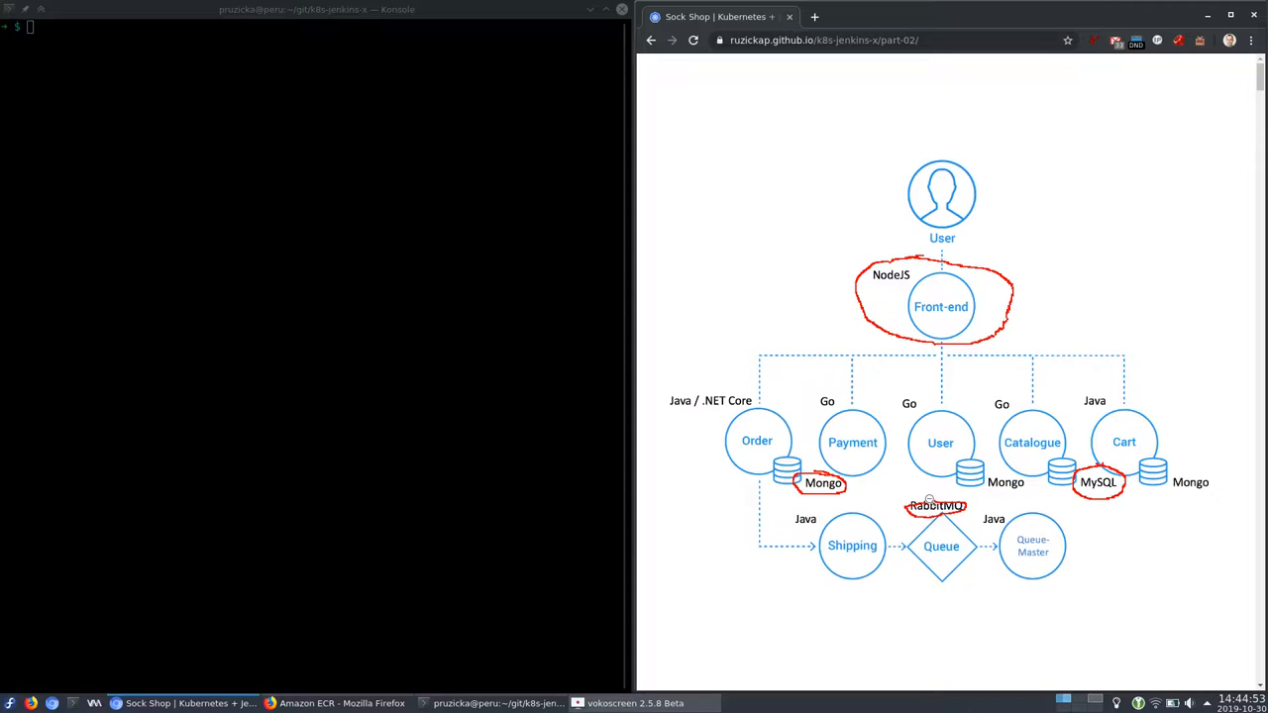
mouse_move(909, 297)
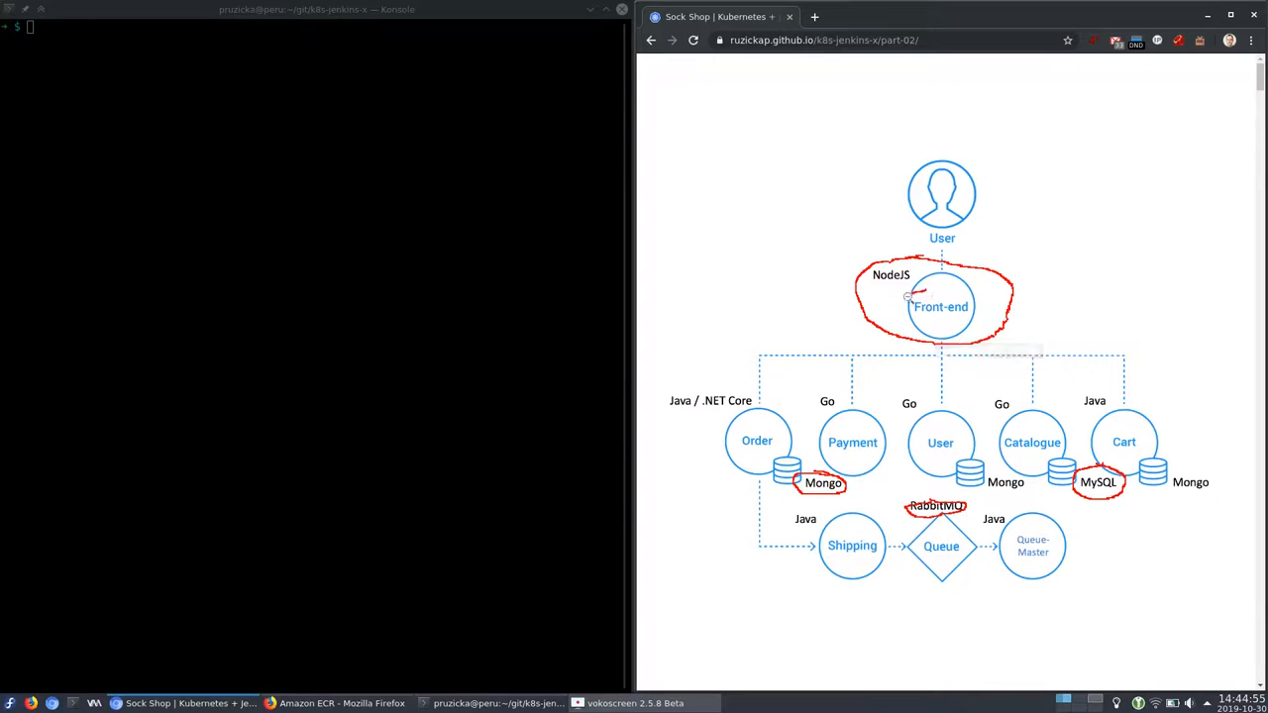
mouse_move(941, 306)
text(firefox https://deck.jx.mylabs.dev &)
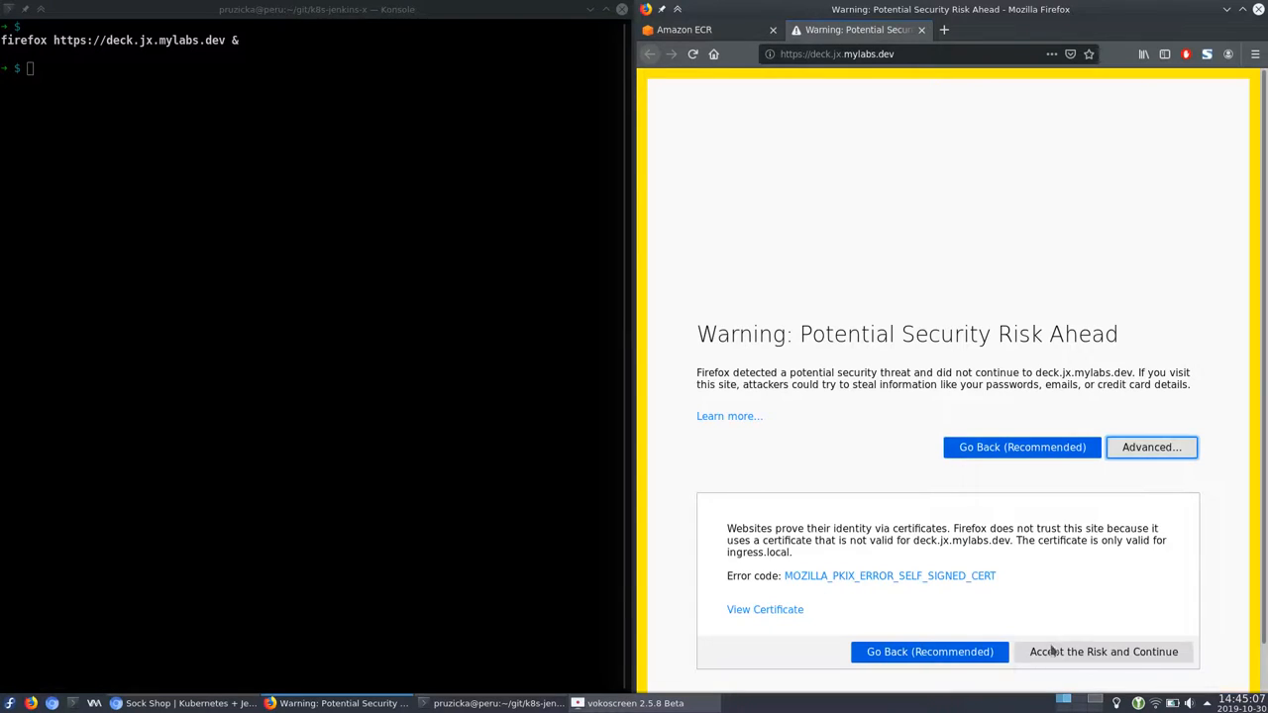
Step: Accept the certificate risk and log in as admin to deck.jx.mylabs.dev
click(1104, 652)
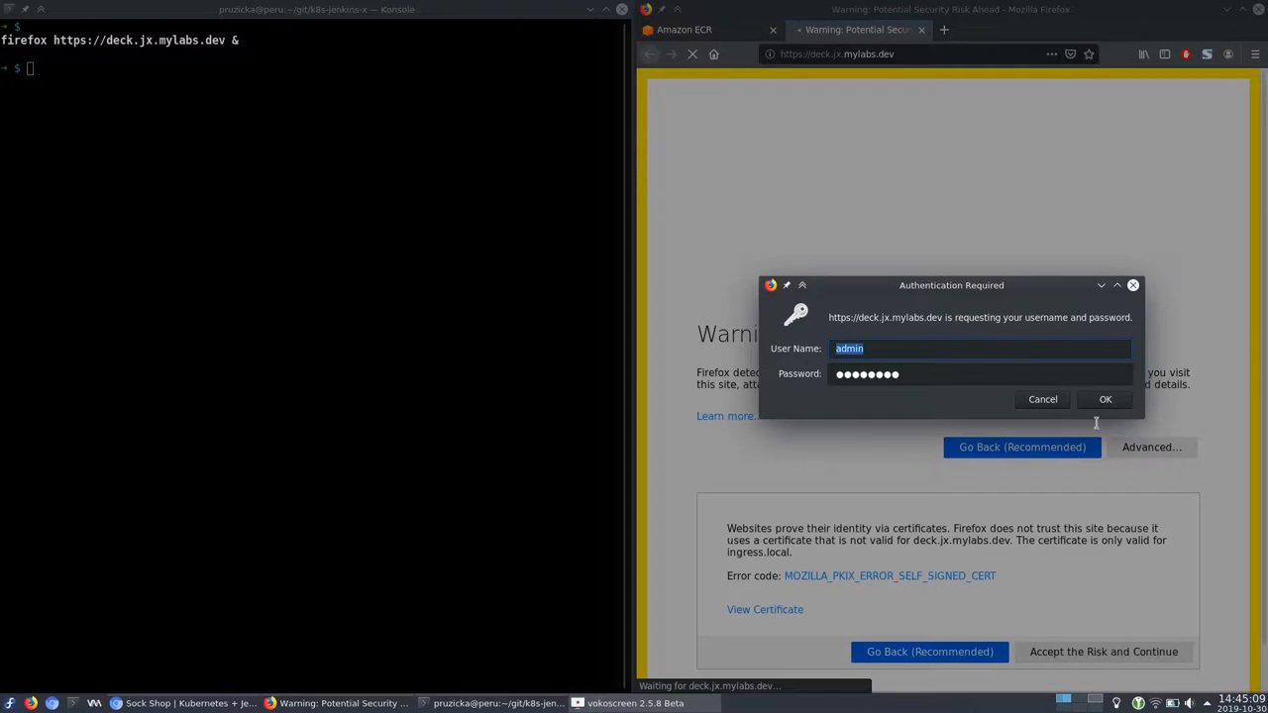
click(1105, 398)
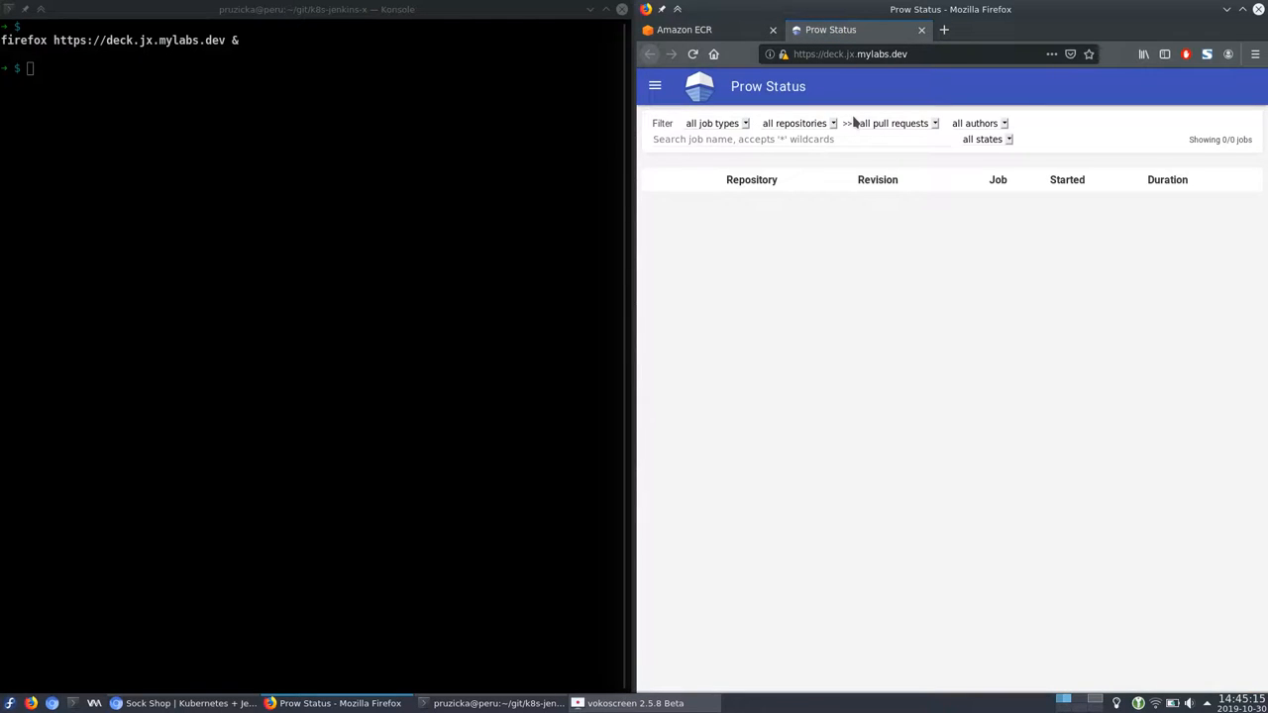
mouse_move(741, 45)
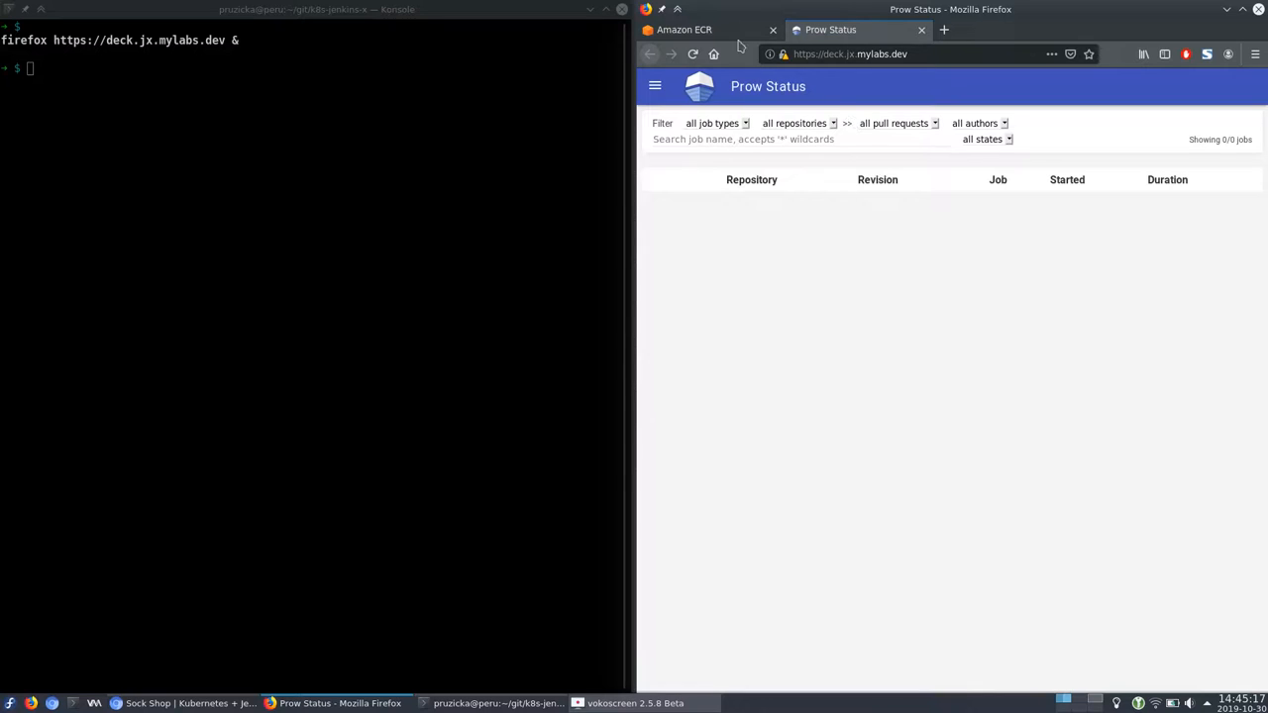
mouse_move(708, 30)
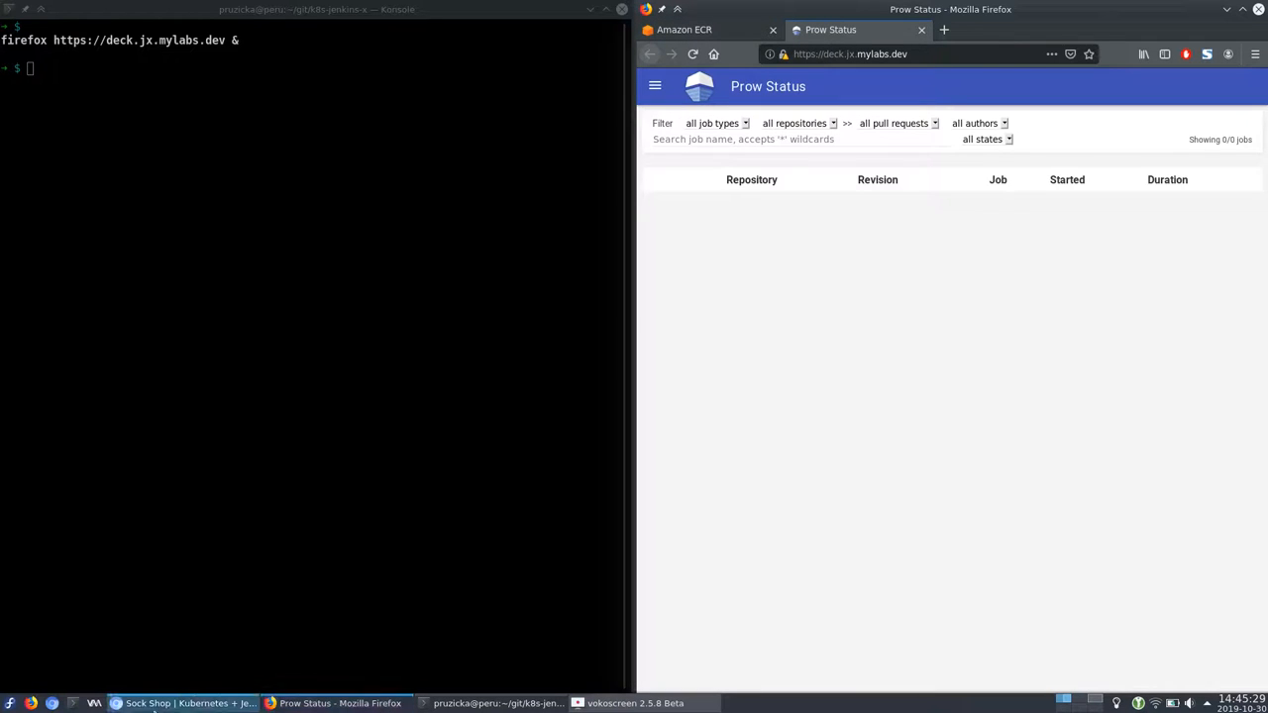
Step: Run the jx-production sed deploy, then find the commented 'name: front-end' in complete-demo.yaml
text(sed "s/namespace: sock-shop/namespace: jx-production/" files/complete-demo.yaml | kubectl apply -f -)
text(sed "s/namespace: sock-shop/namespace: jx-staging/"    files/complete-dem)
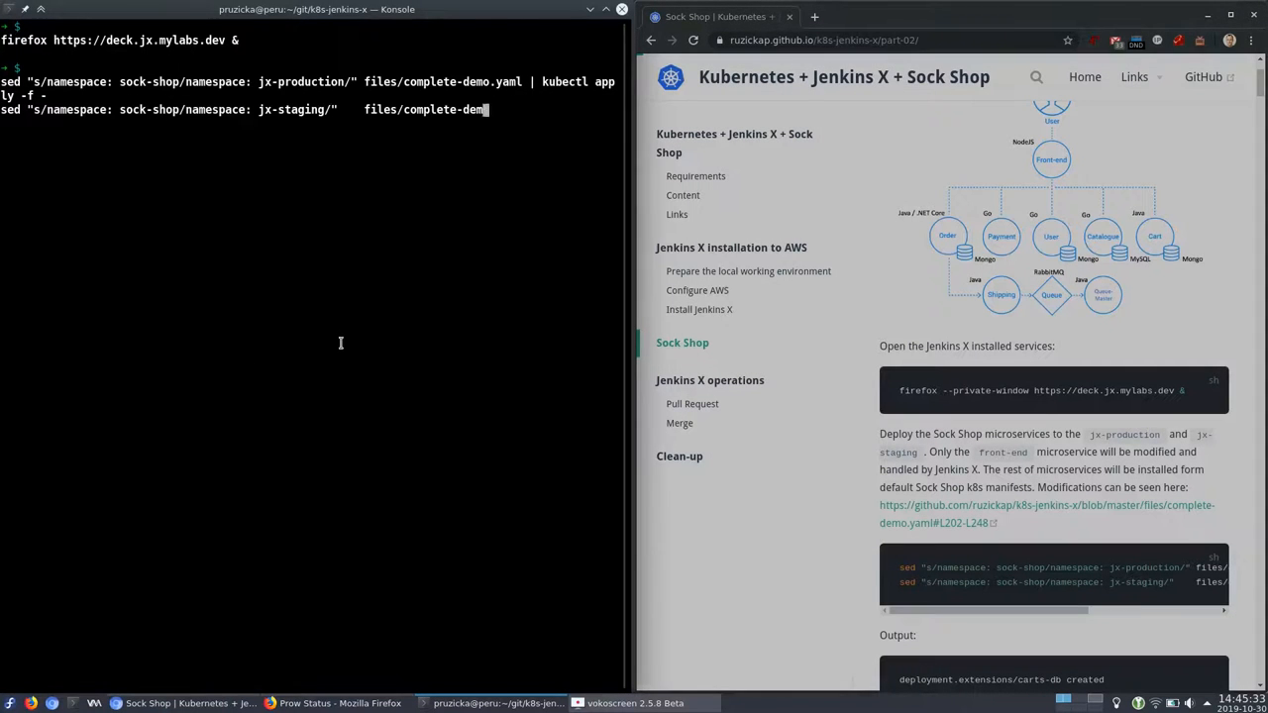
text(o.yaml | kubectl apply -f -)
key(Return)
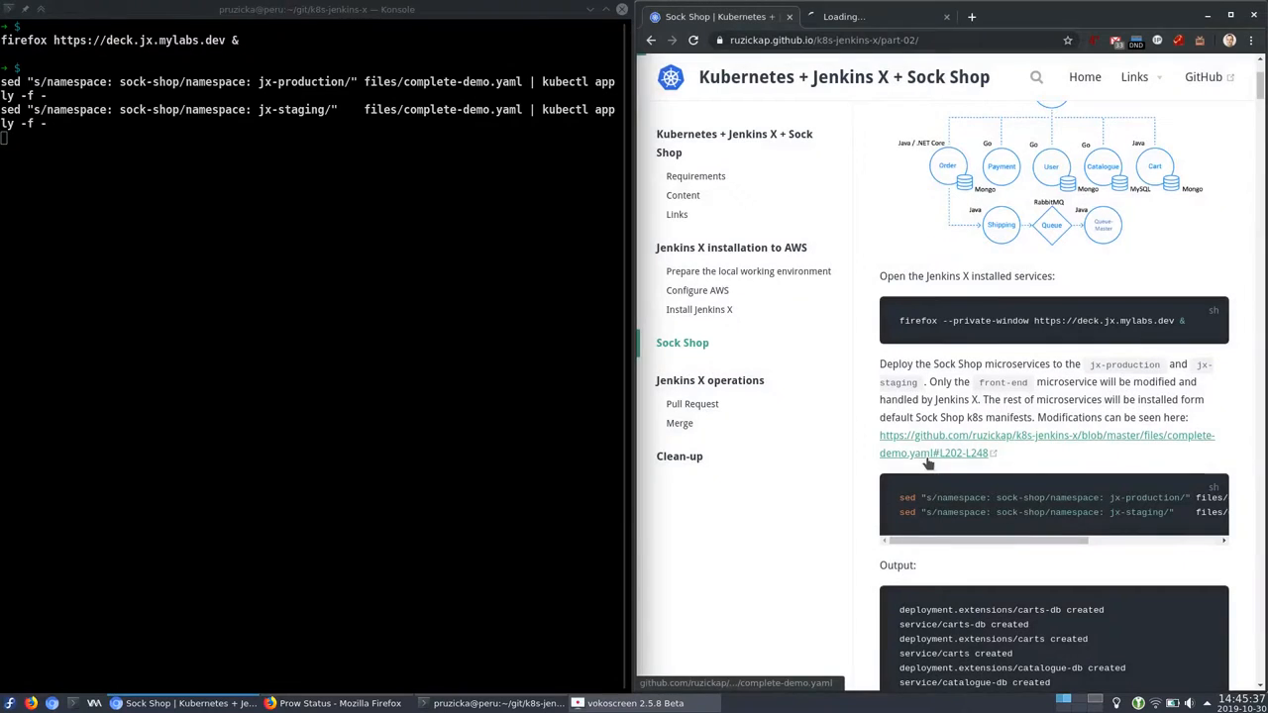
click(1046, 443)
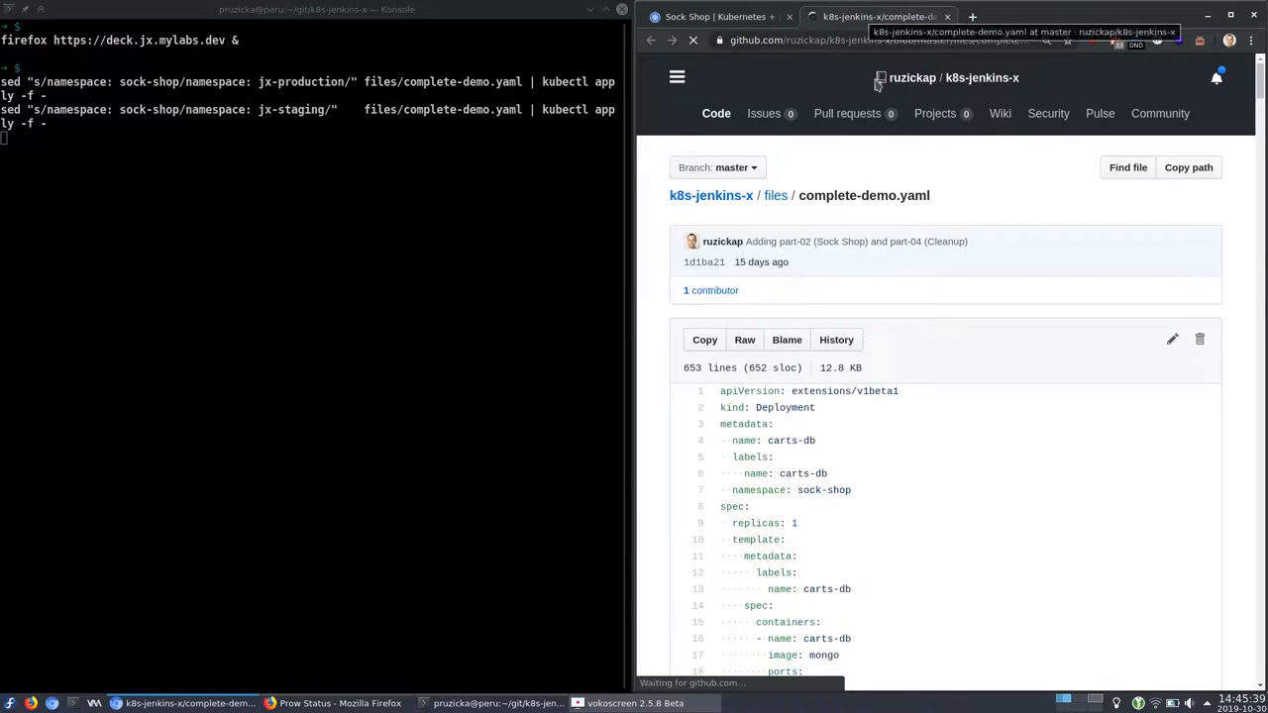
scroll(down, 3)
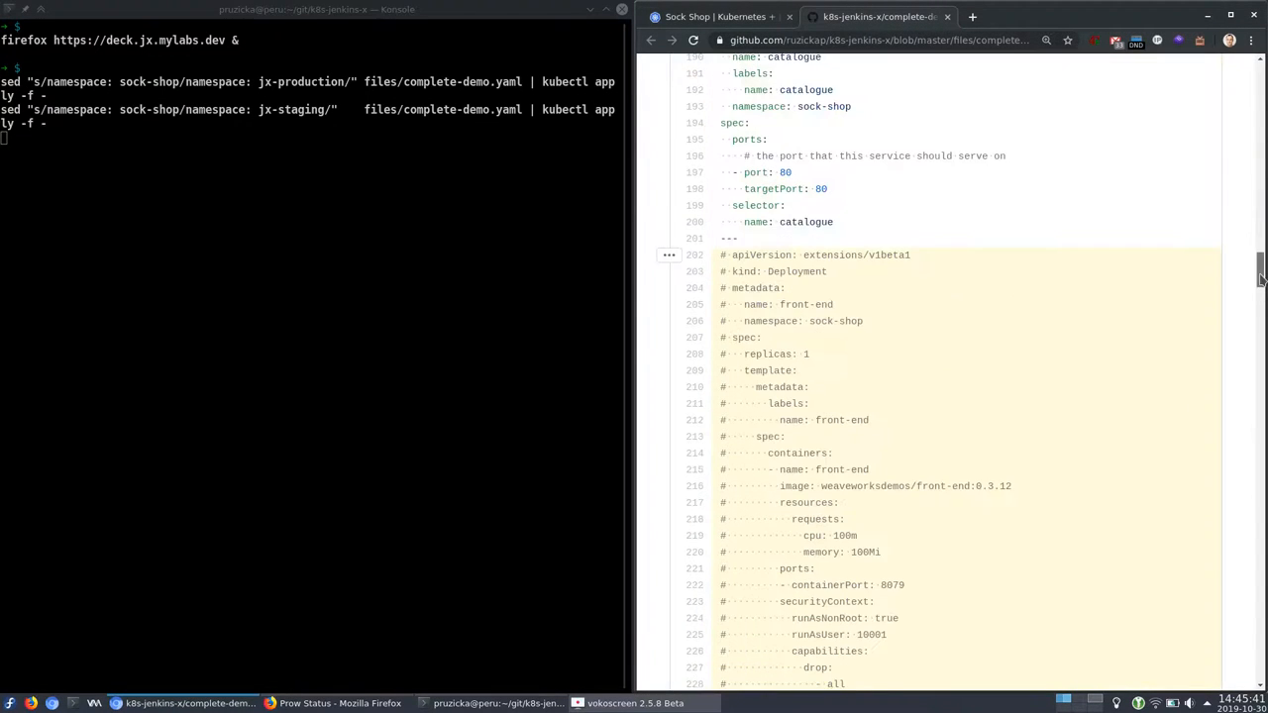
scroll(up, 3)
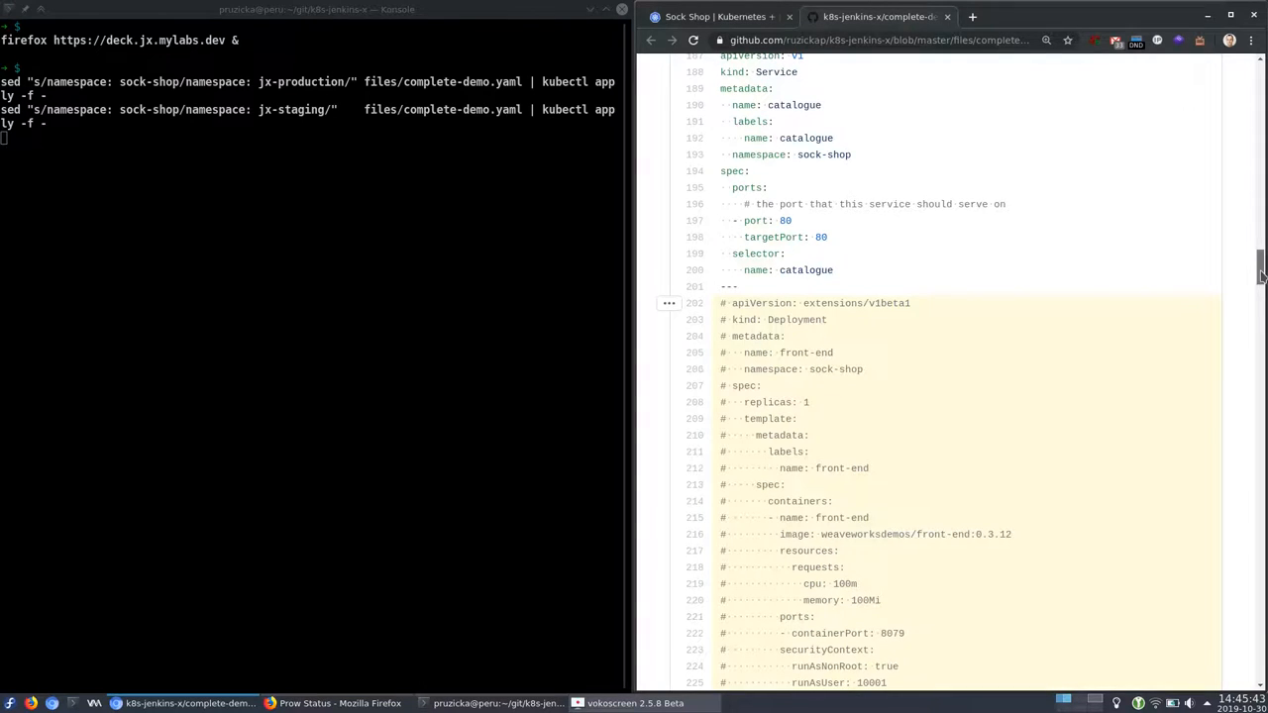
scroll(up, 3)
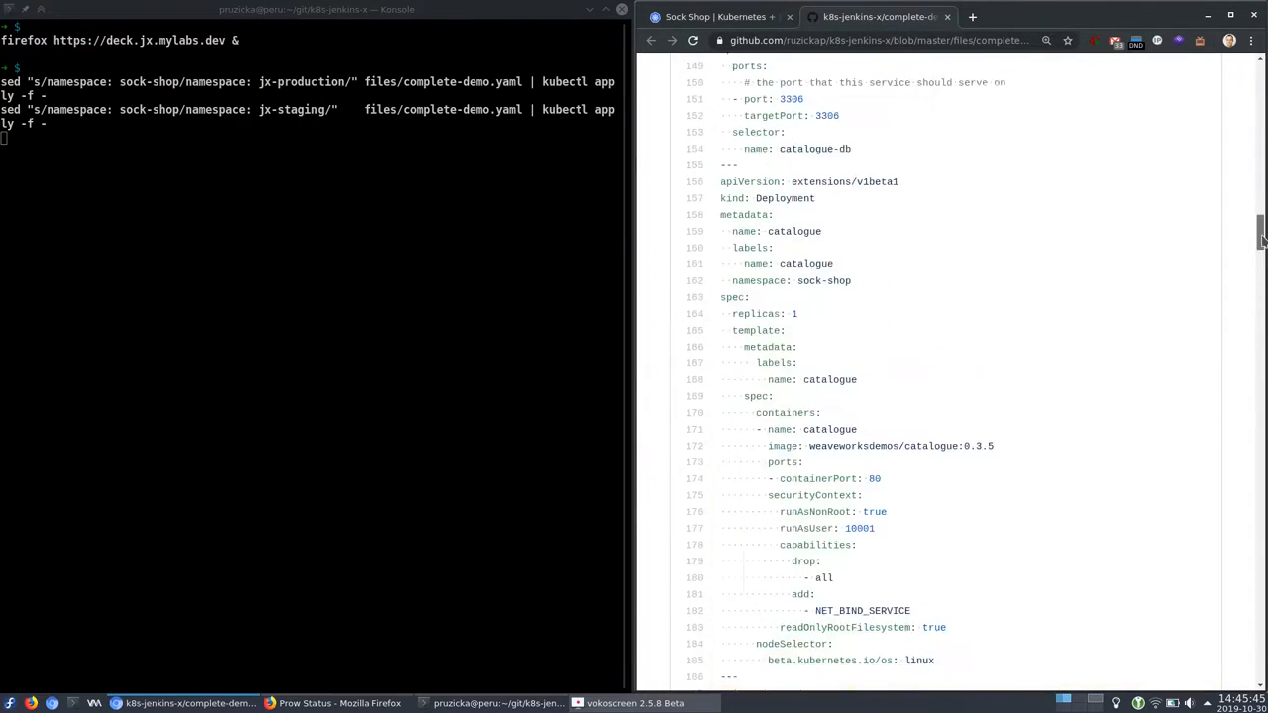
scroll(up, 3)
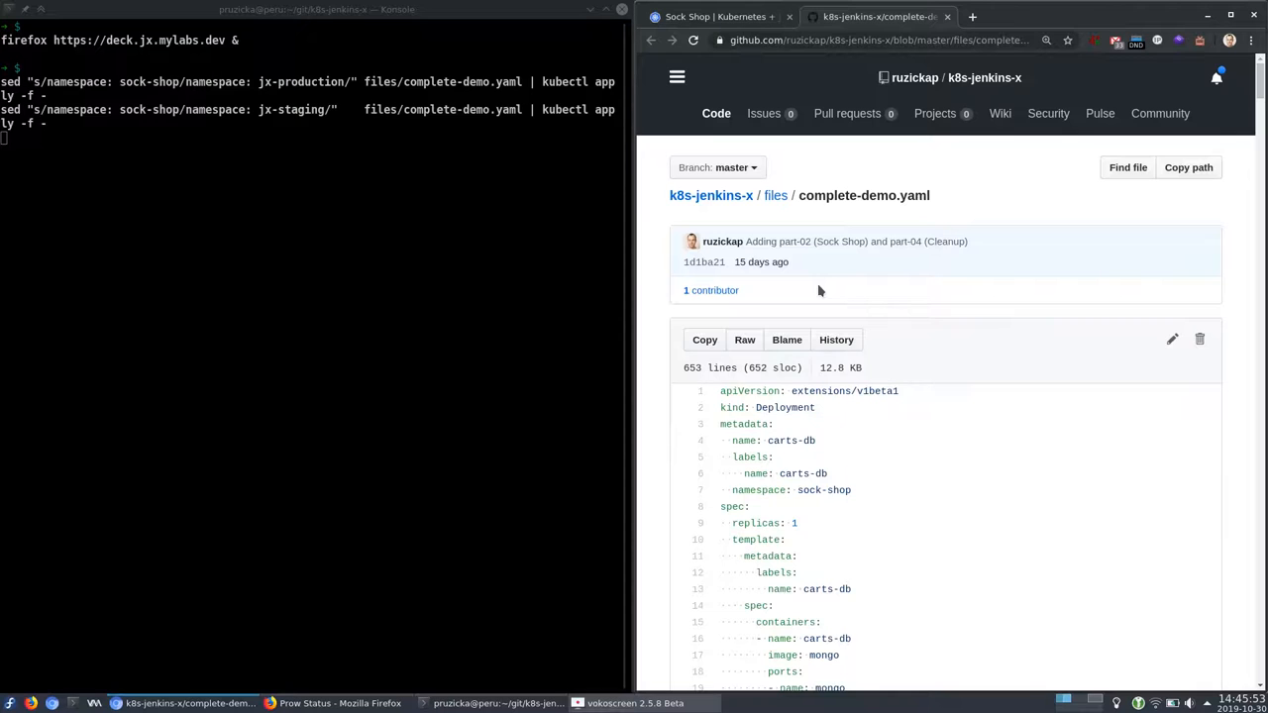
scroll(down, 3)
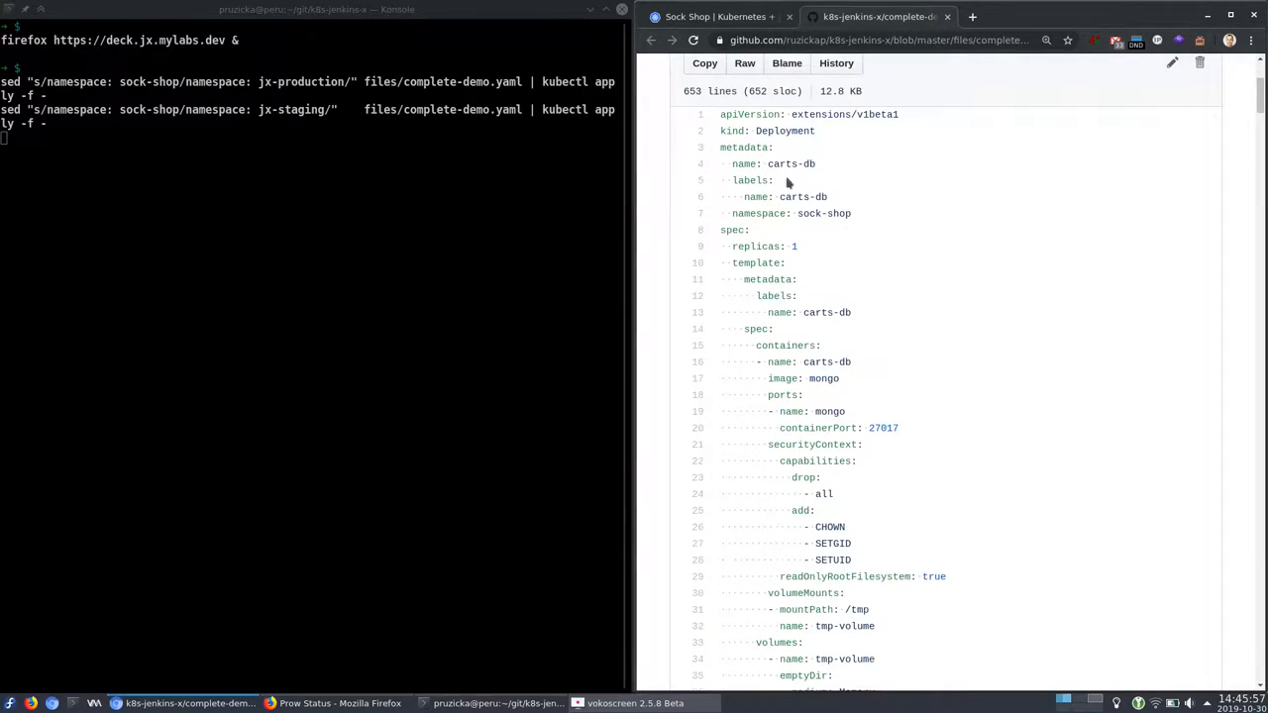
mouse_move(776, 254)
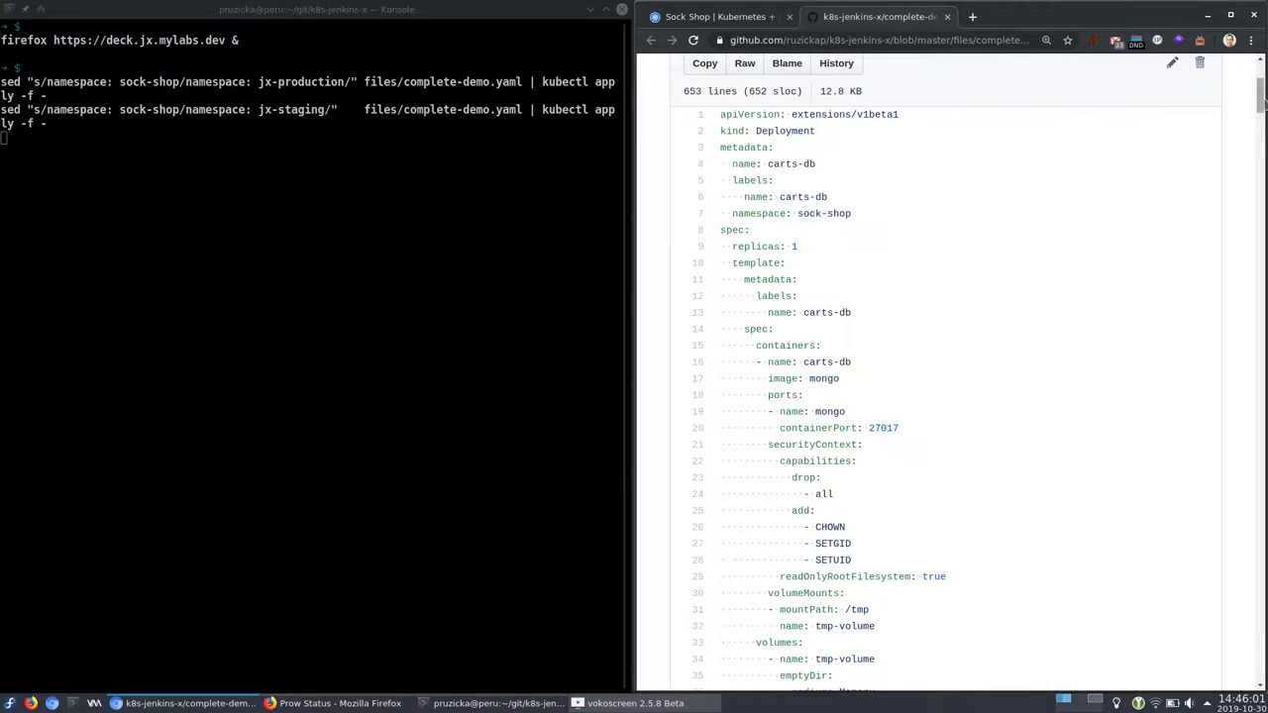
scroll(down, 3)
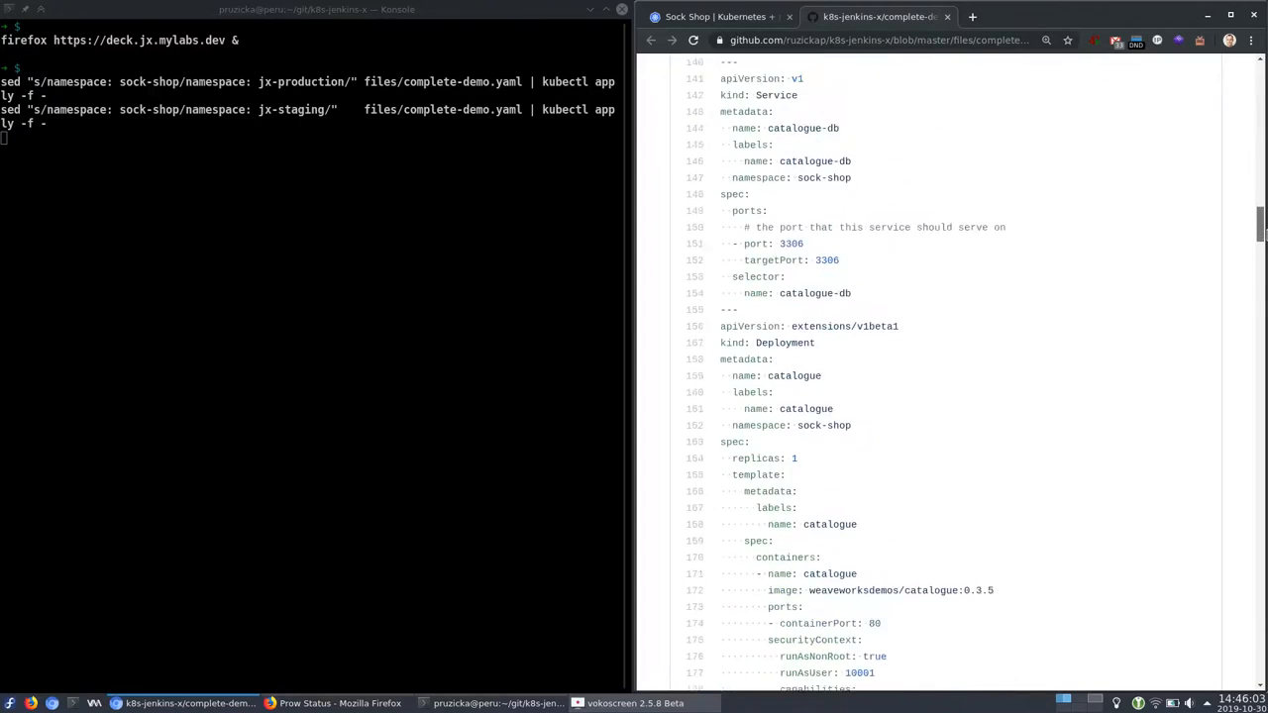
scroll(down, 3)
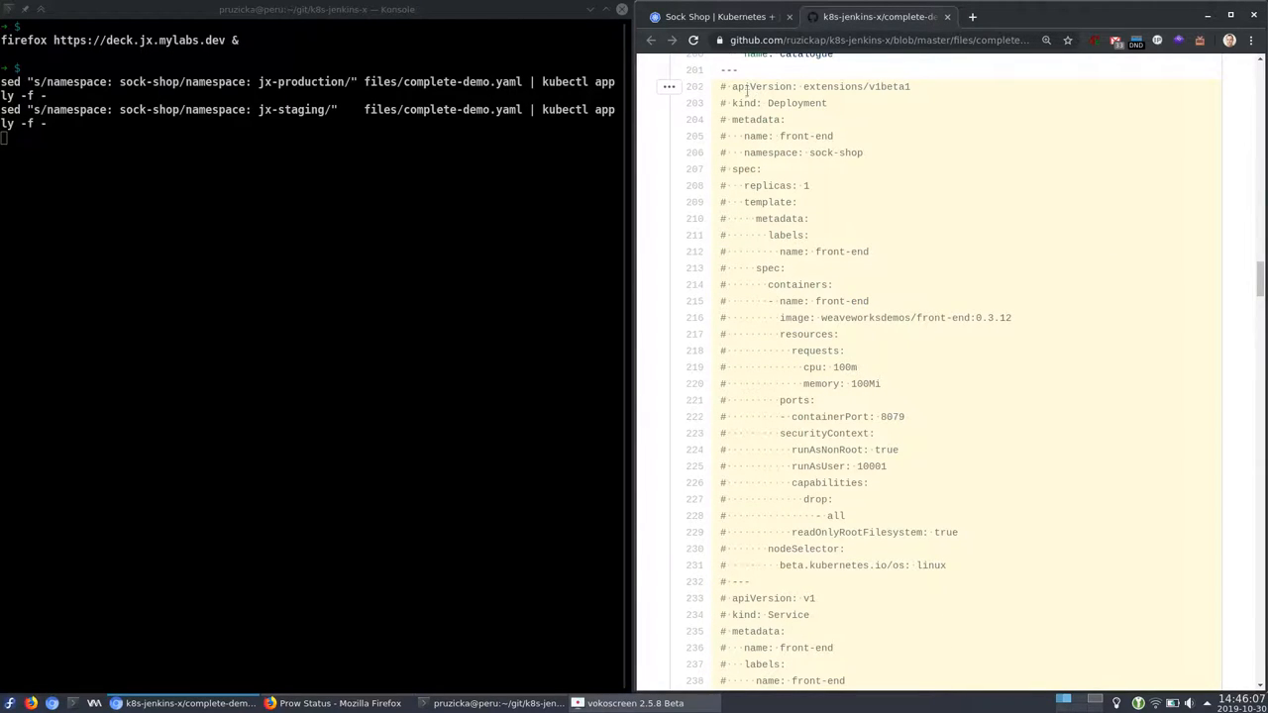
double_click(788, 136)
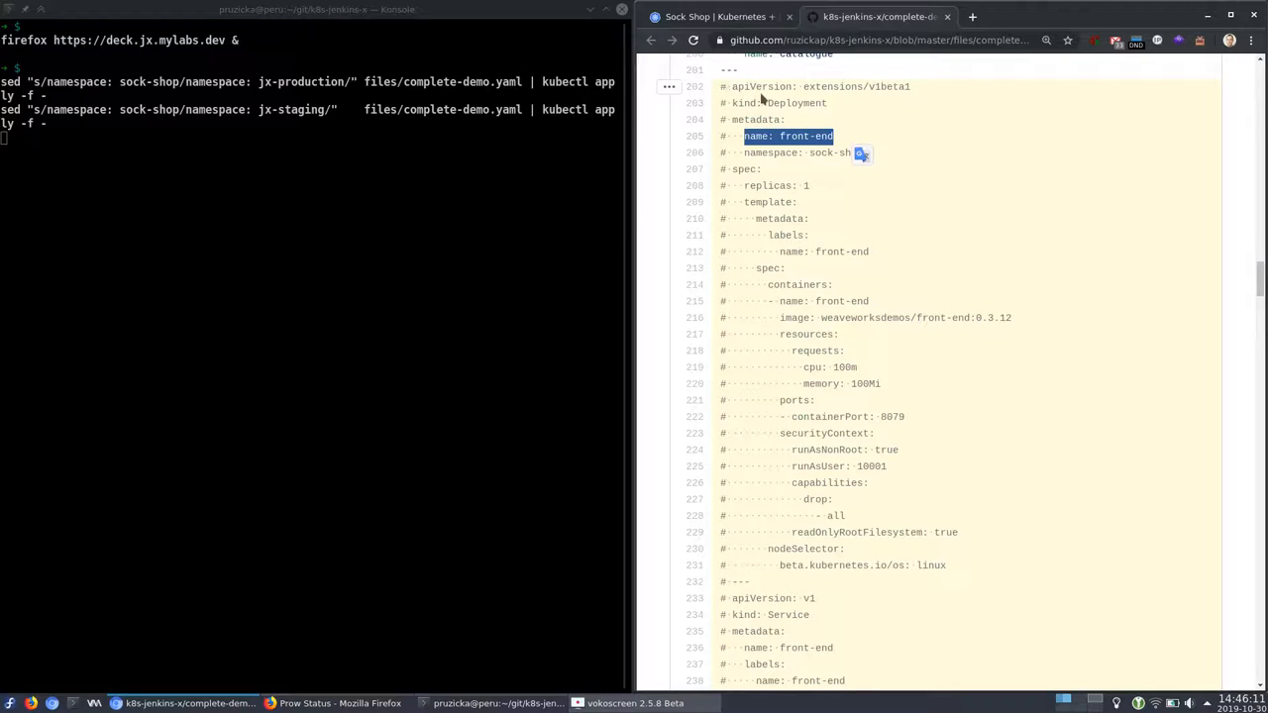
mouse_move(812, 214)
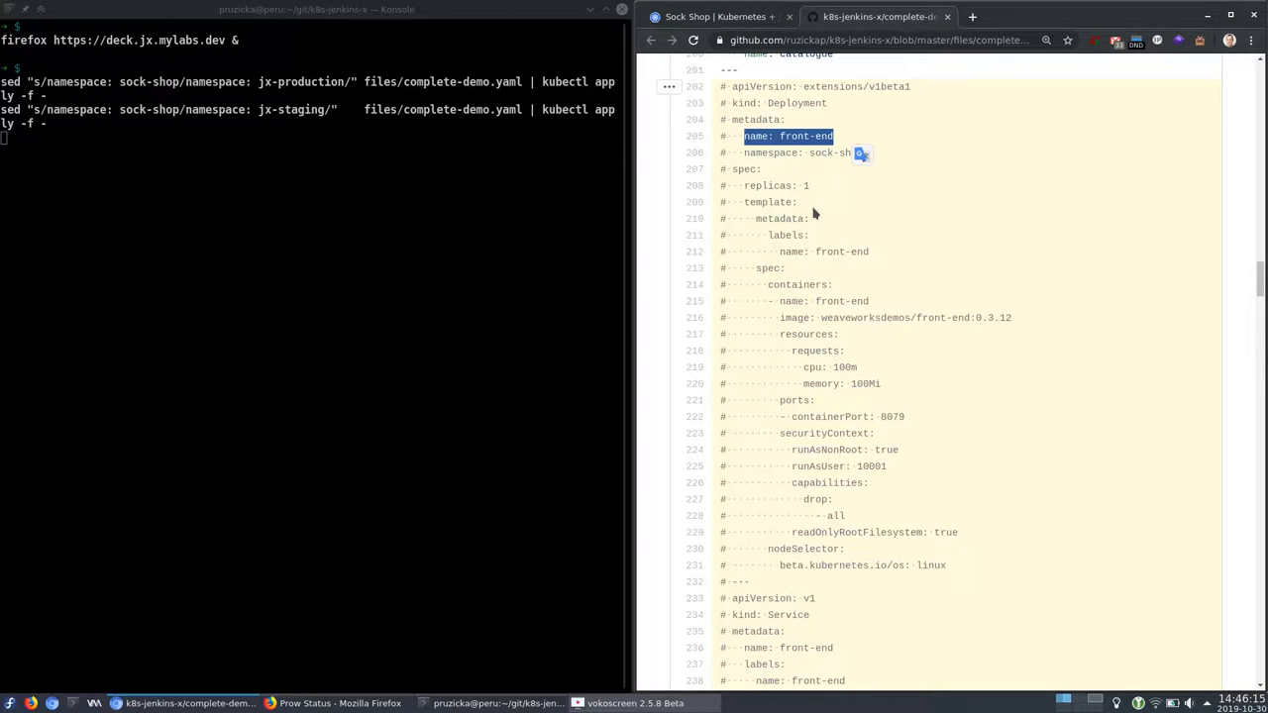
mouse_move(316, 174)
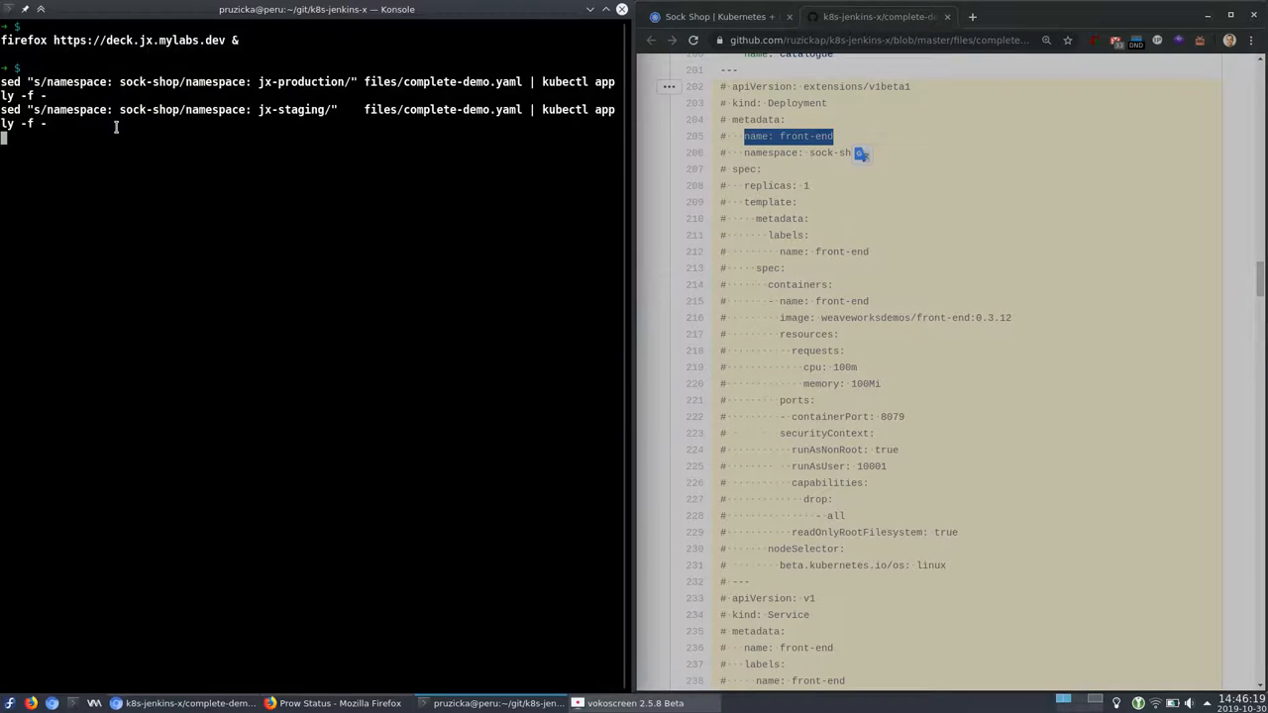
mouse_move(368, 123)
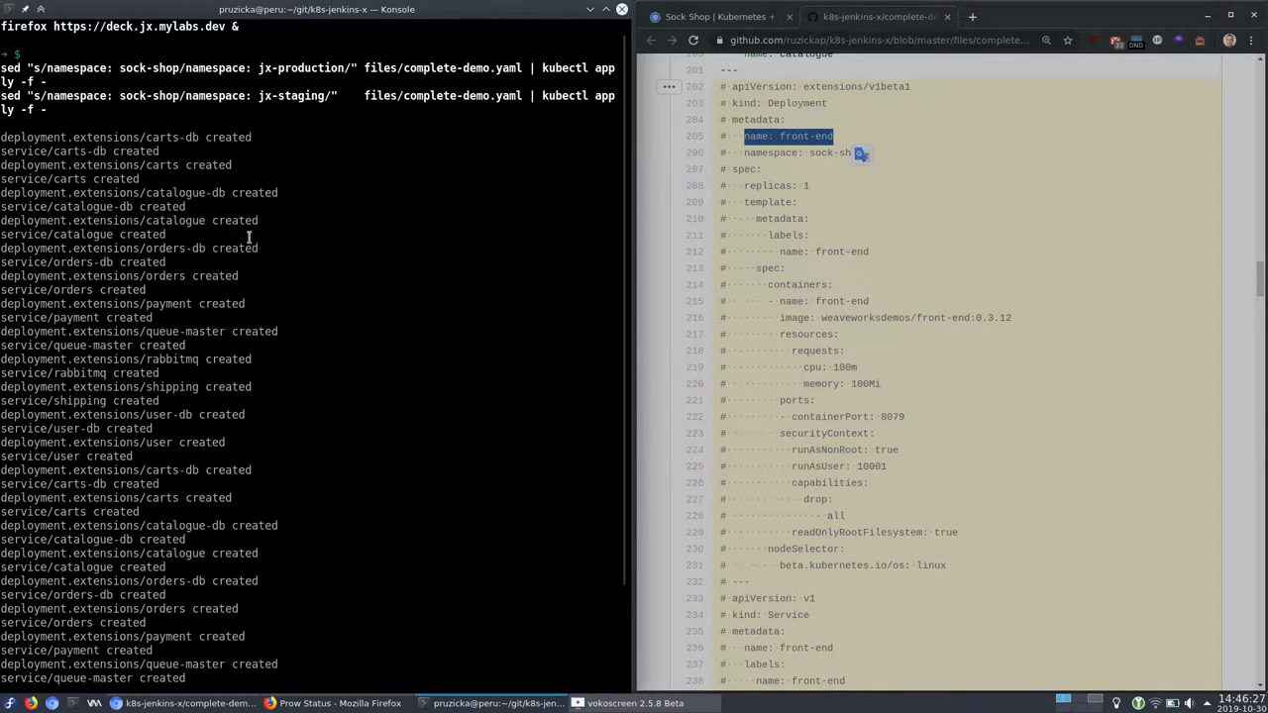
mouse_move(802, 518)
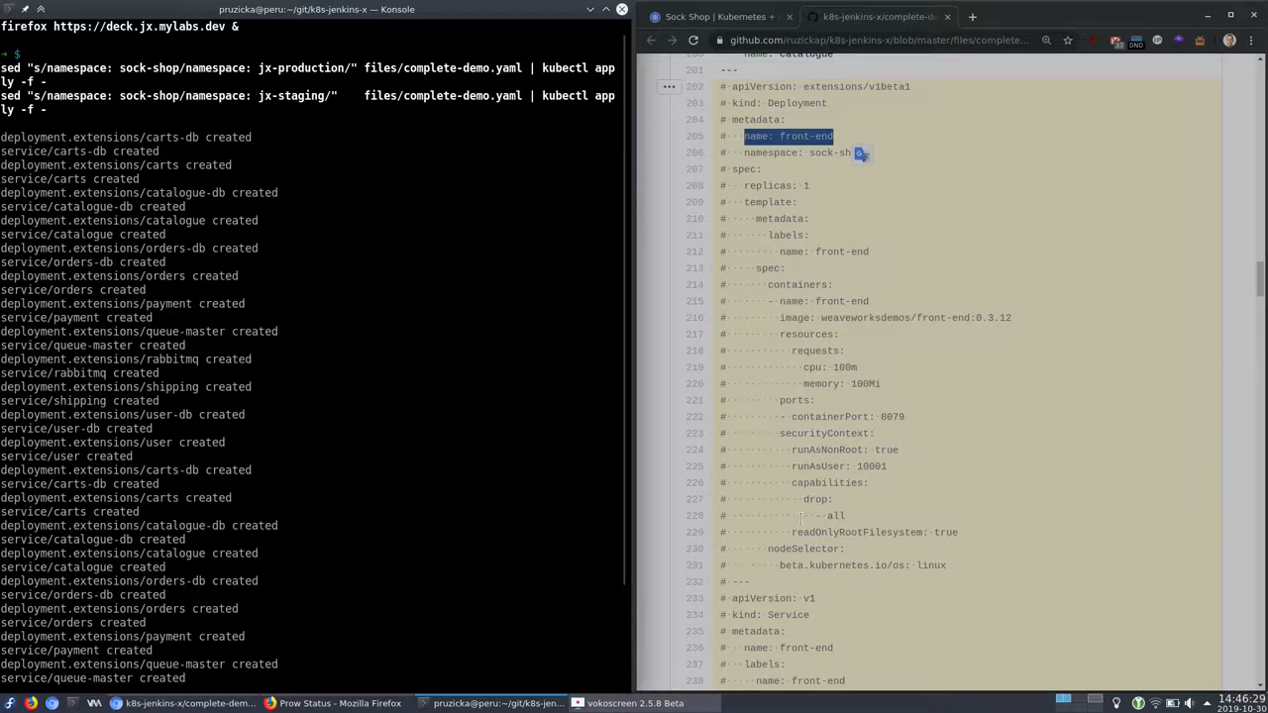
Step: Check the sock-shop namespace value, clone the microservices-demo front-end, and begin the Dockerfile sed
scroll(up, 3)
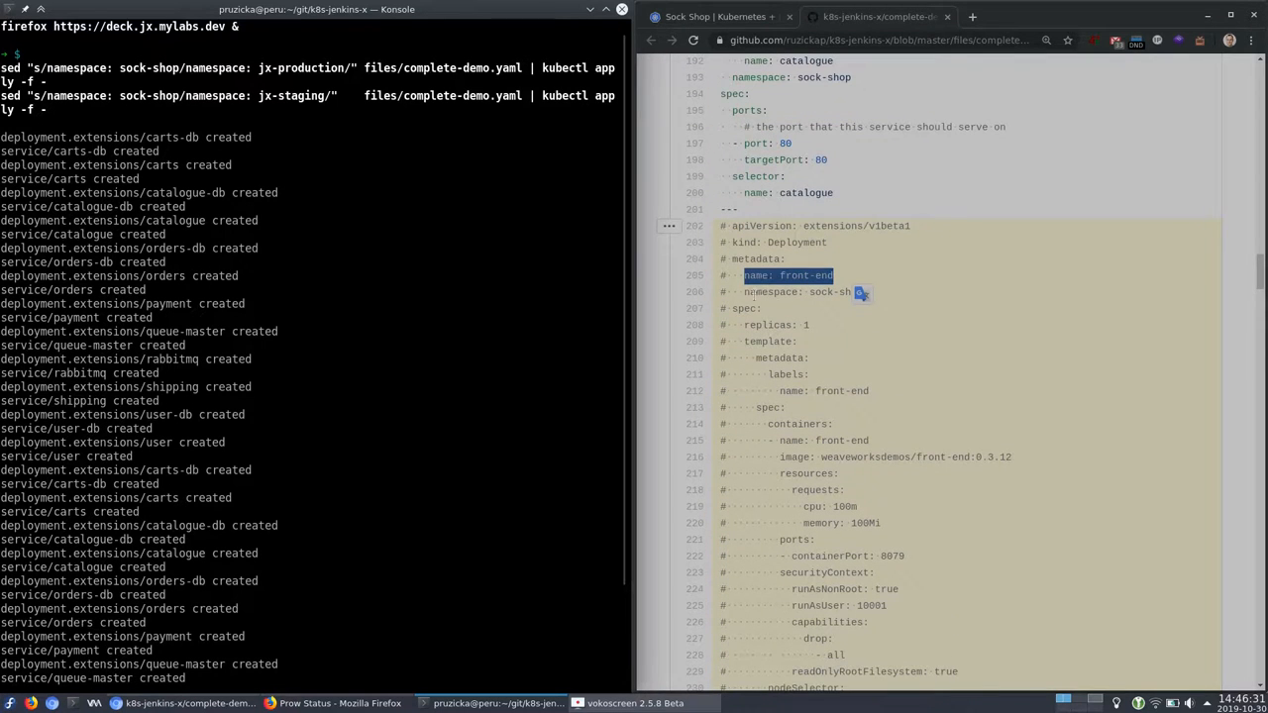
double_click(835, 291)
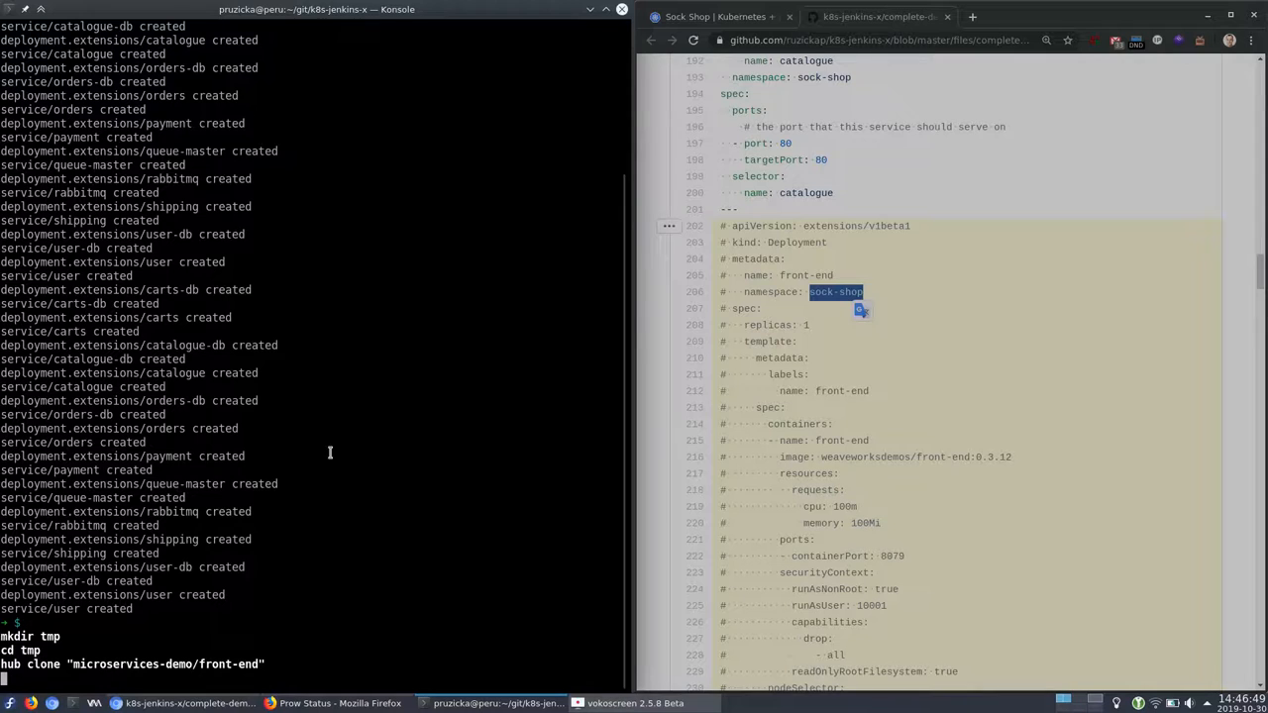
key(Return)
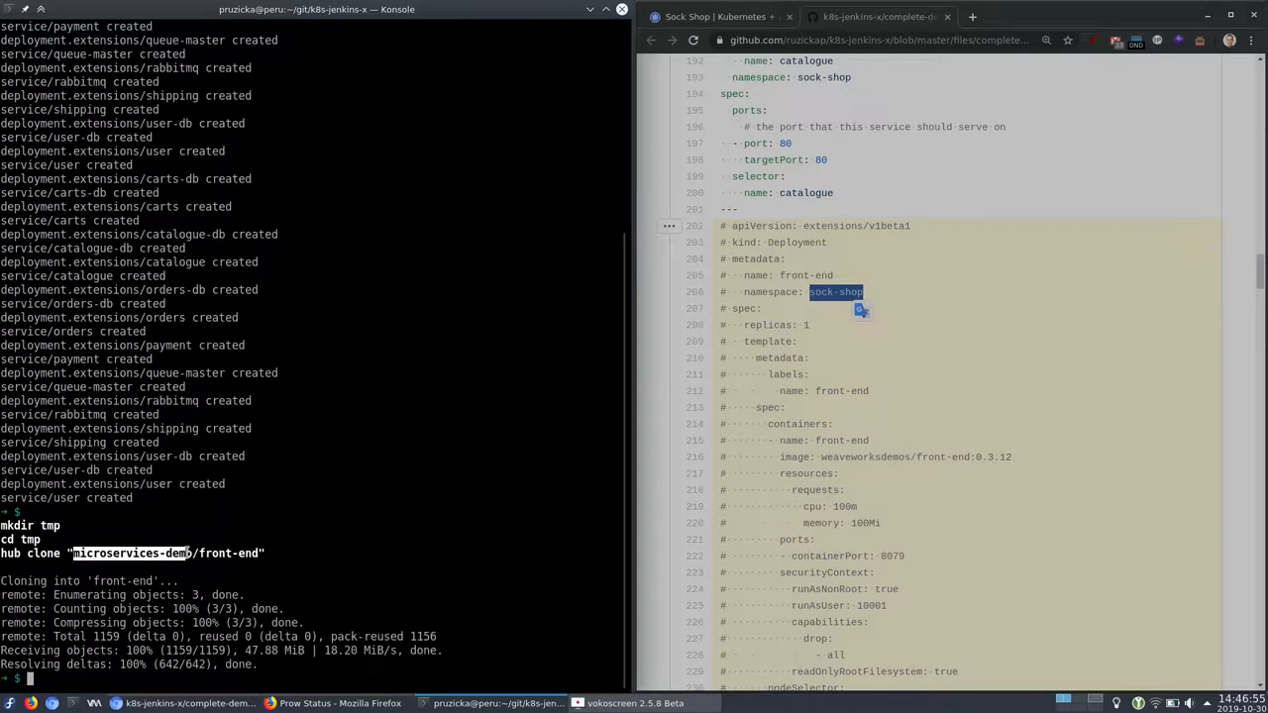
mouse_move(320, 479)
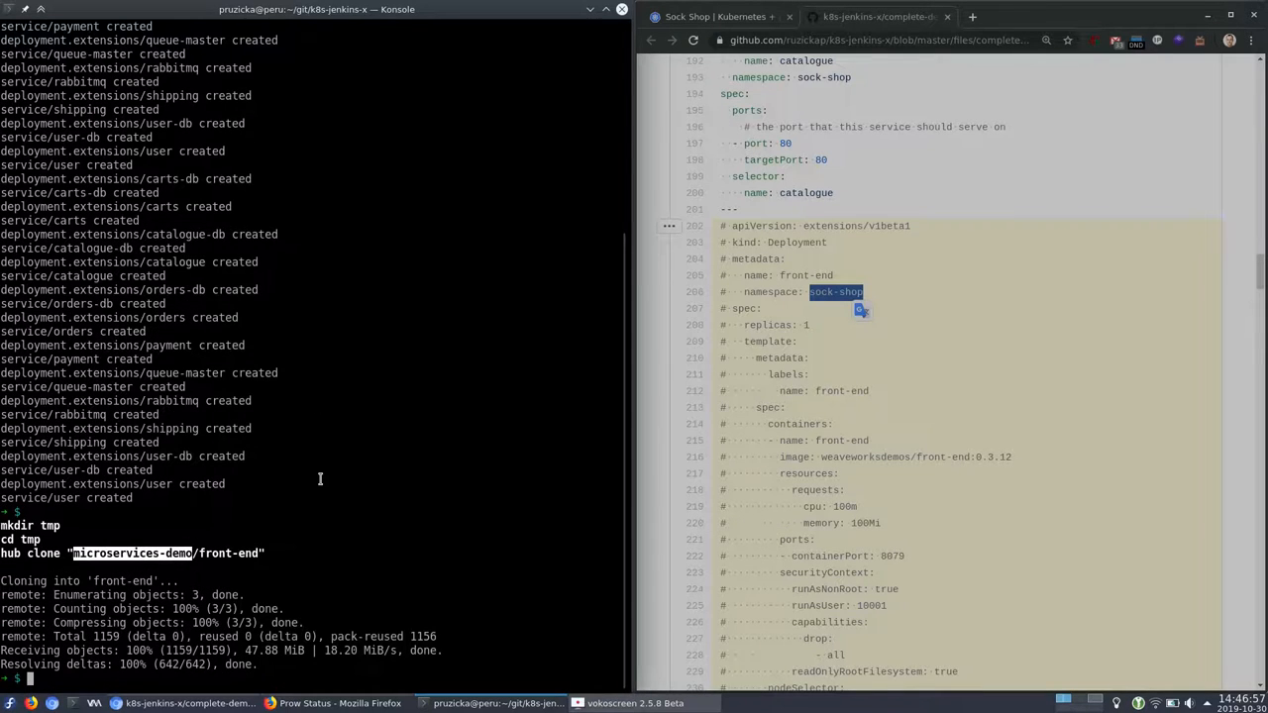
text(sed)
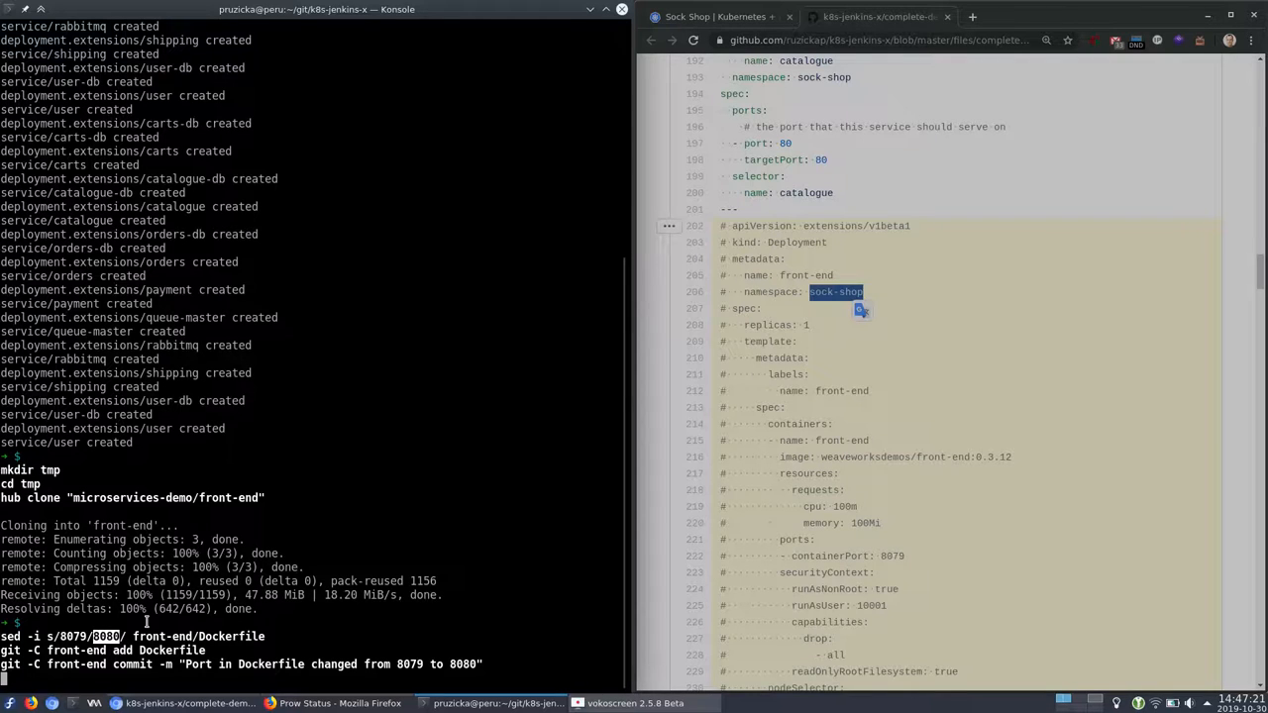
mouse_move(319, 468)
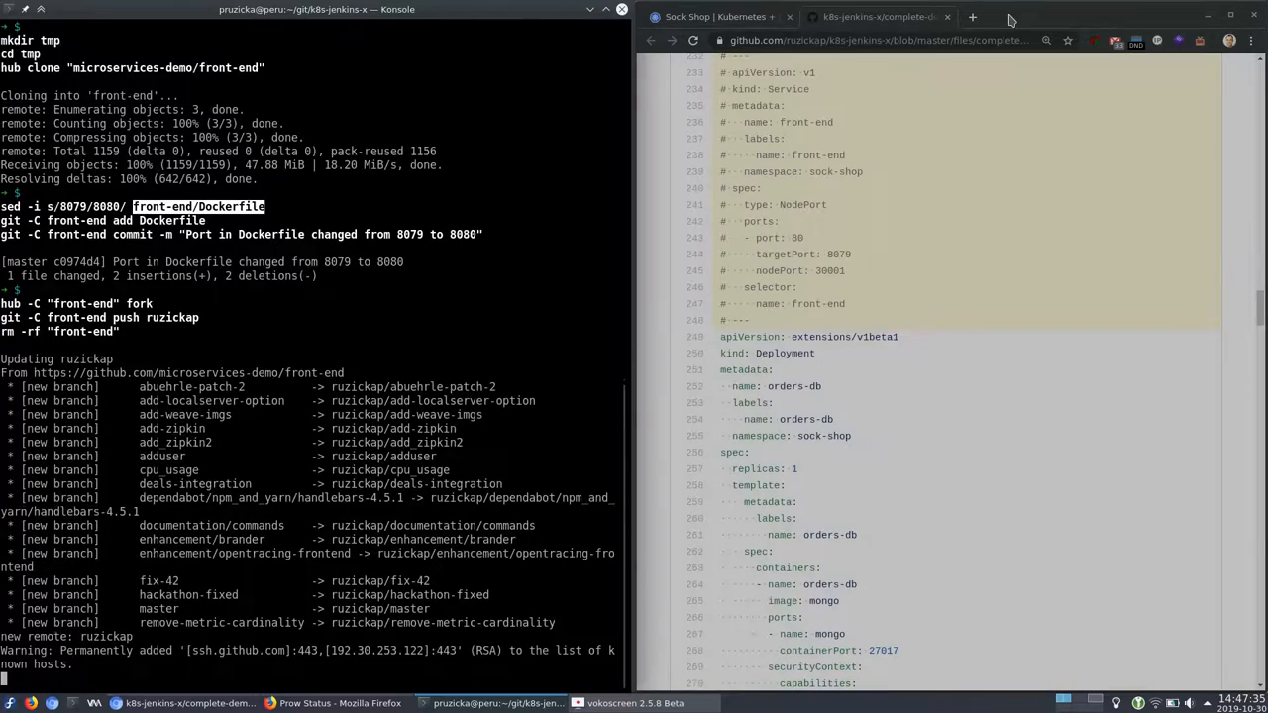
Step: Enter jx import with git username ruzickap and name front-end, using the tutorial page
click(718, 17)
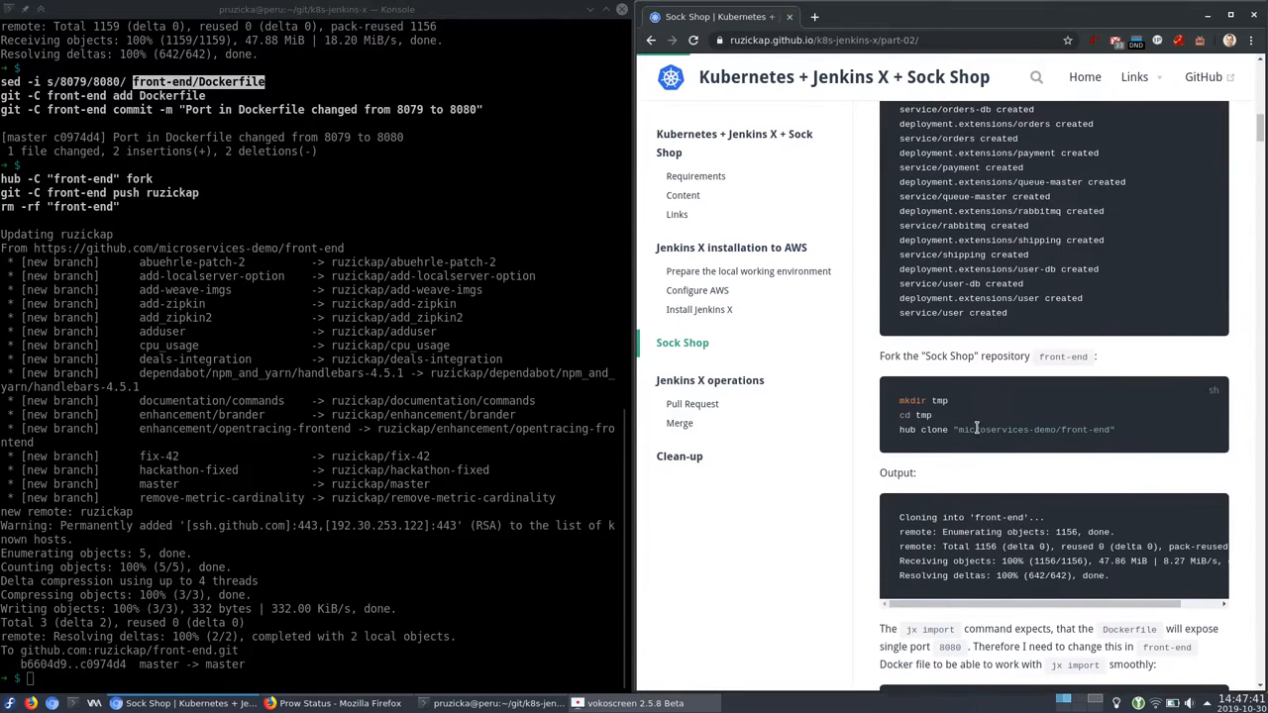
mouse_move(946, 448)
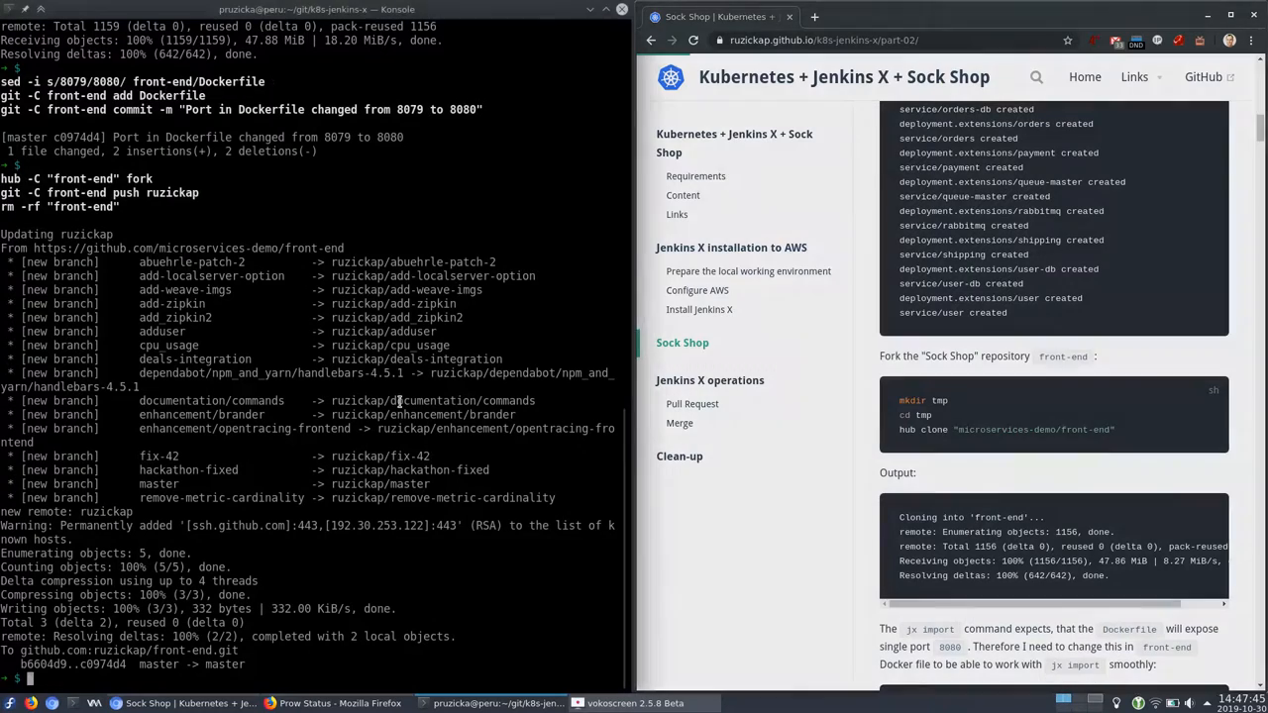
text(jx import --git-username=ruzickap --name="front-end" --url="https://github.com/ruzickap/front-end)
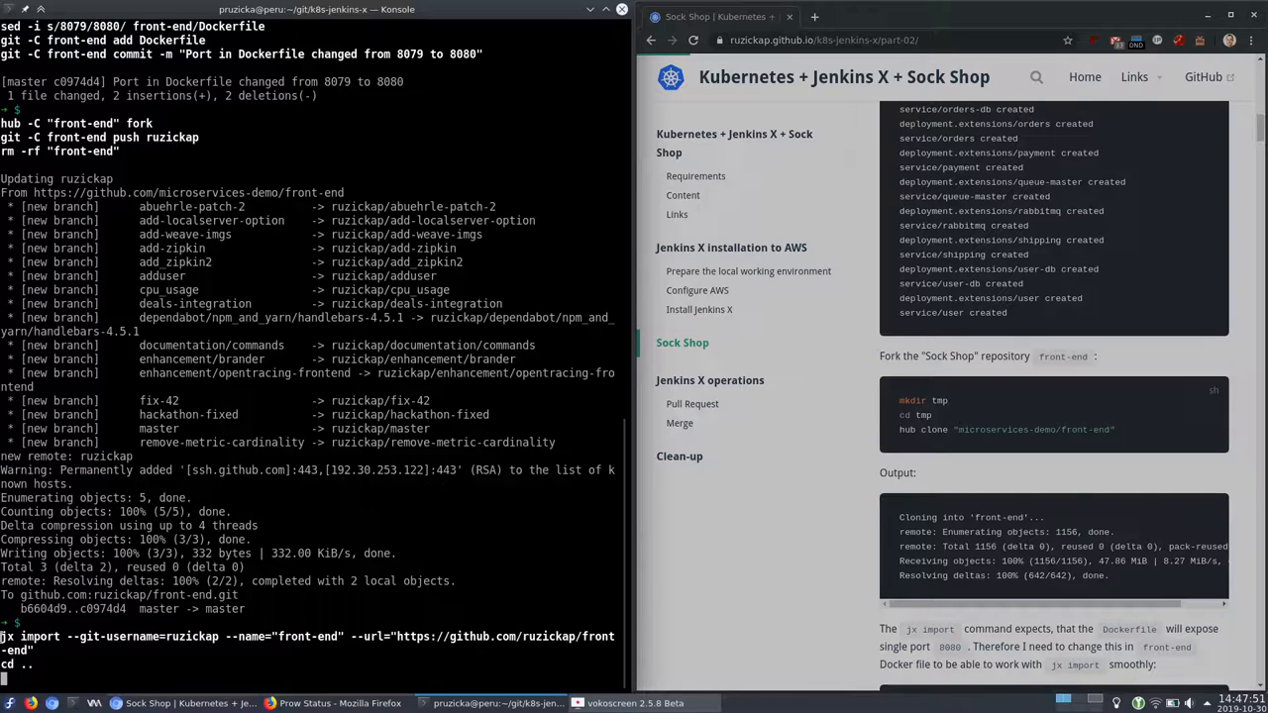
Step: Import front-end into Jenkins X and follow the build log until v0.3.13 is tagged
key(Return)
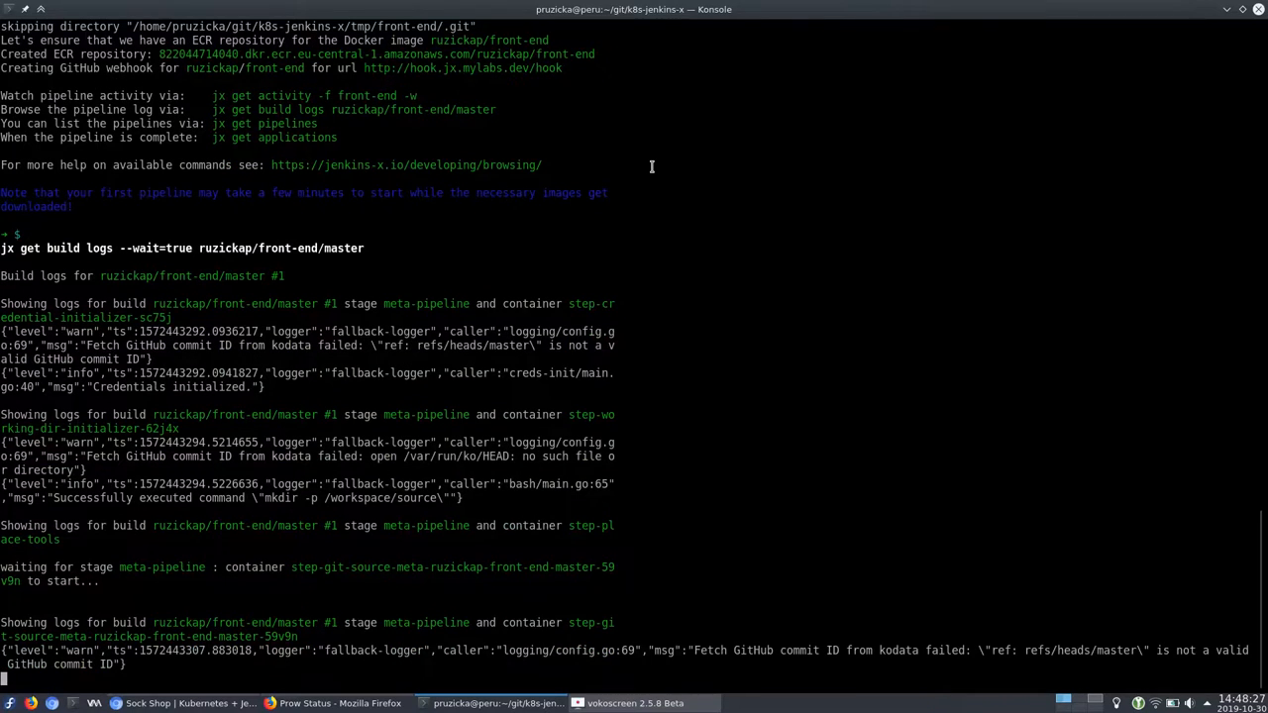
mouse_move(422, 624)
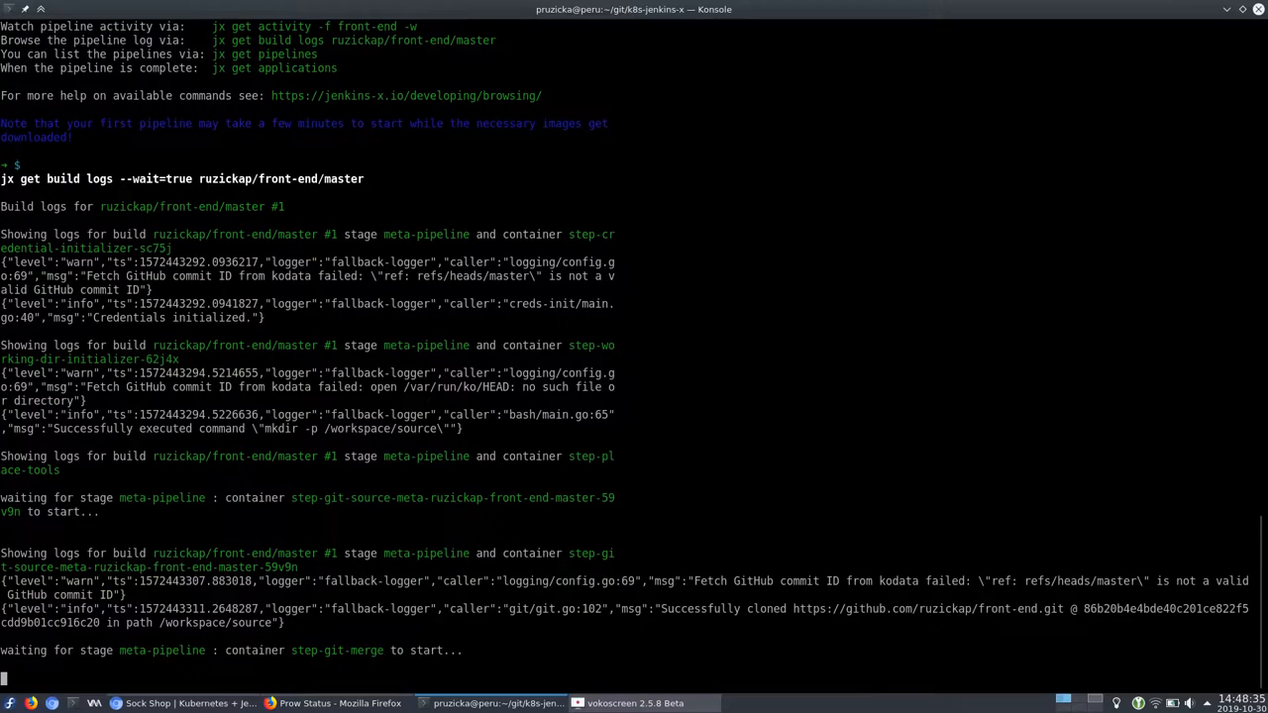
scroll(down, 3)
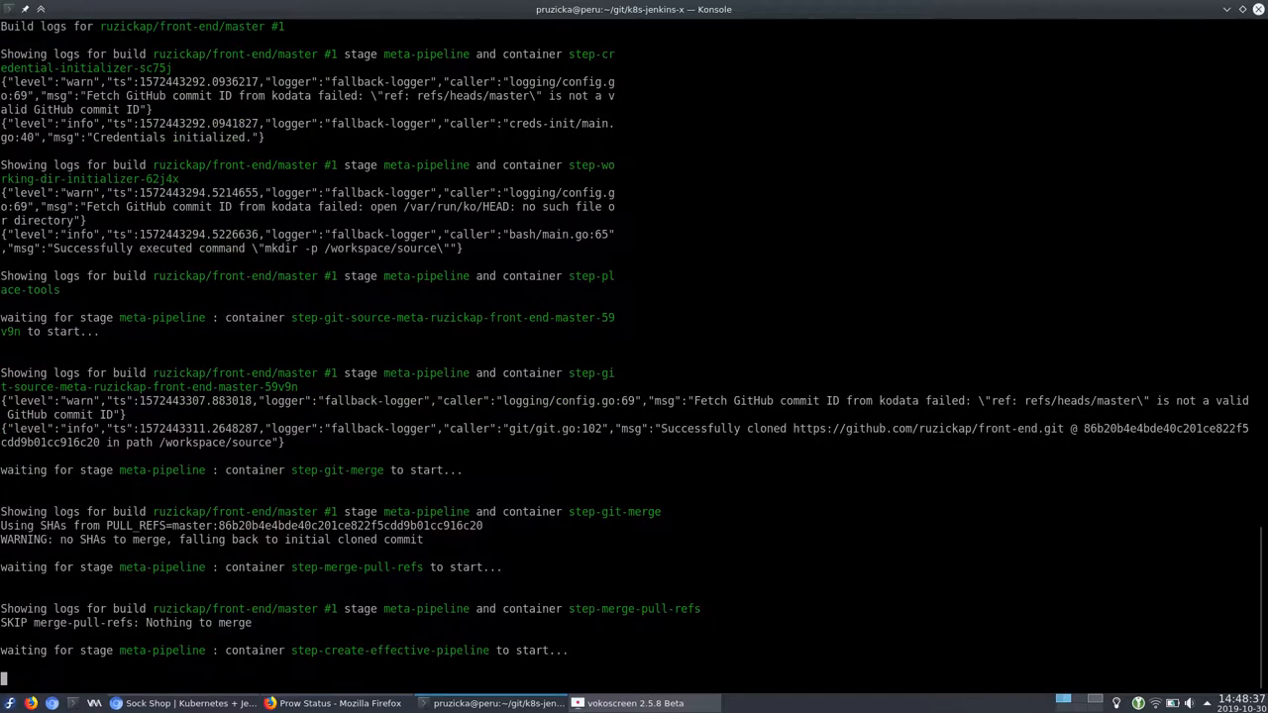
scroll(down, 3)
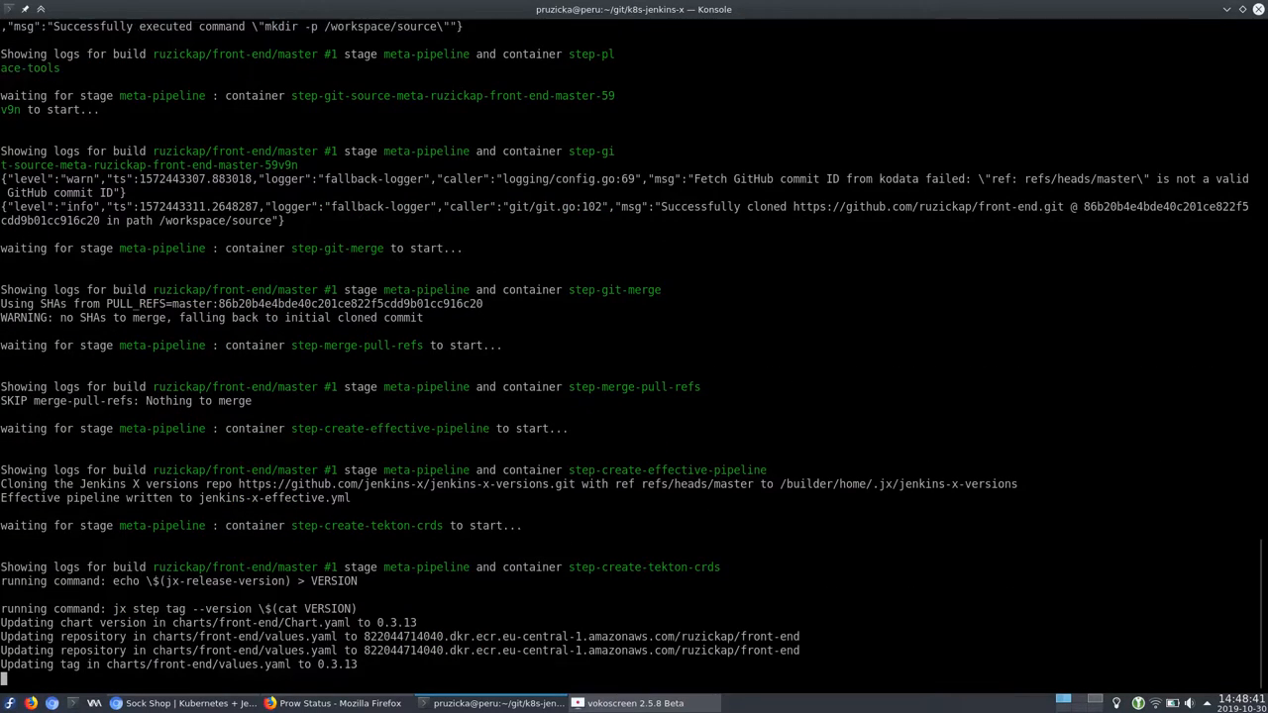
scroll(down, 3)
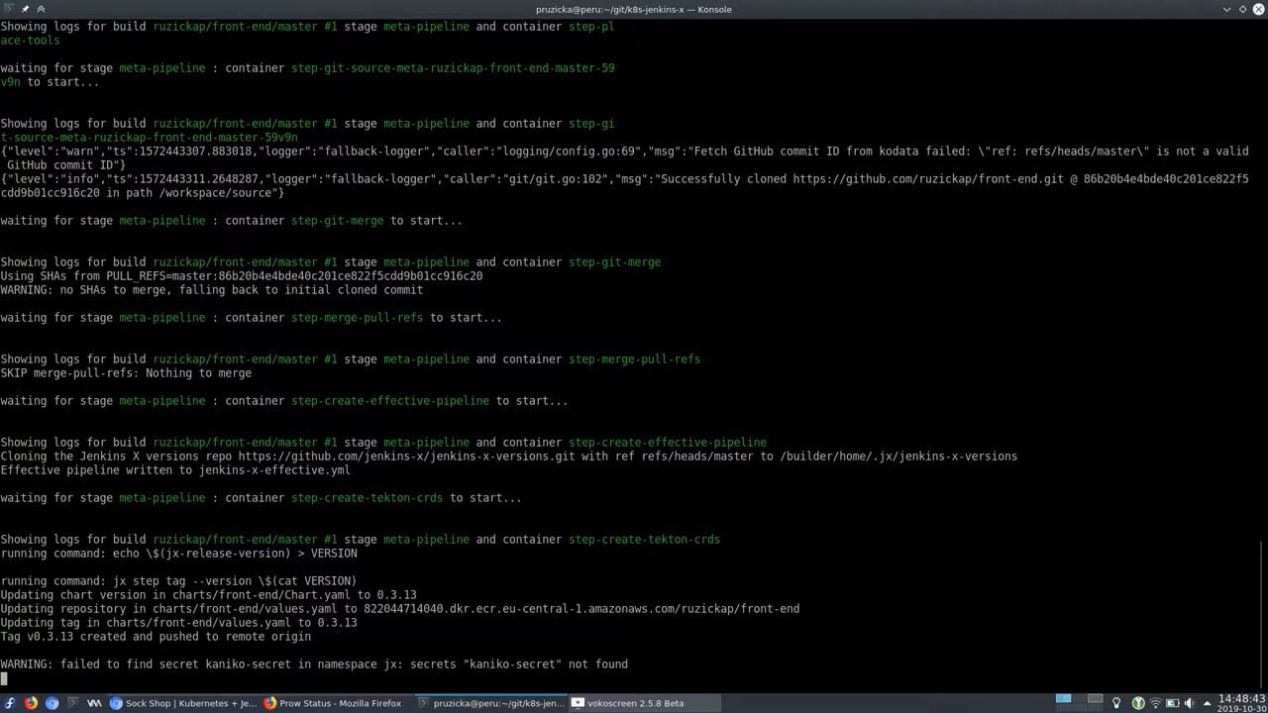
Step: Refresh Amazon ECR and open the new, still-empty ruzickap/front-end repository
click(339, 704)
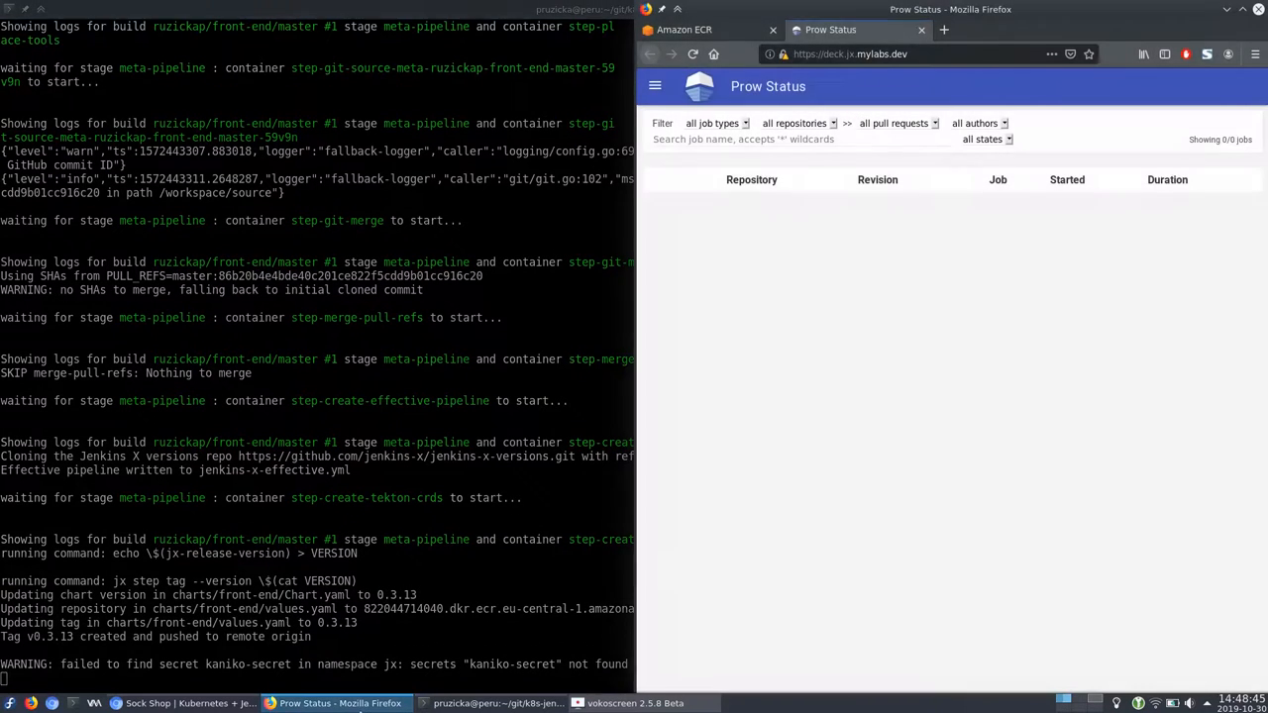
click(683, 29)
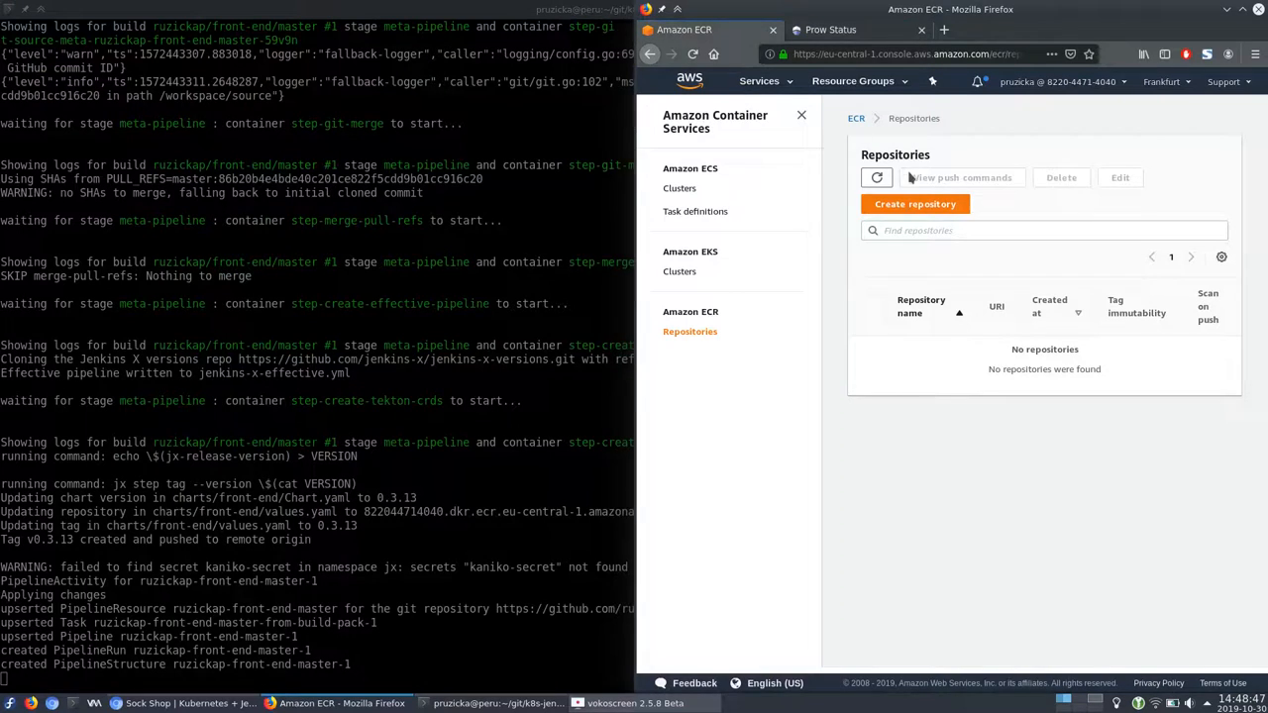
click(875, 177)
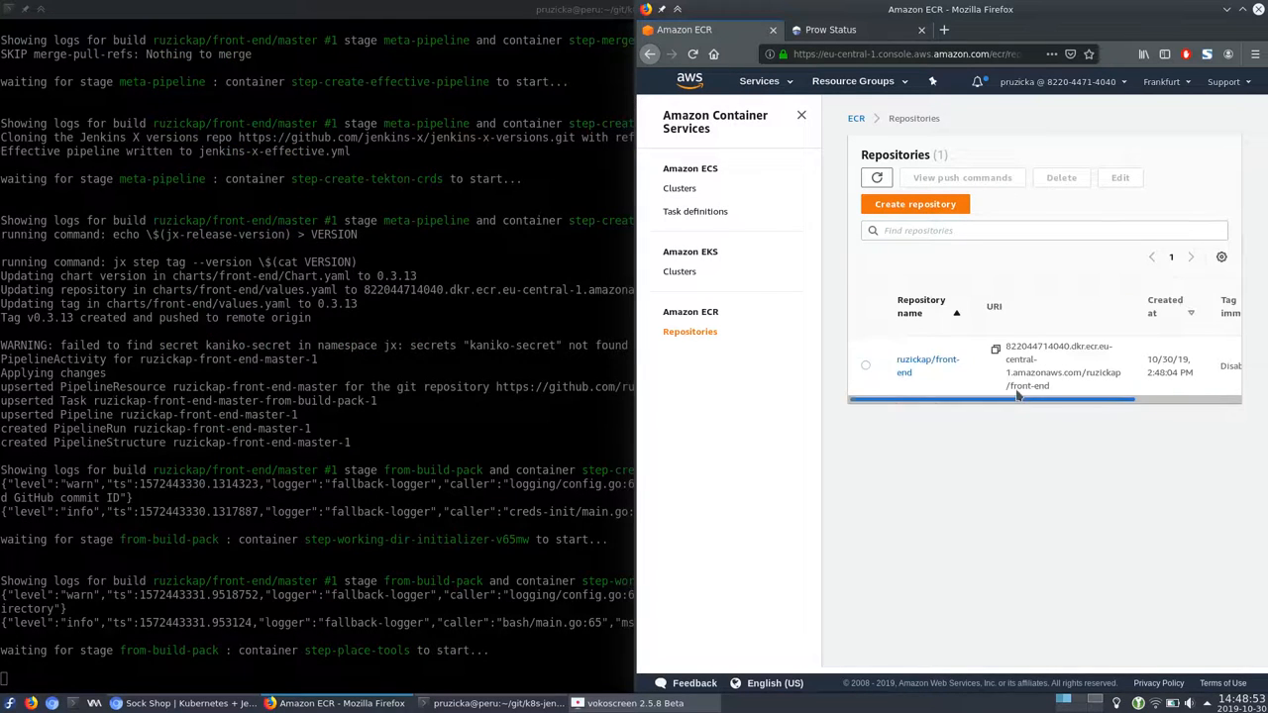
click(928, 365)
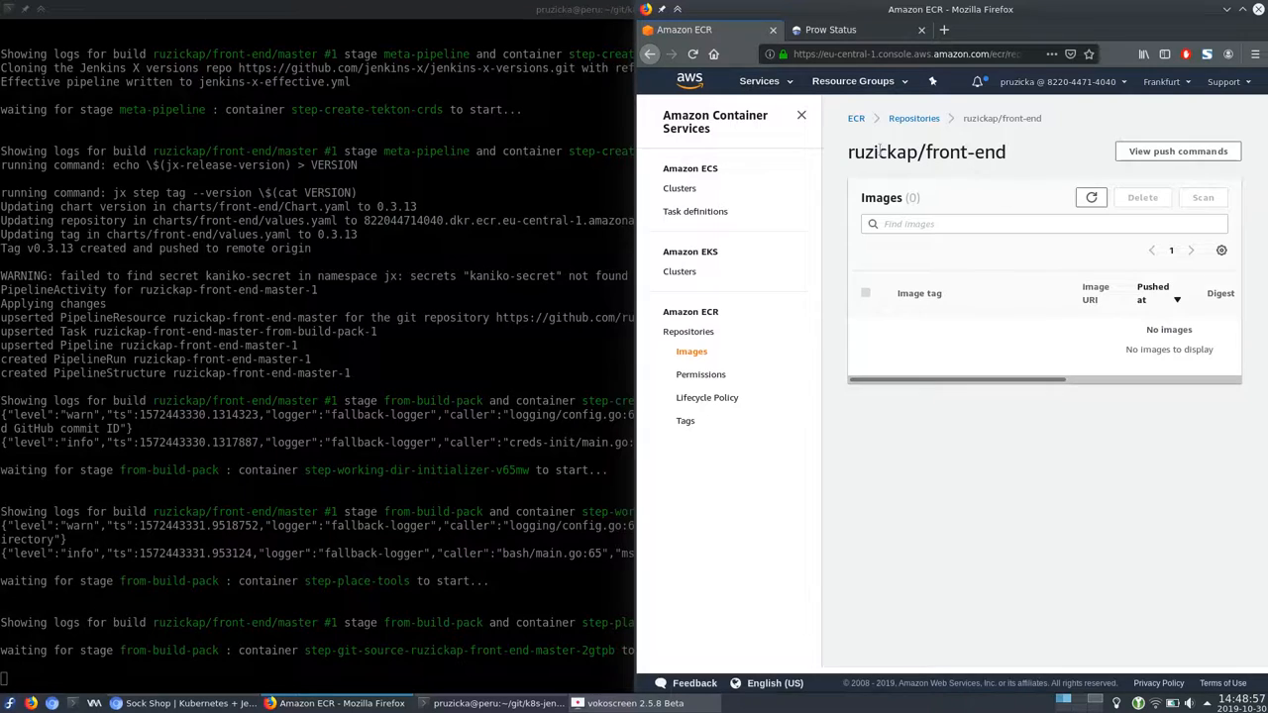
double_click(926, 152)
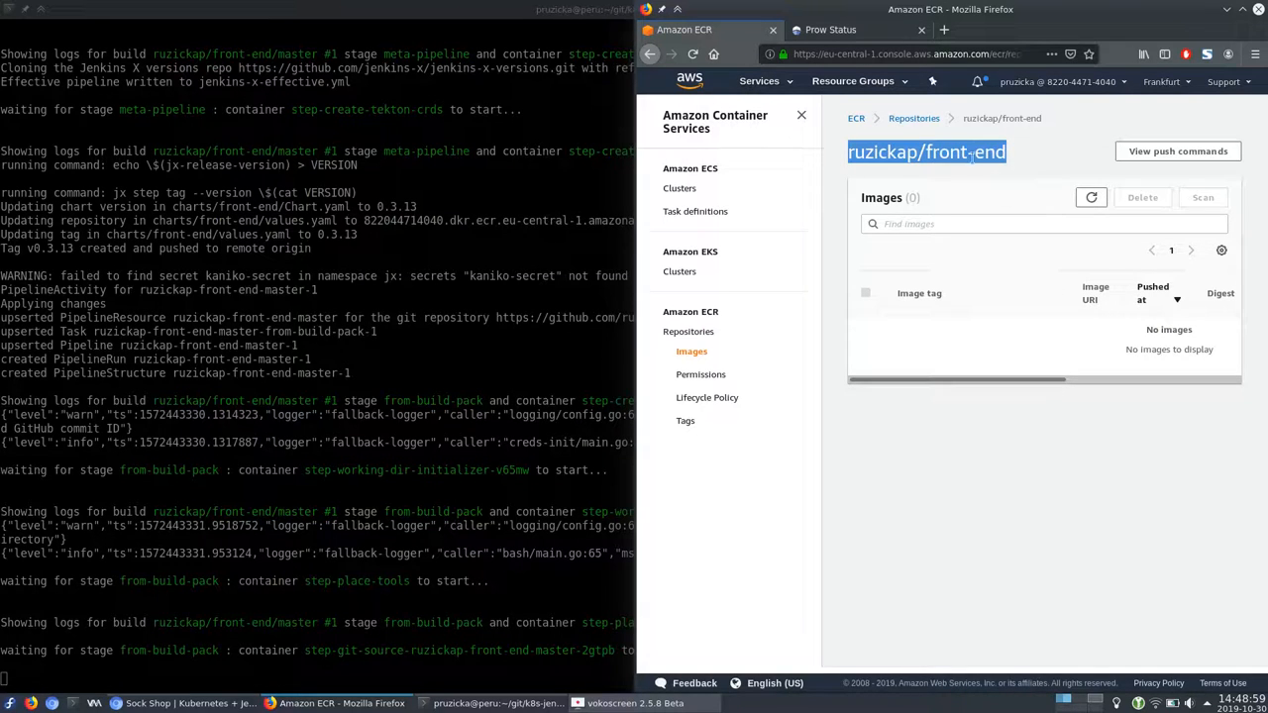
mouse_move(913, 344)
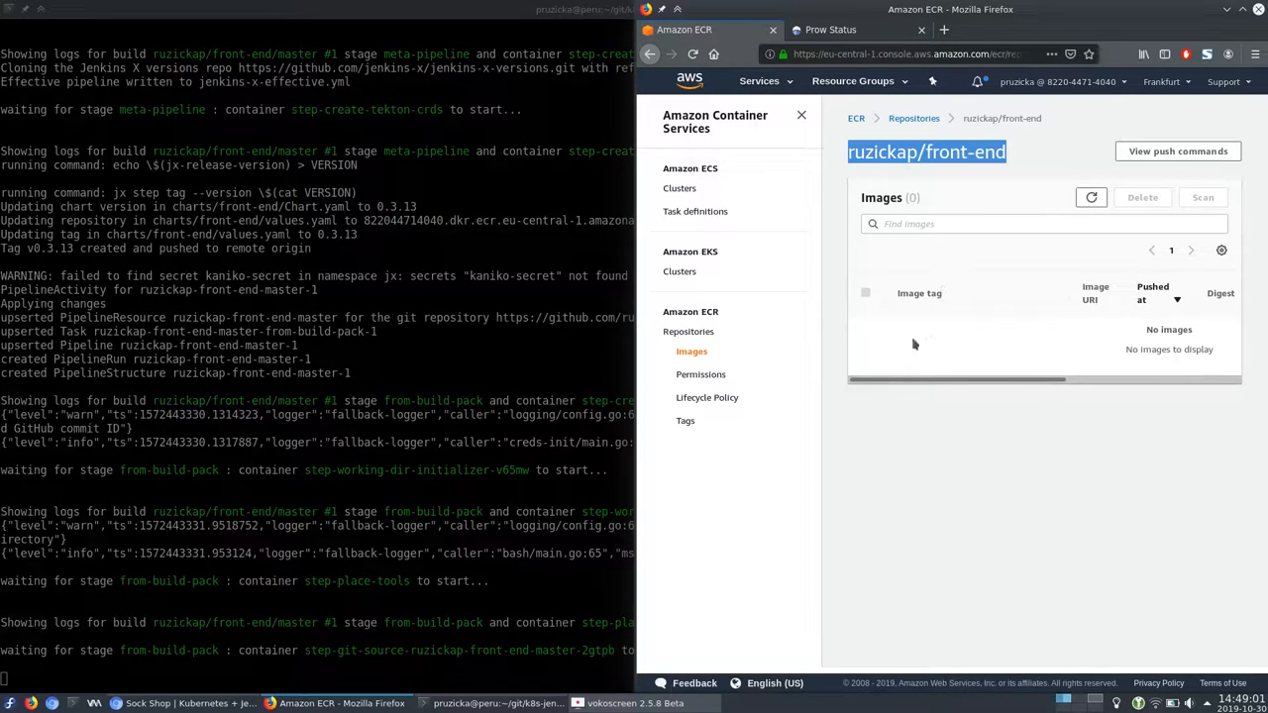
mouse_move(1074, 366)
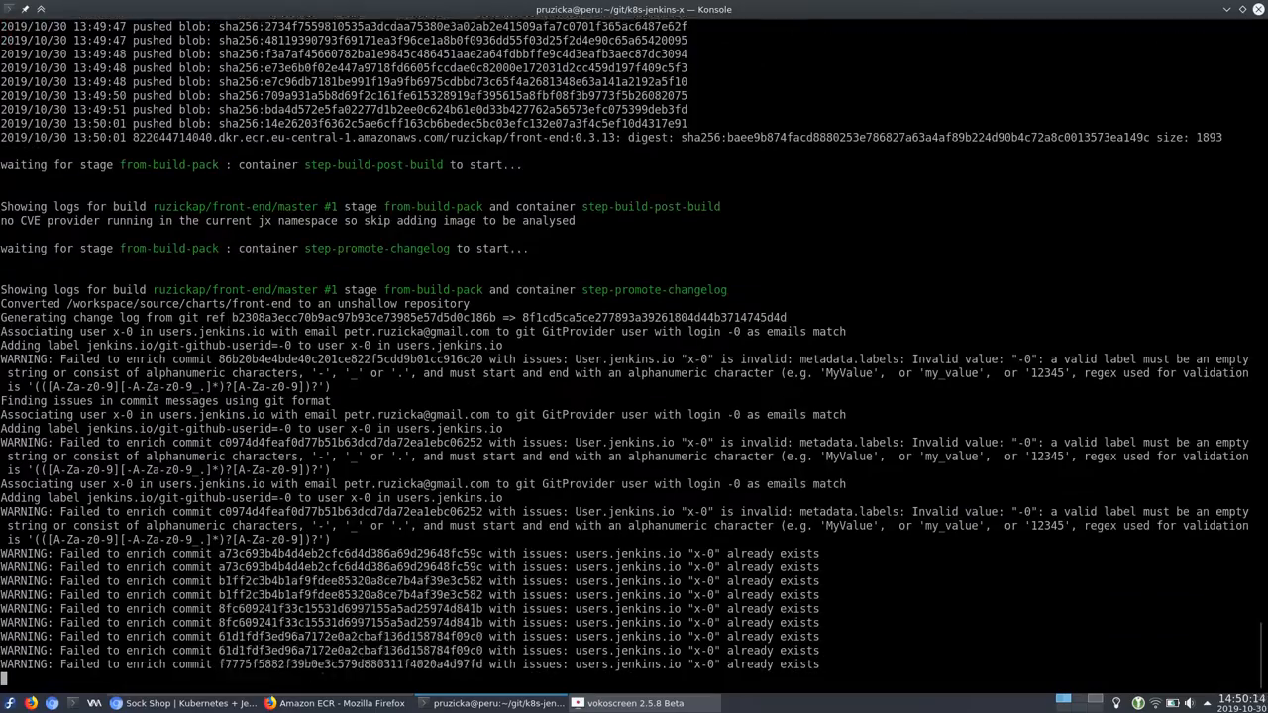
Step: Follow the log as front-end 0.3.13 is pushed and promoted to jx-staging
scroll(down, 3)
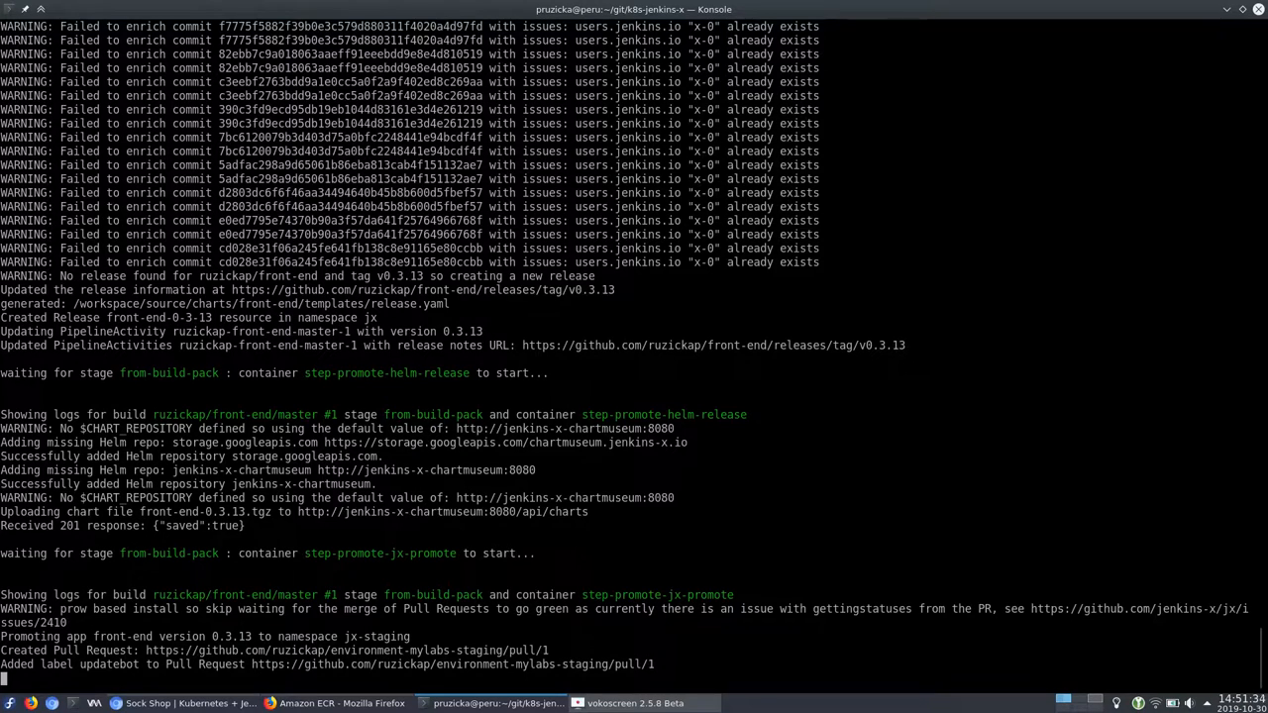
scroll(down, 3)
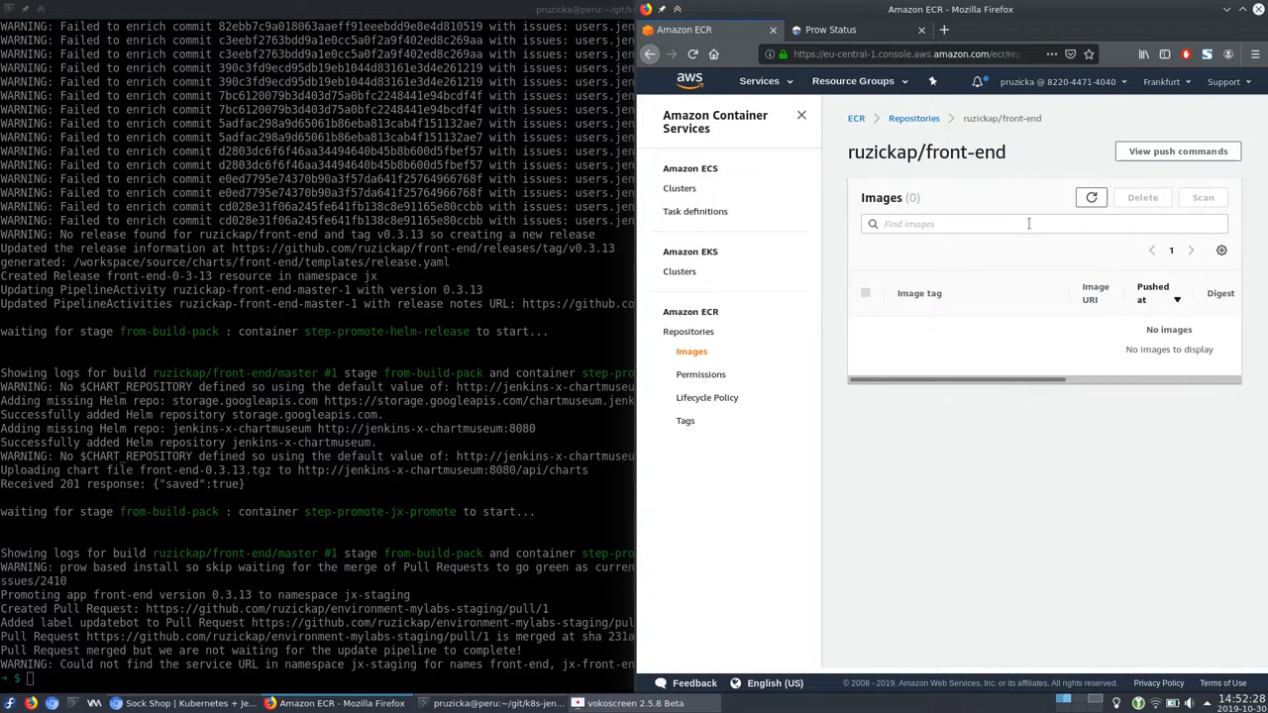
click(1090, 197)
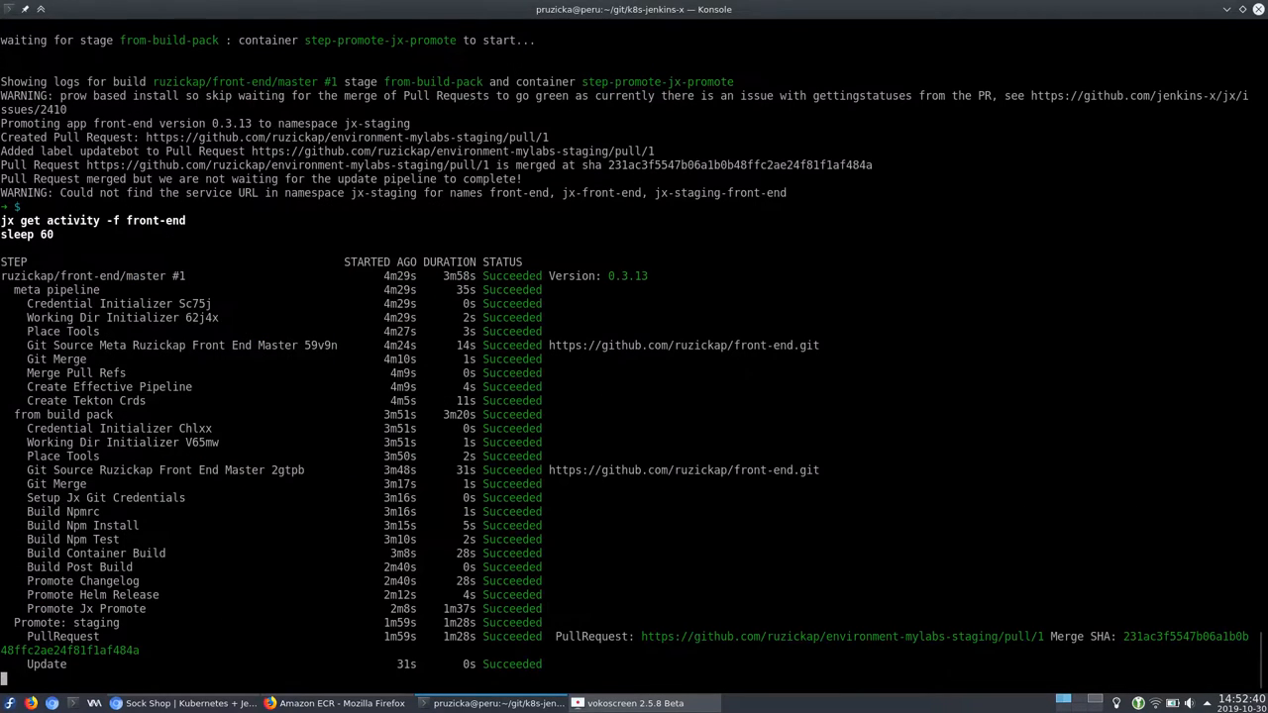
mouse_move(307, 352)
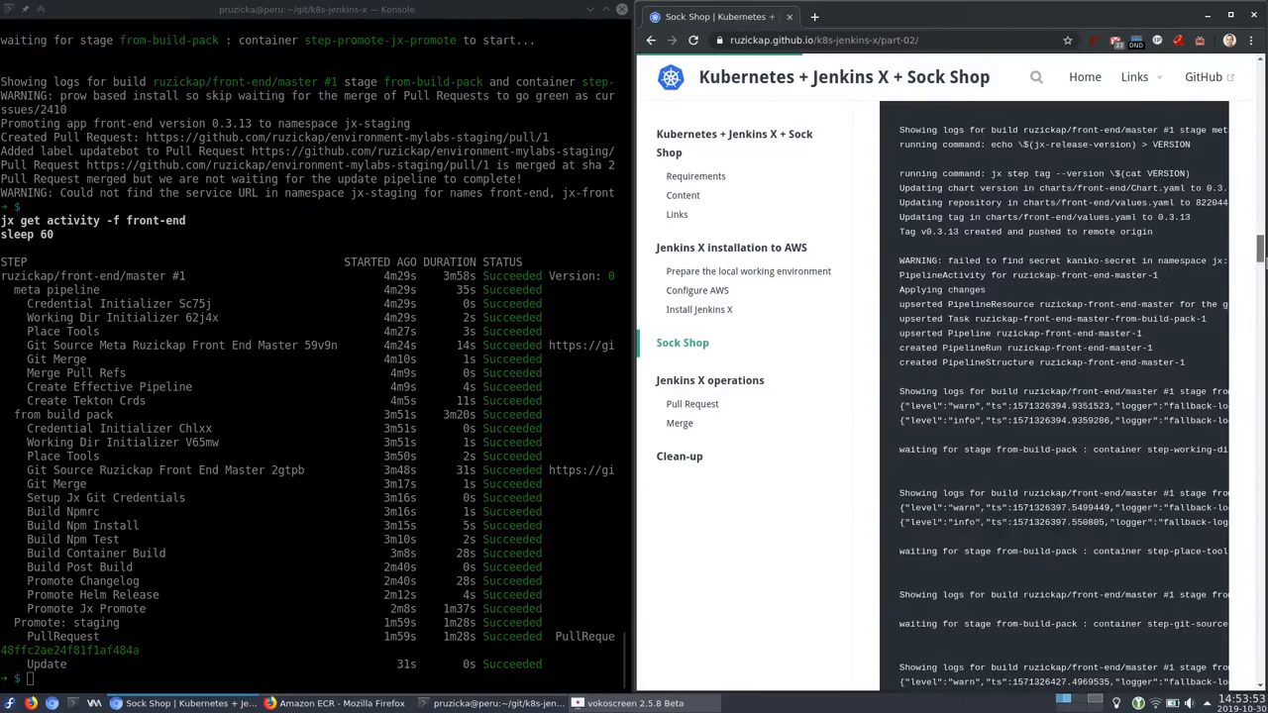
Step: Select front-end's staging URL front-end.jx-staging.mylabs.dev in the application listing
scroll(down, 3)
text(jx get applications)
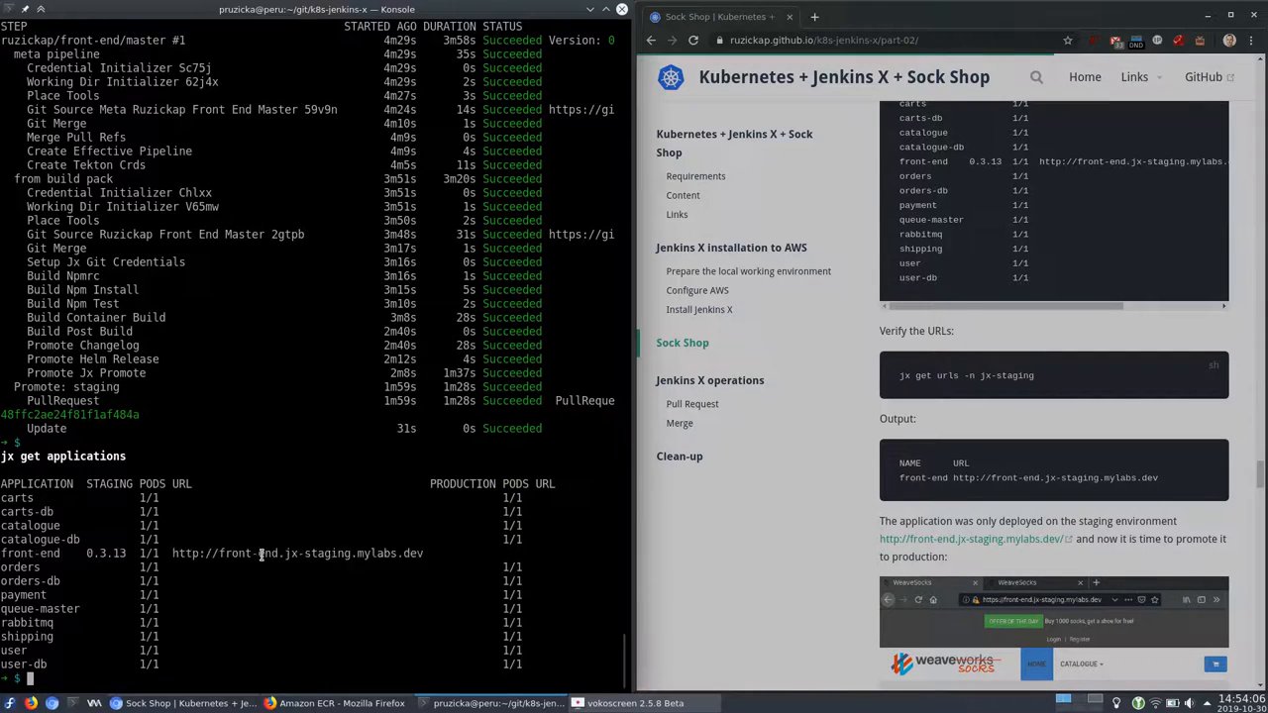
double_click(297, 552)
text(jx get urls -n jx-staging)
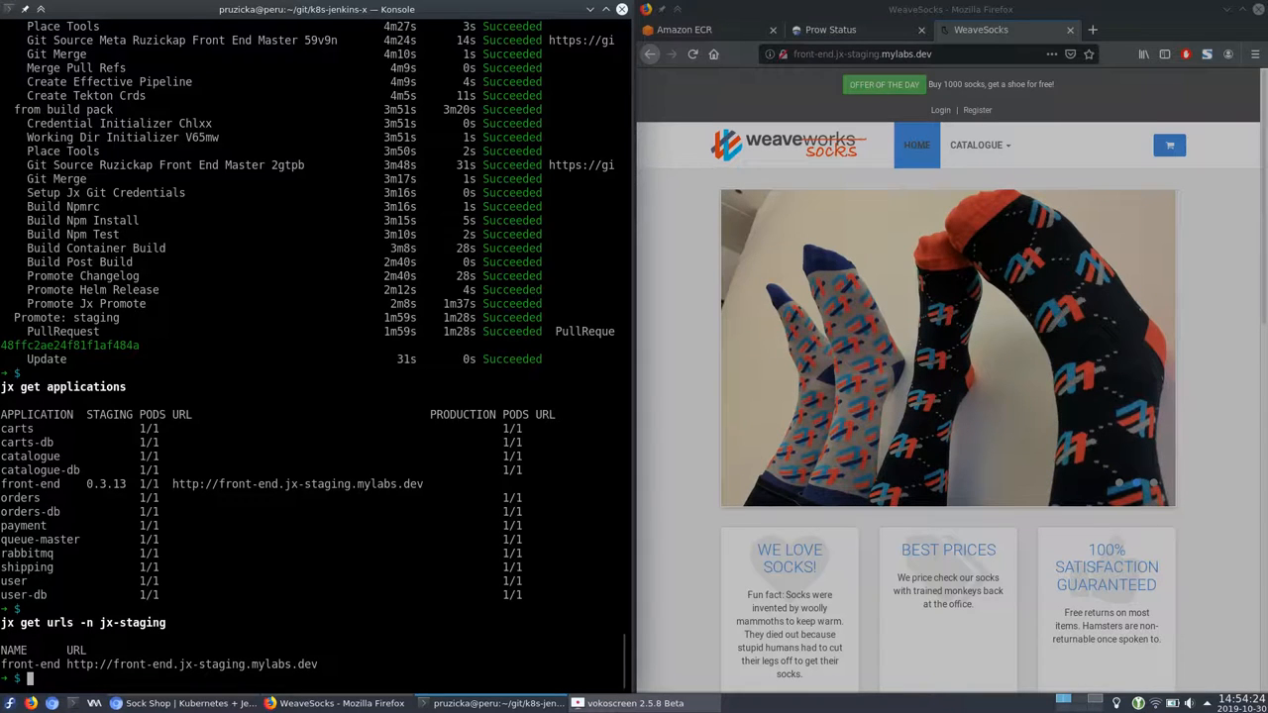
Step: Run jx promote to send front-end version 0.3.13, build 1, to the production environment
text(jx promote front-end --build="1" --version 0.3.13 --env production --batch-mode=true)
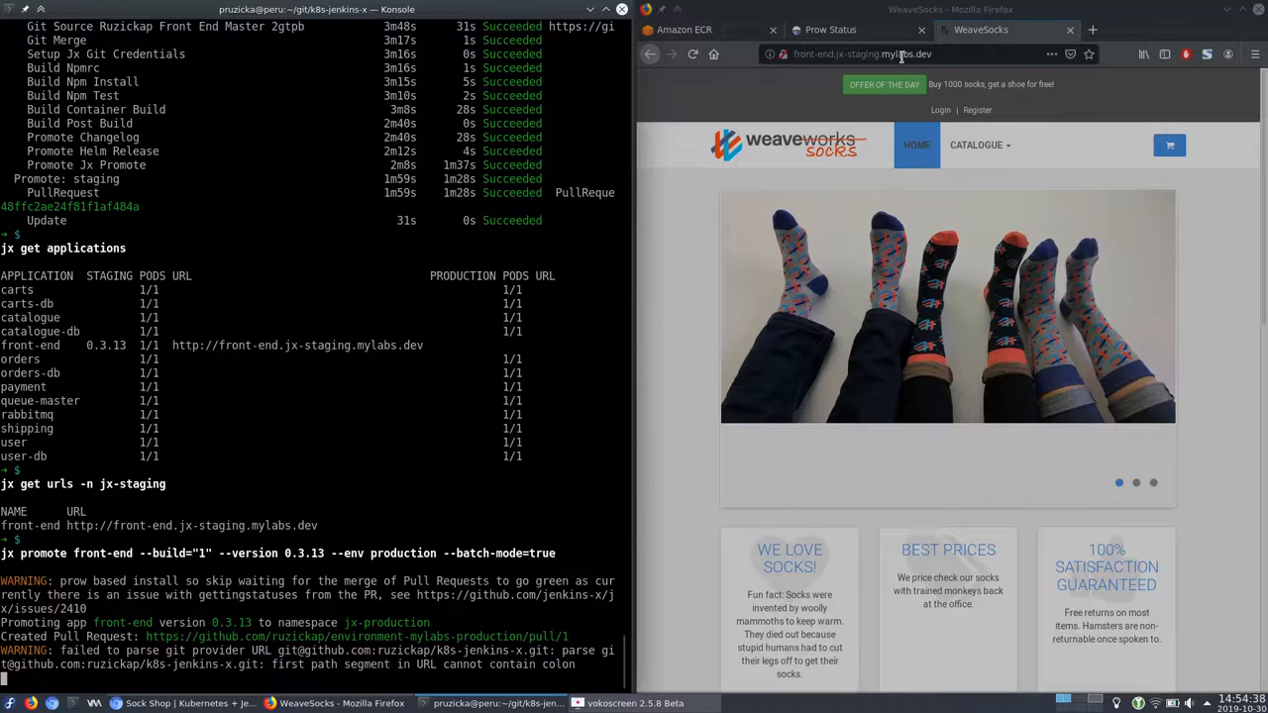
click(862, 53)
text(http://front-end.jx-production.mylabs.dev/)
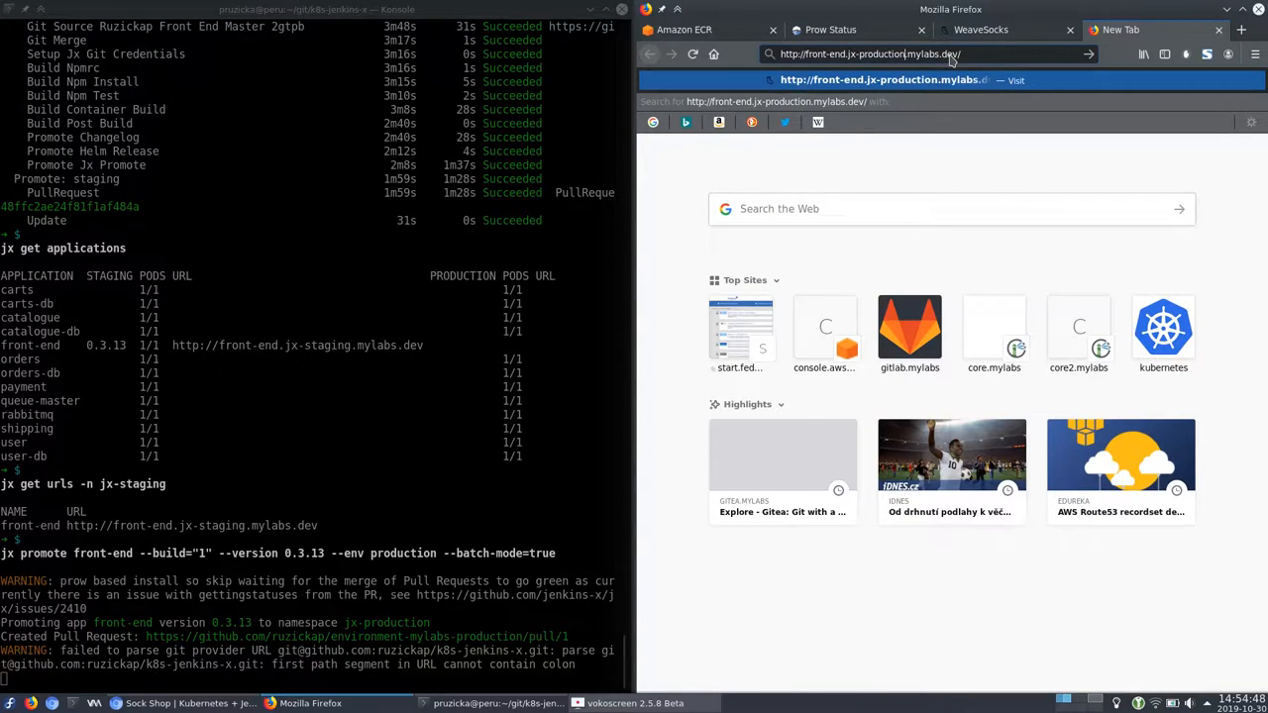
key(Return)
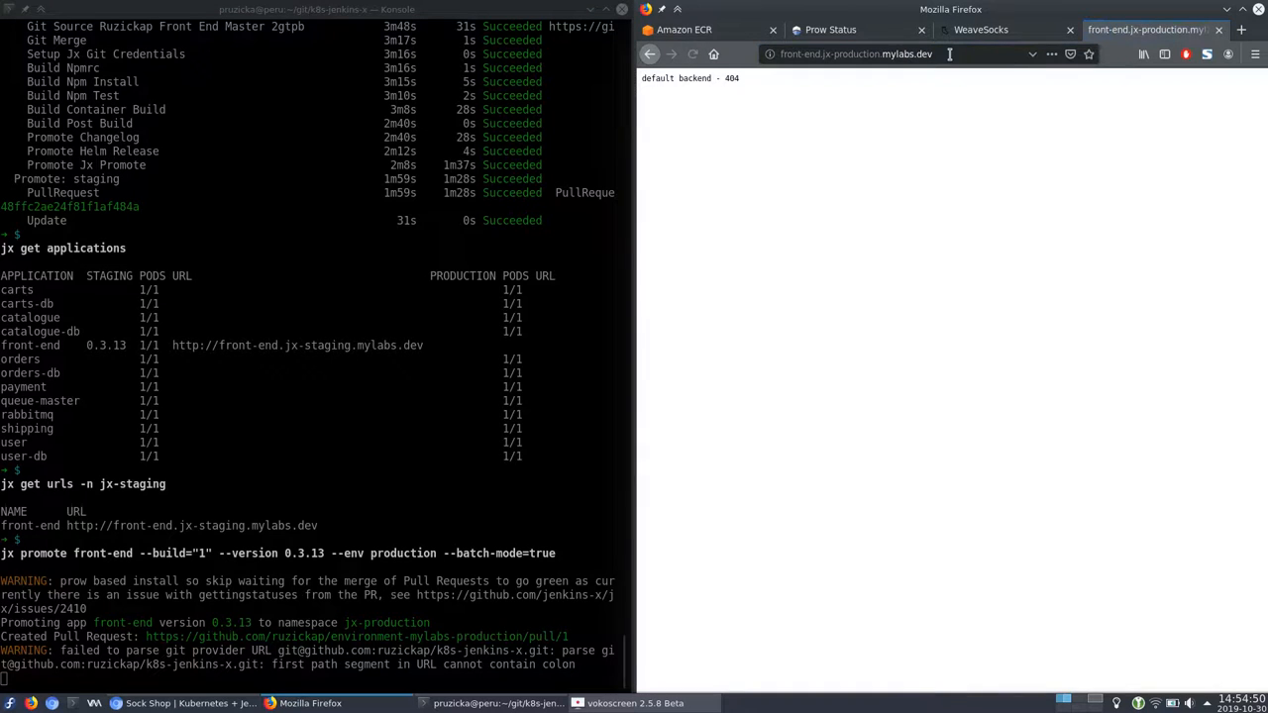
mouse_move(843, 86)
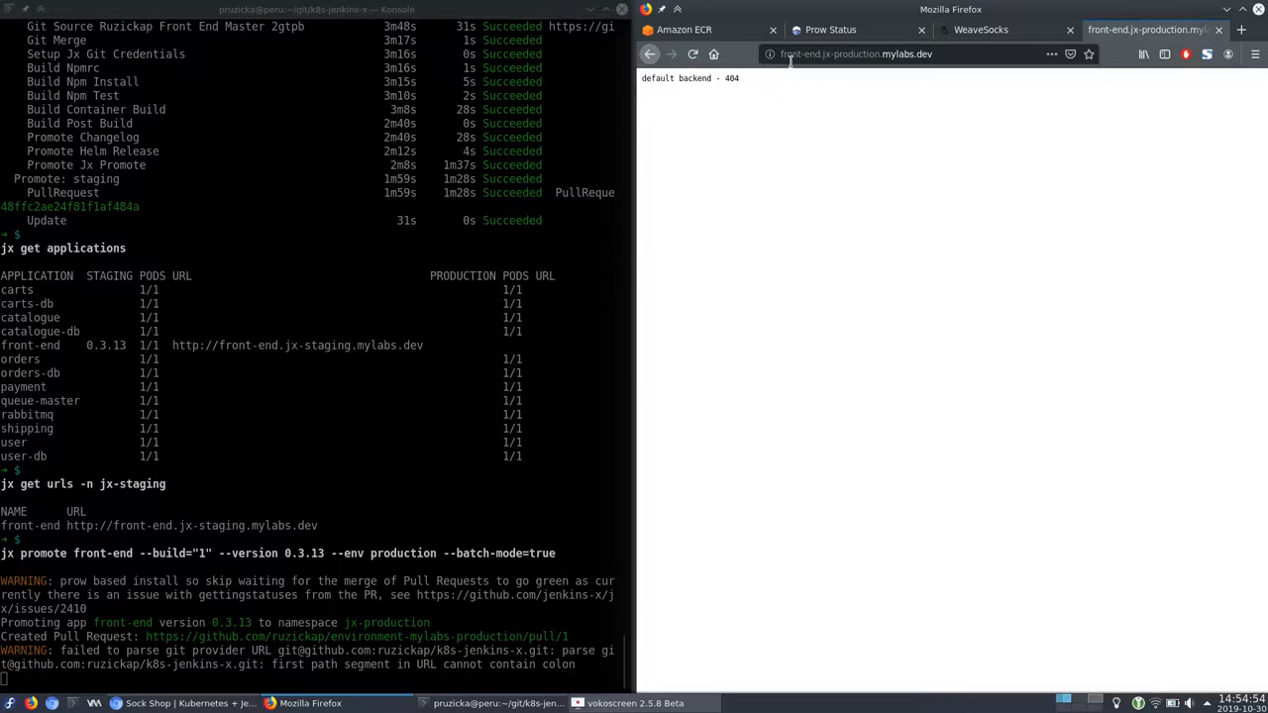
click(857, 53)
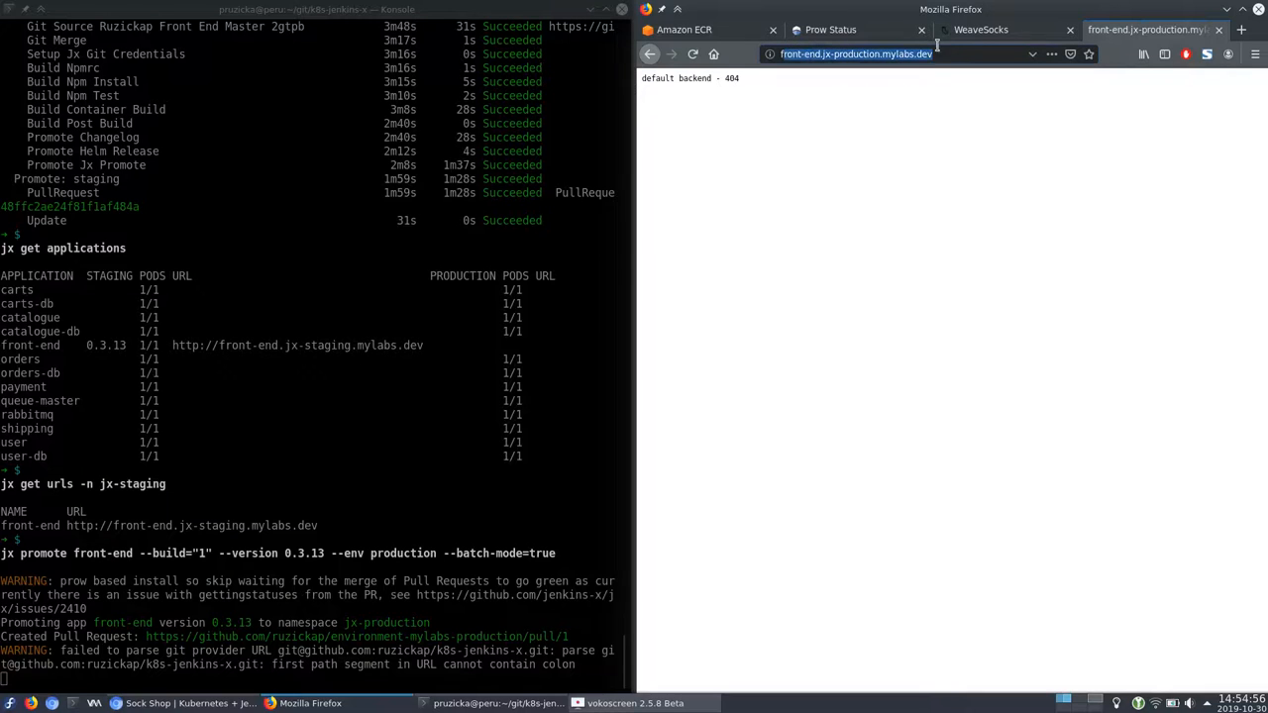
mouse_move(541, 327)
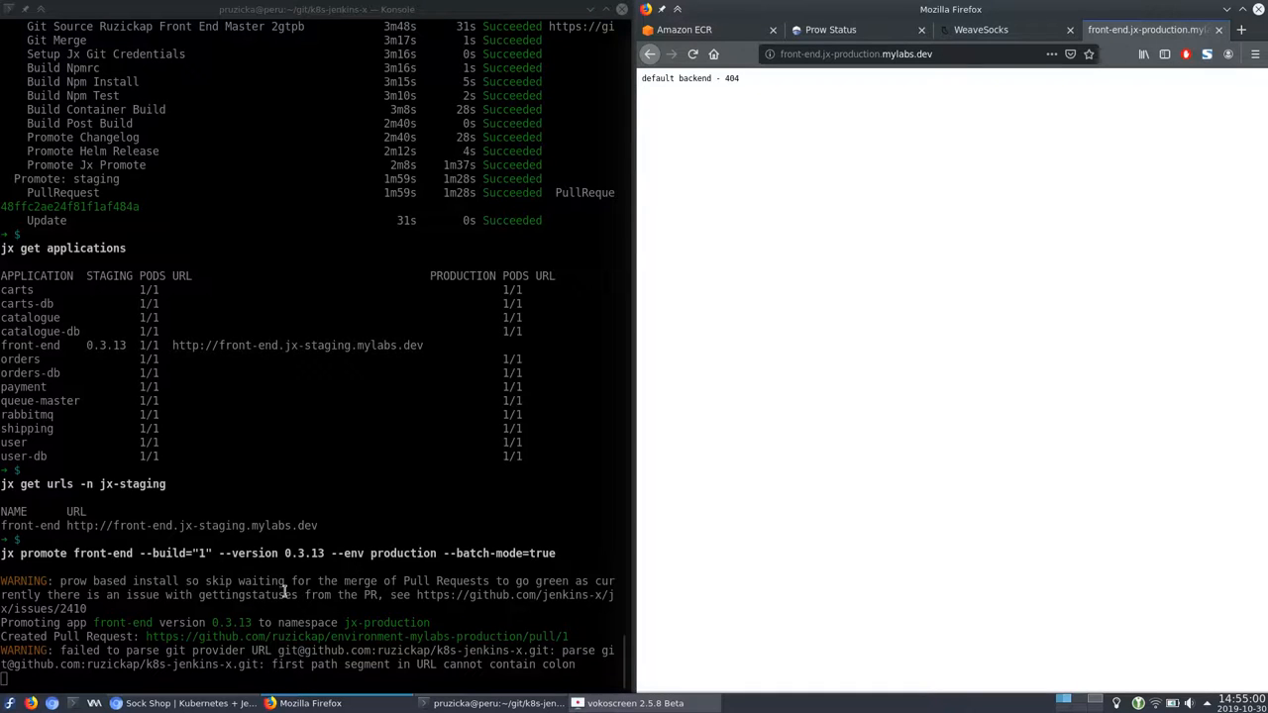
mouse_move(815, 99)
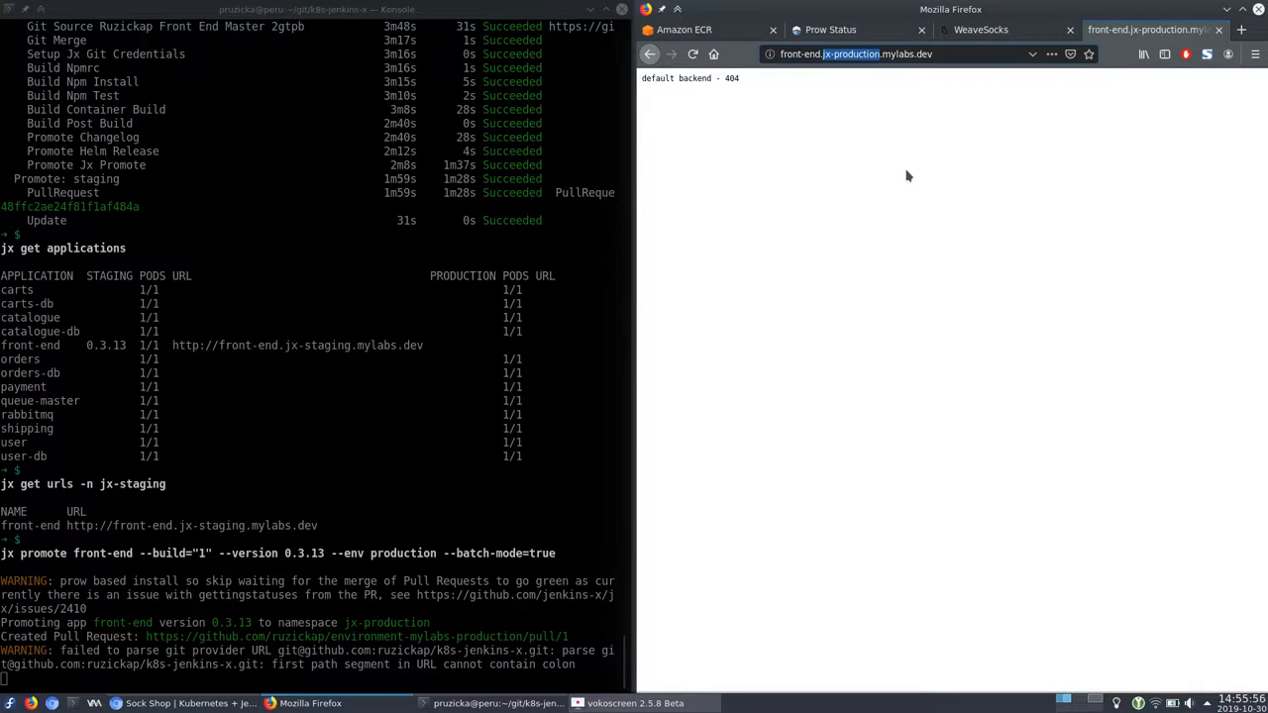
scroll(down, 3)
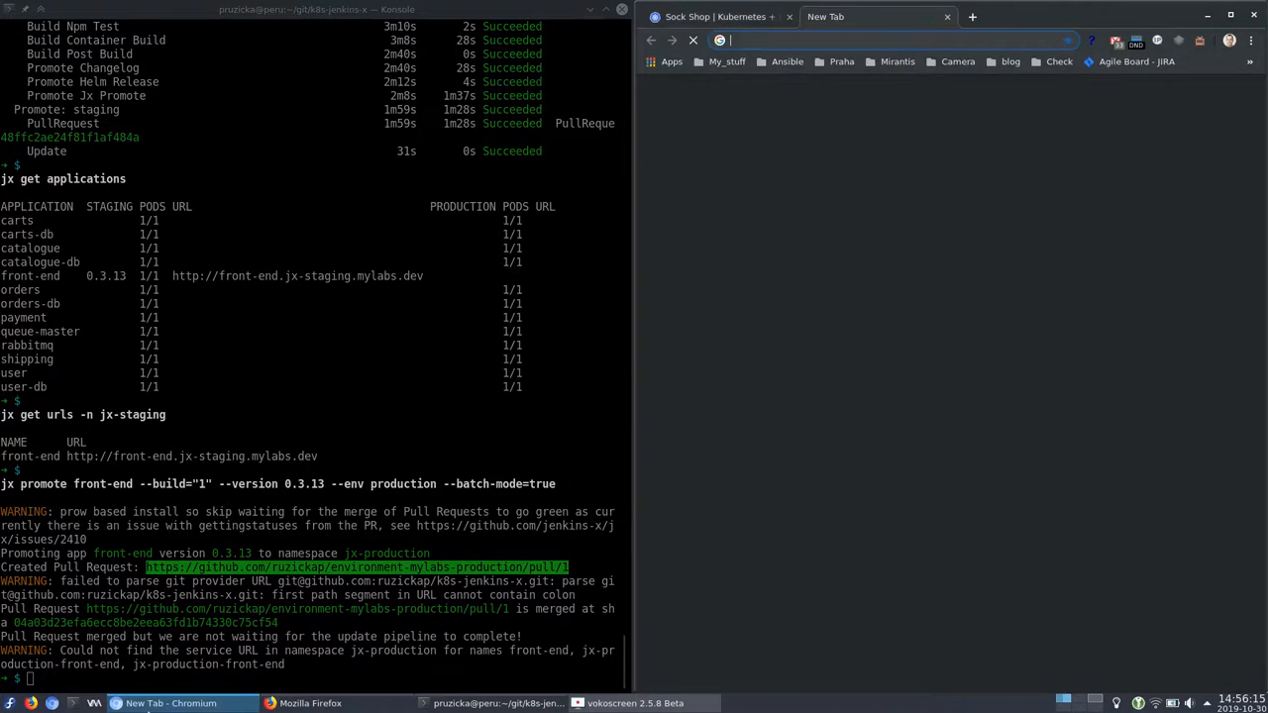
Step: Inspect promotion PR #1 and the merge commit adding front-end 0.3.13 to production requirements
click(357, 567)
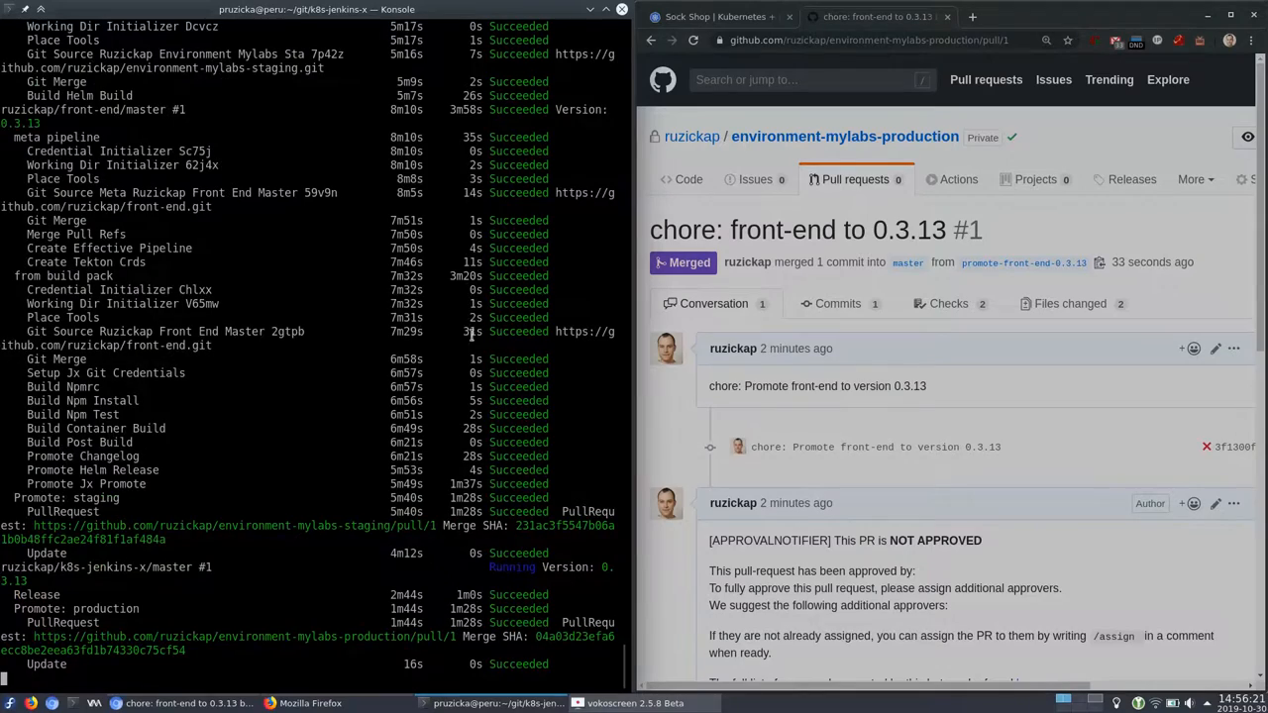
scroll(down, 3)
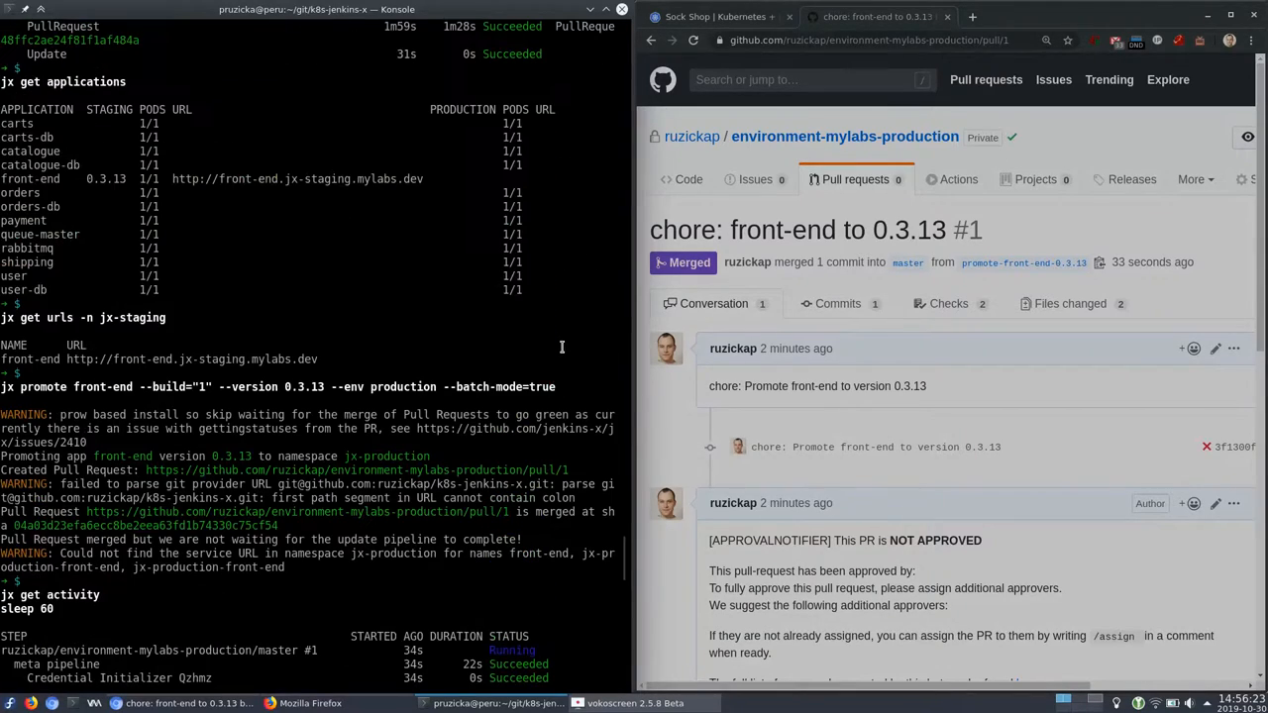
mouse_move(1040, 434)
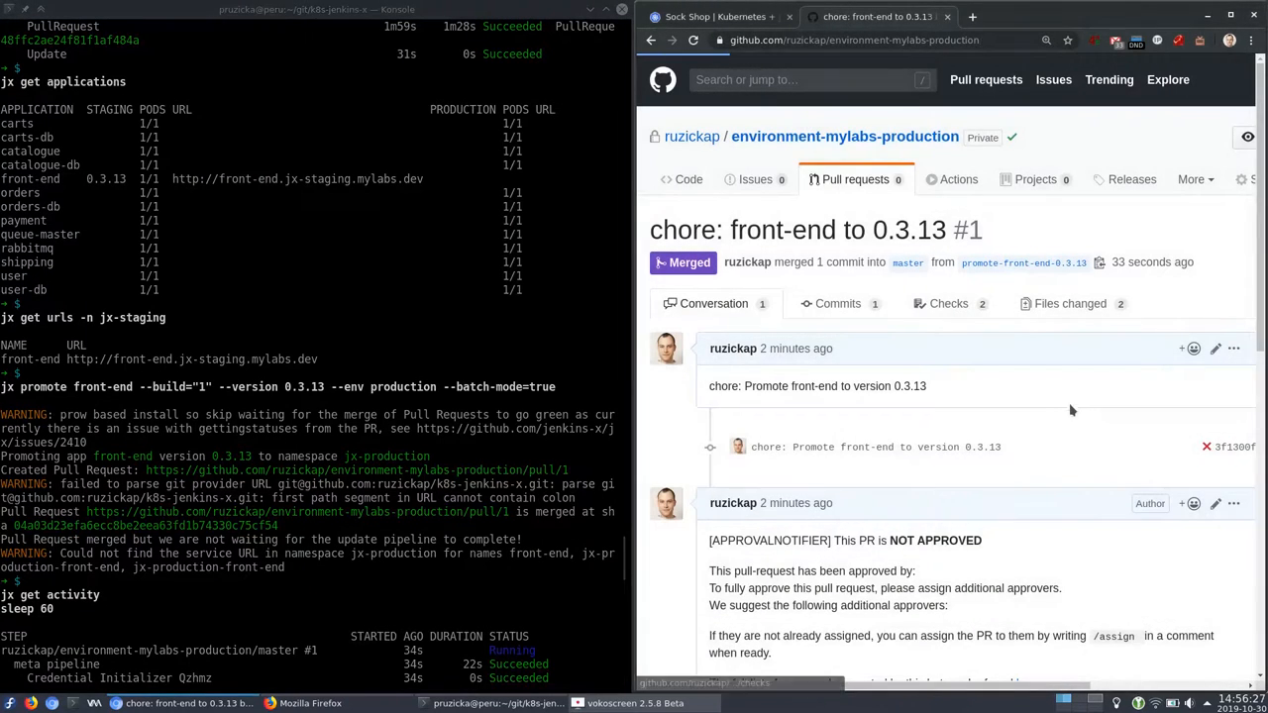
click(845, 136)
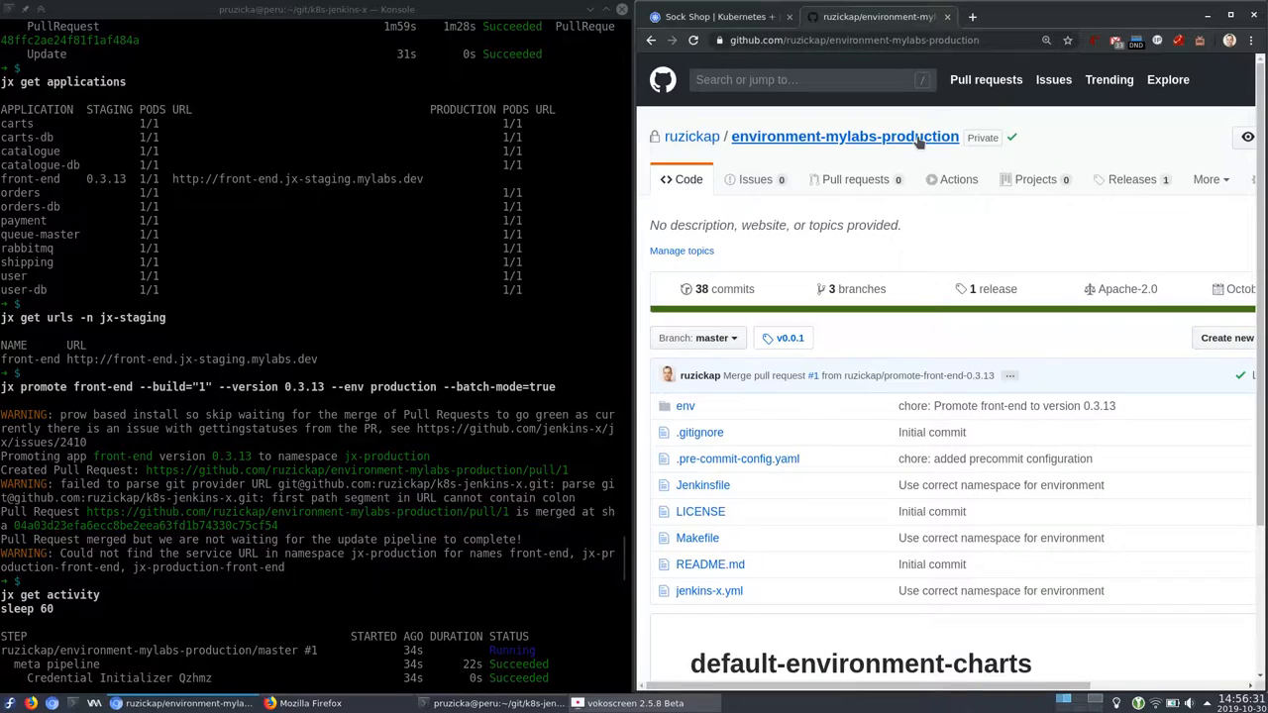
mouse_move(801, 604)
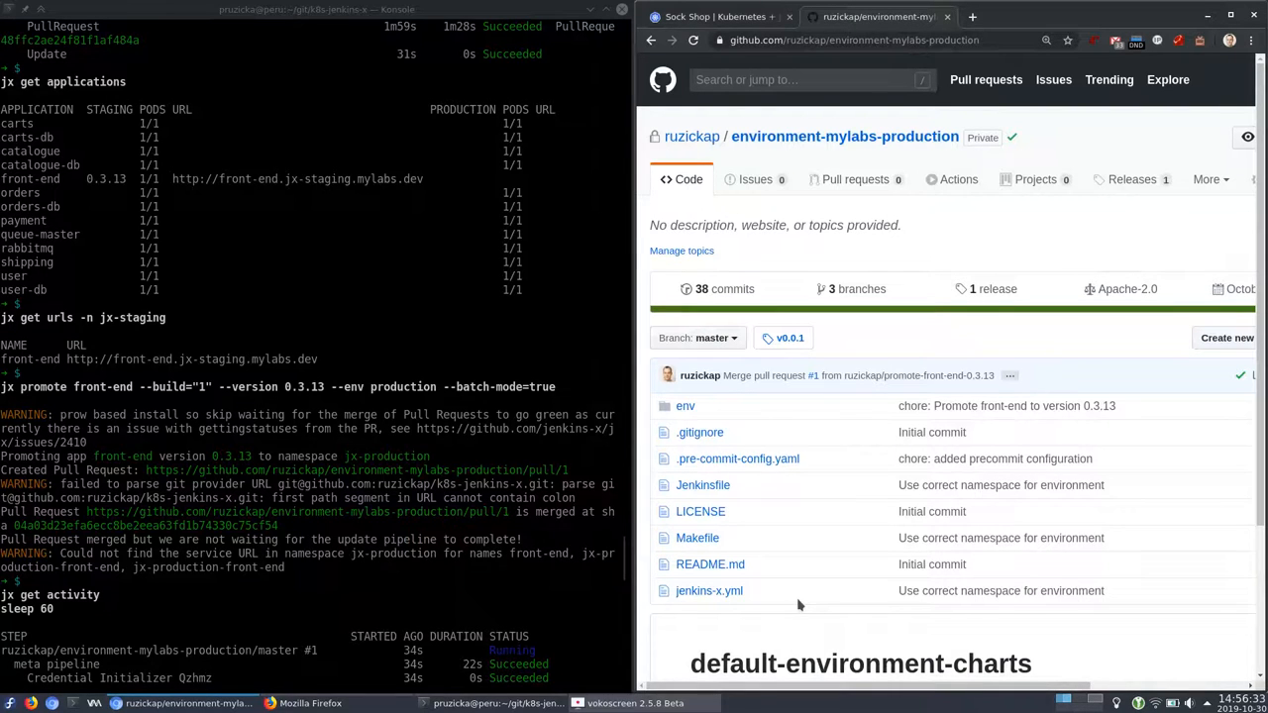
mouse_move(743, 462)
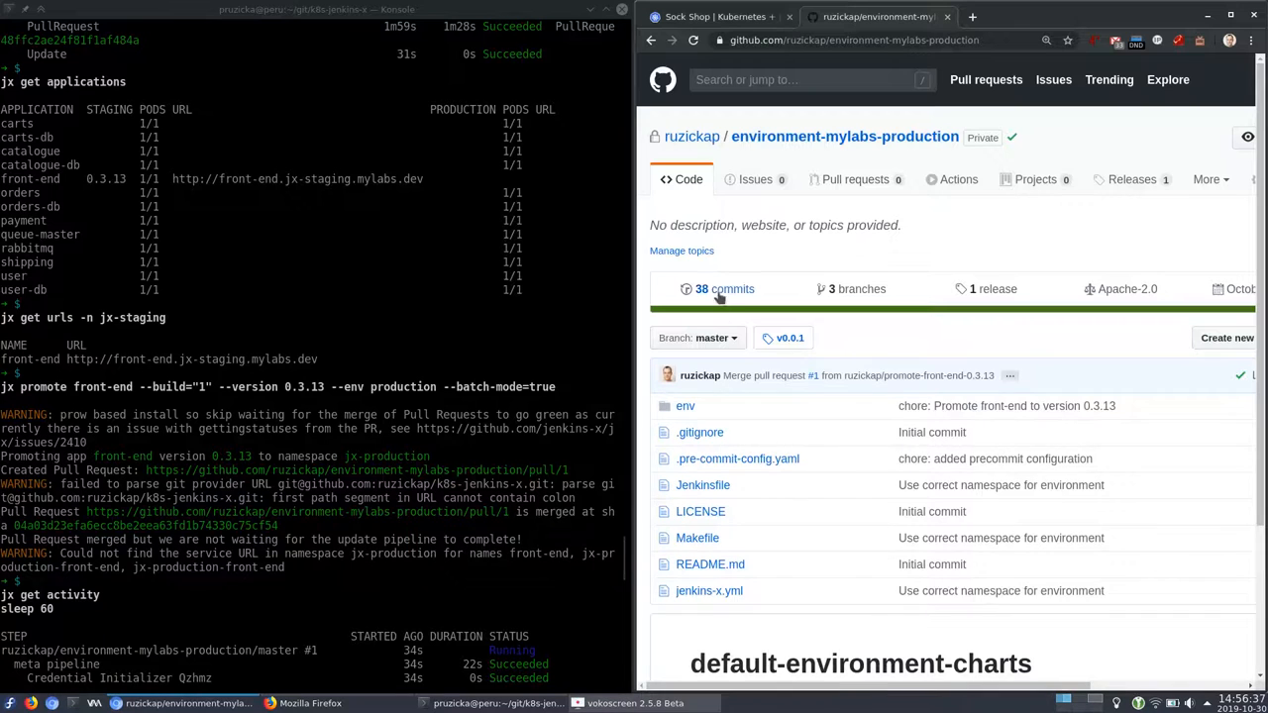
click(724, 288)
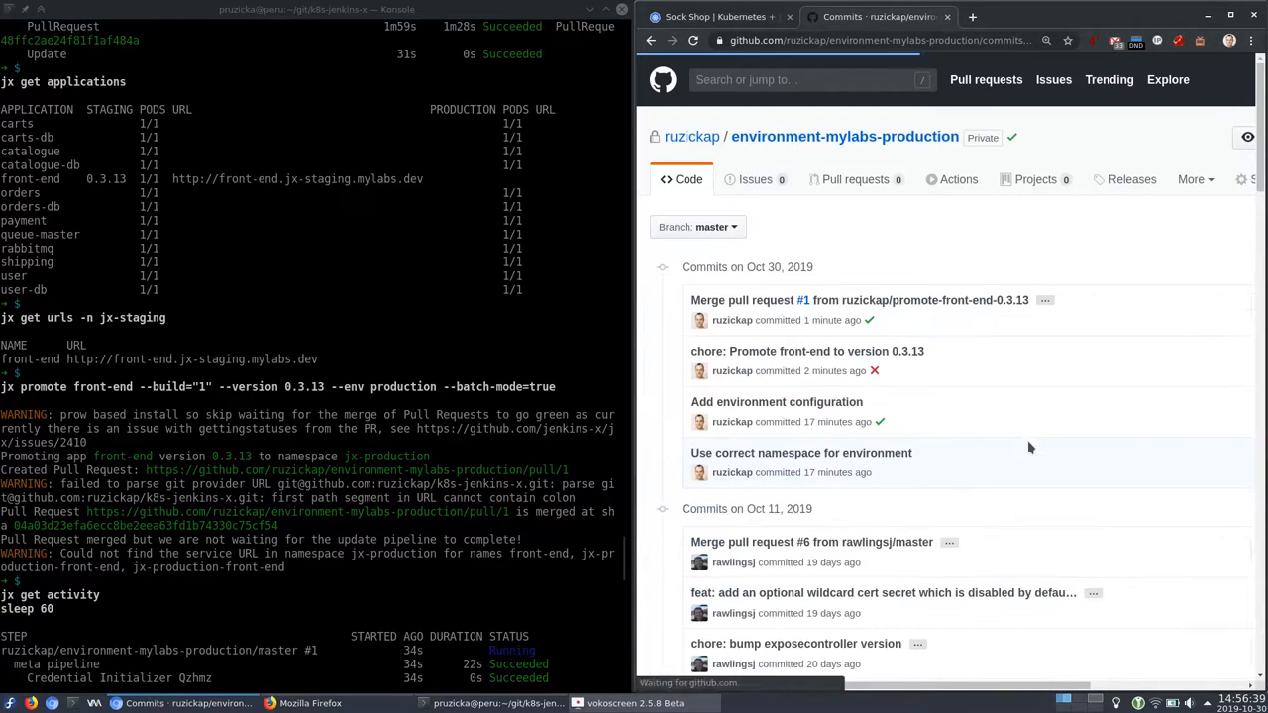
mouse_move(761, 307)
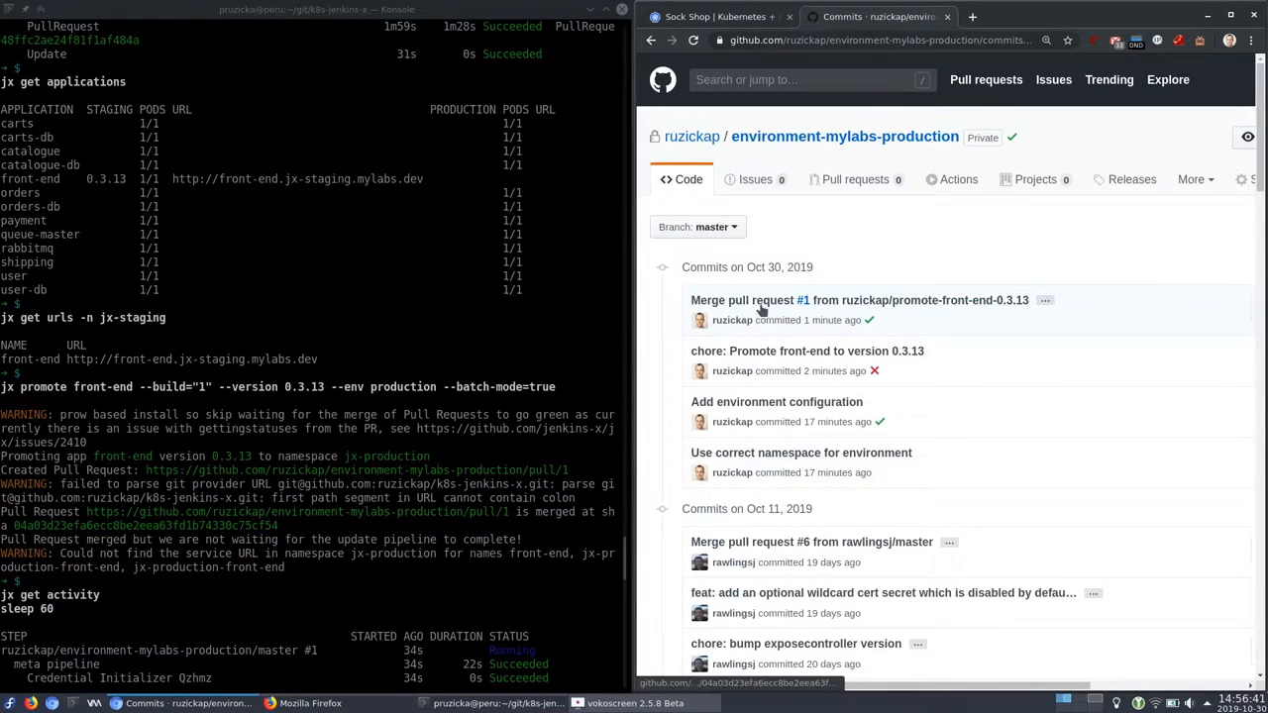
mouse_move(832, 308)
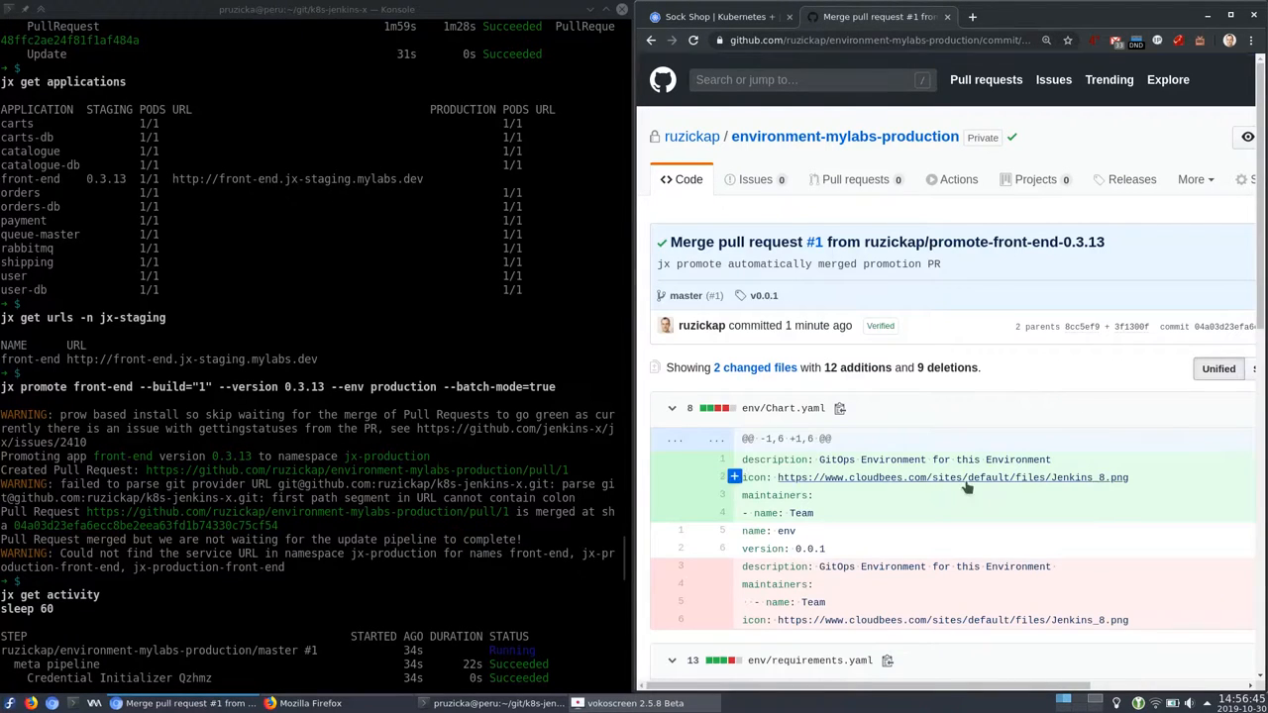
scroll(down, 3)
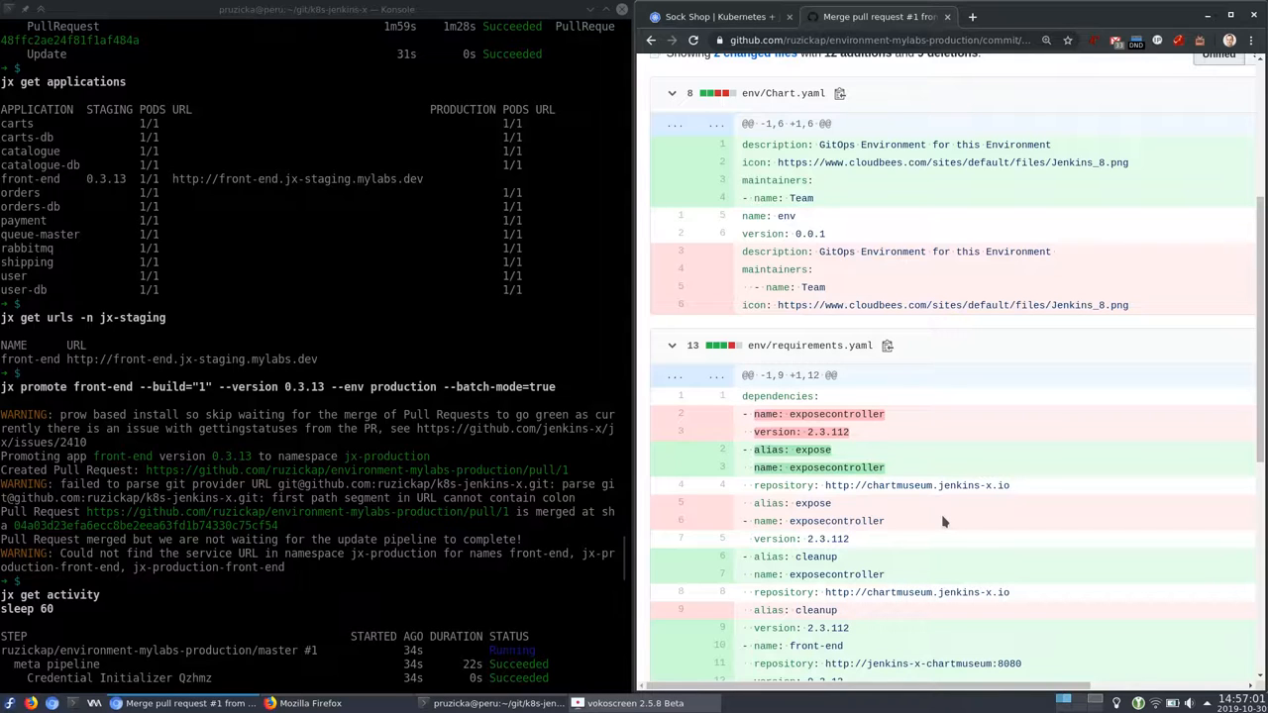
scroll(down, 3)
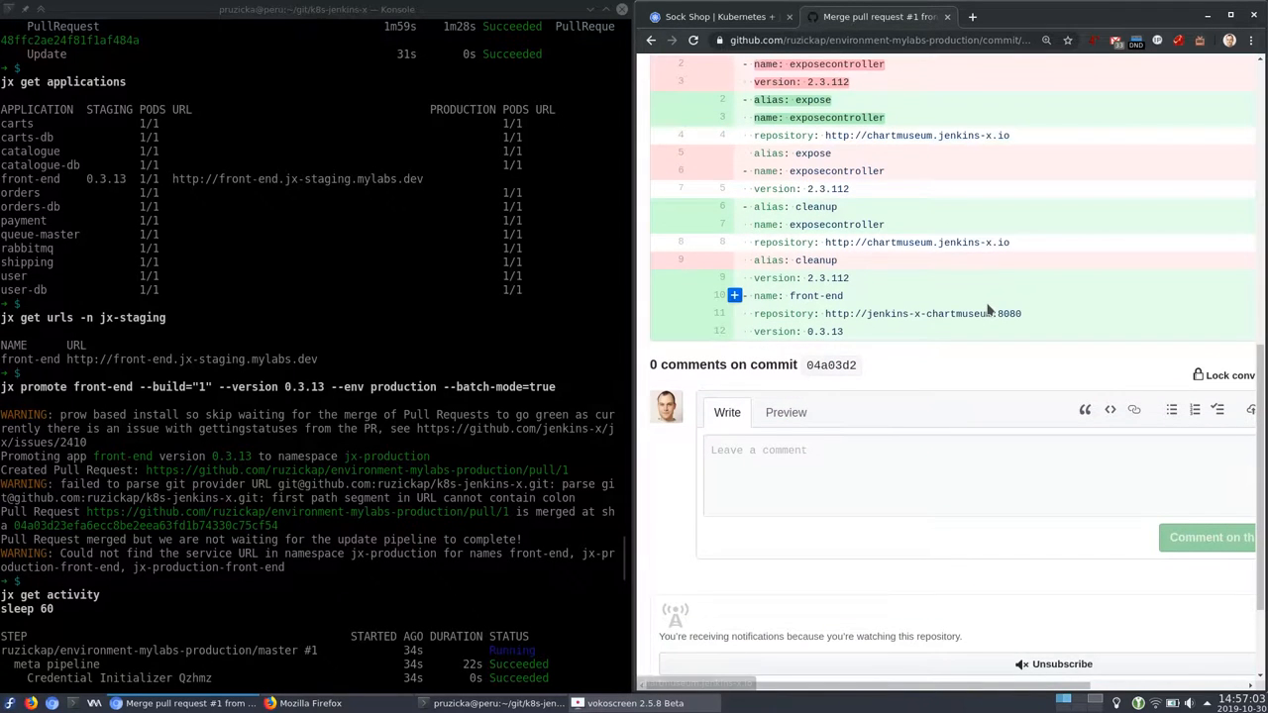
mouse_move(871, 287)
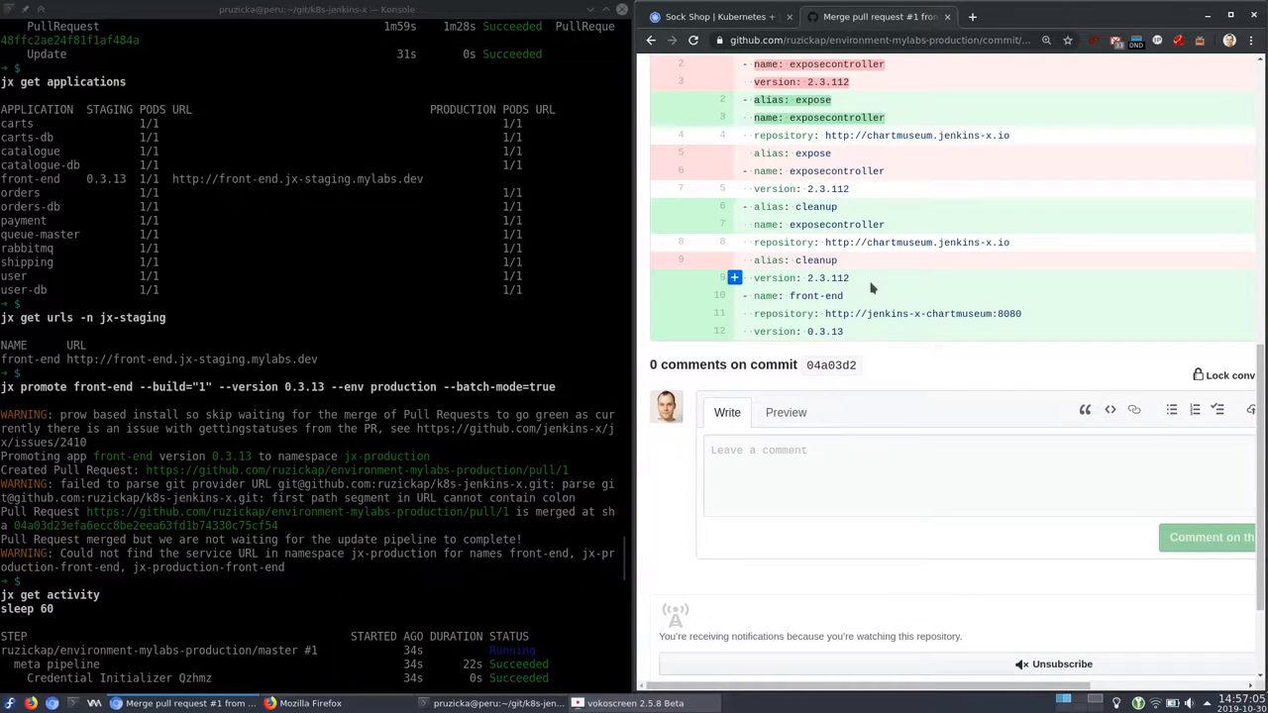
scroll(up, 3)
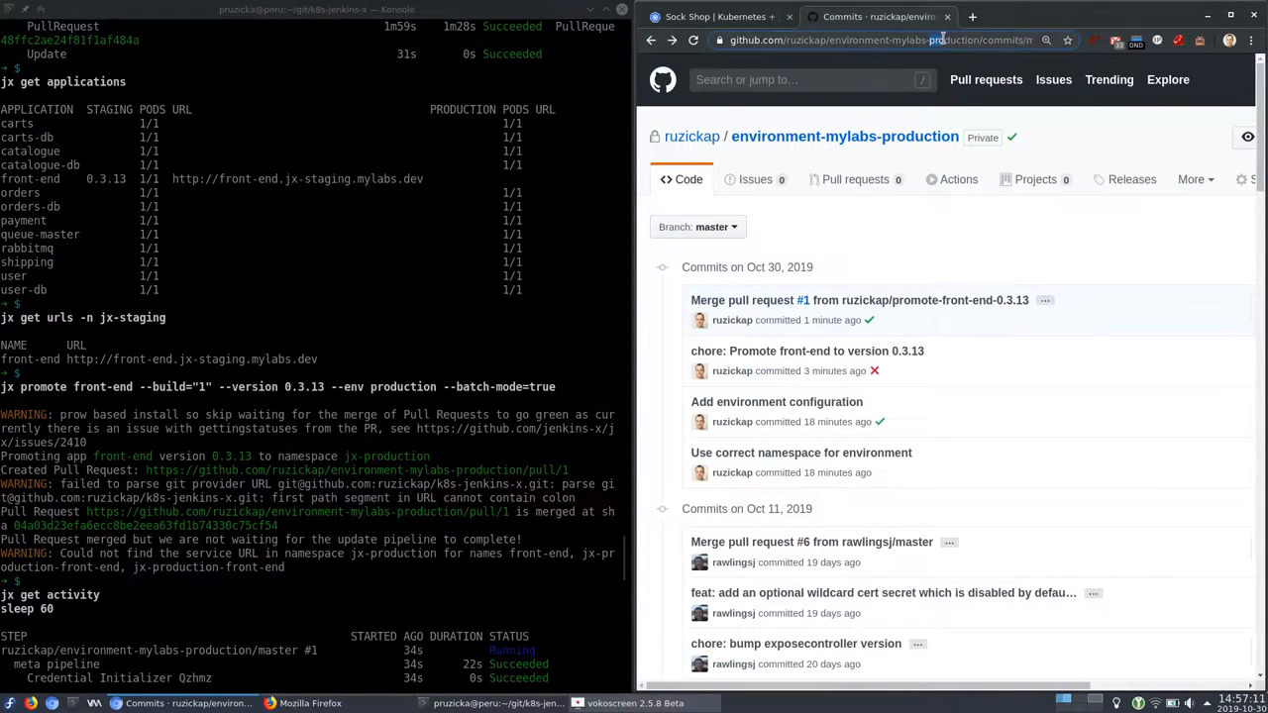
Step: Point the GitHub address at the environment-mylabs-staging repository
click(891, 39)
text(staging)
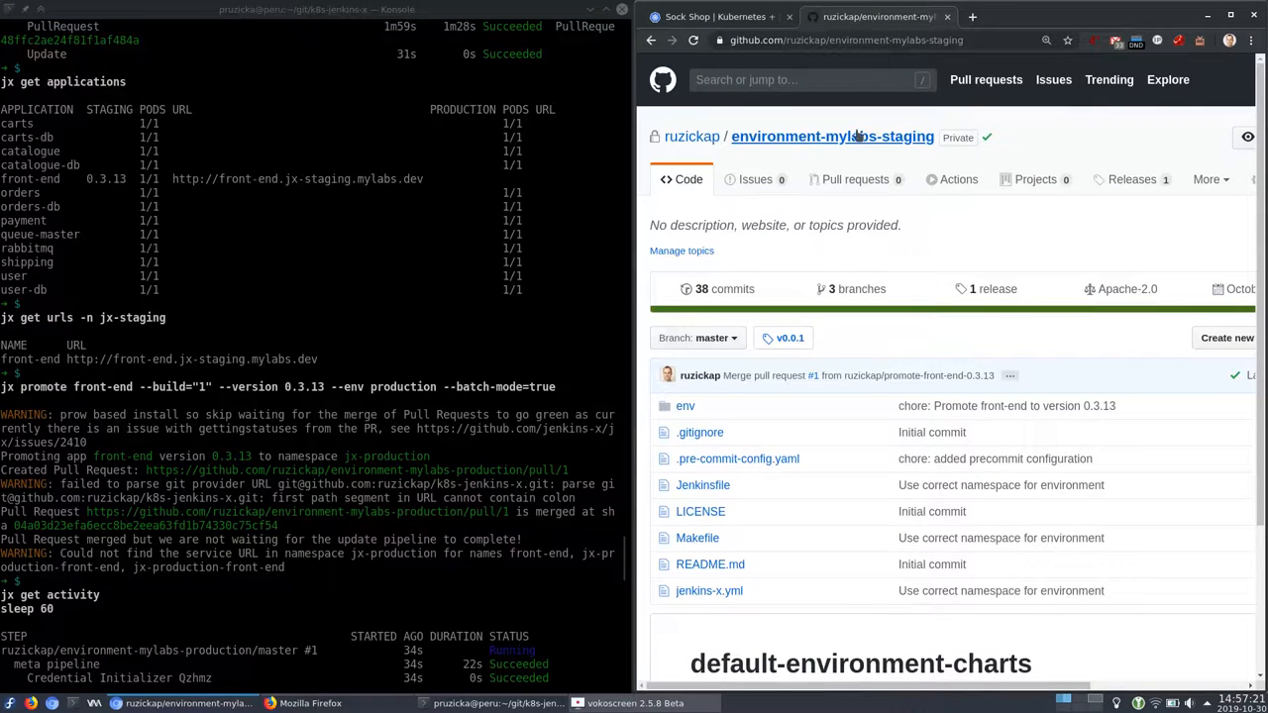
mouse_move(782, 136)
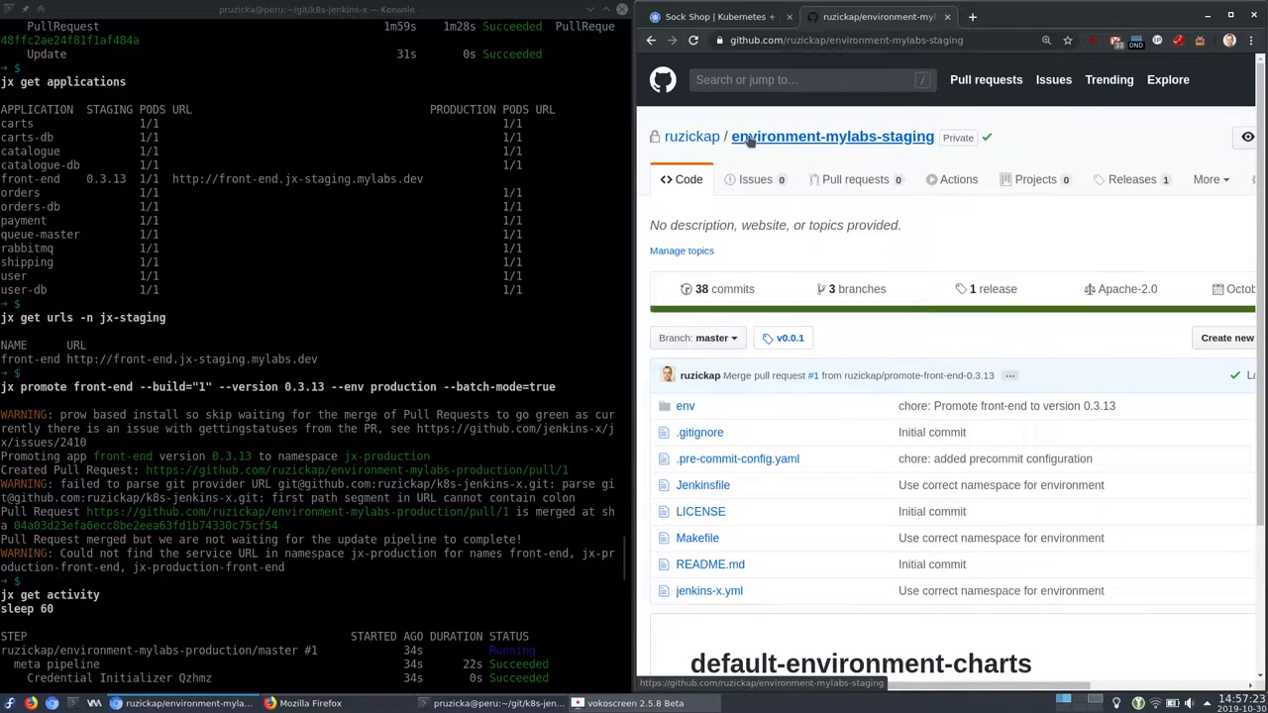
mouse_move(817, 142)
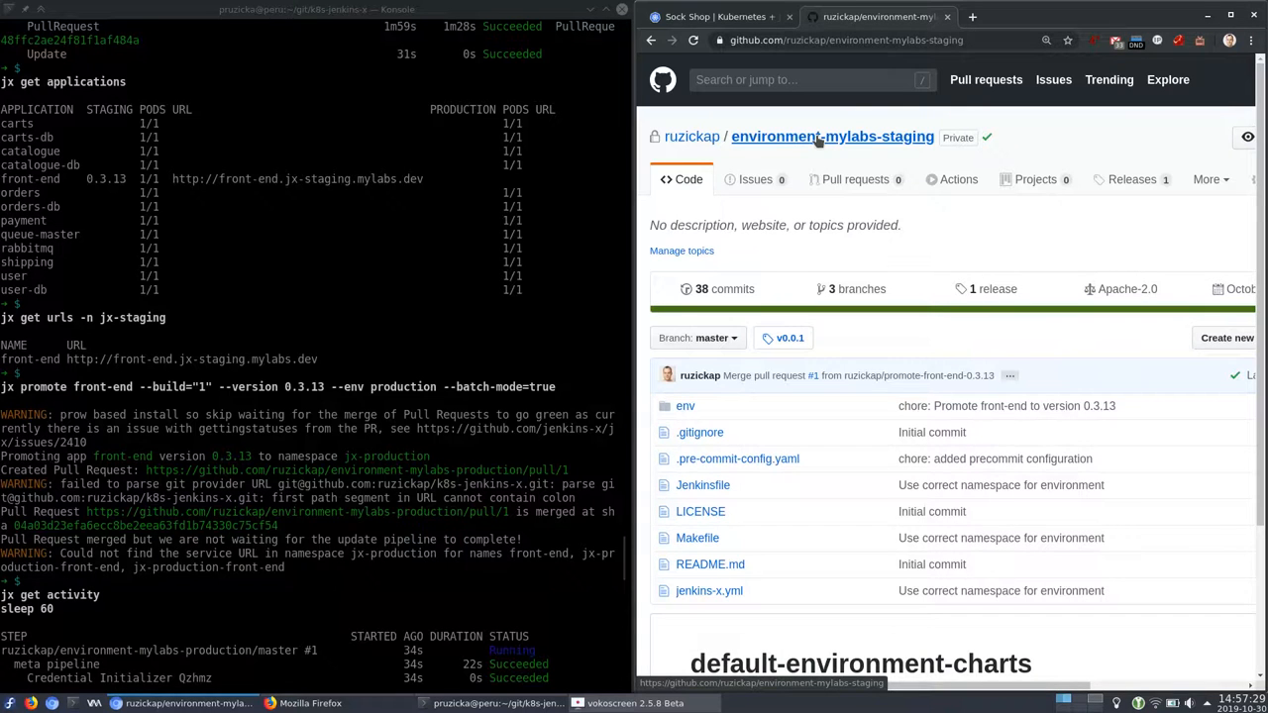
mouse_move(835, 246)
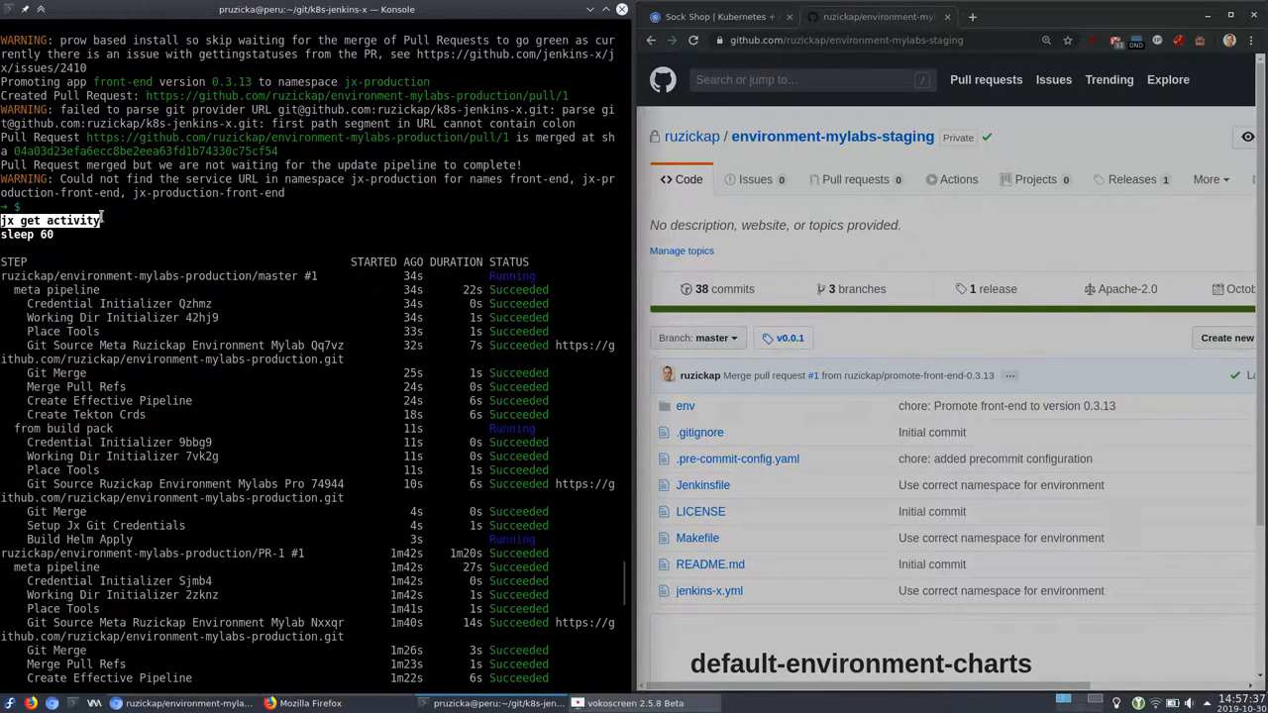
Step: Scroll the jx get activity pipelines, then run jx get urls -n jx-production
scroll(down, 3)
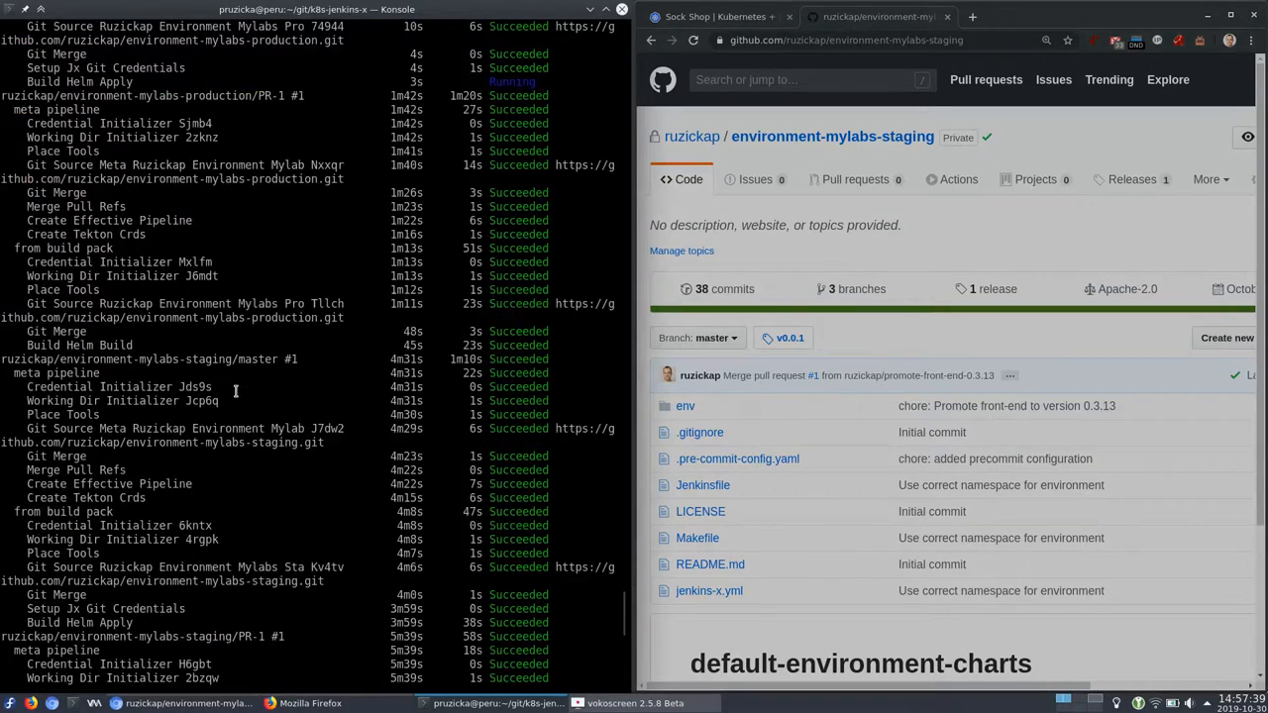
scroll(down, 3)
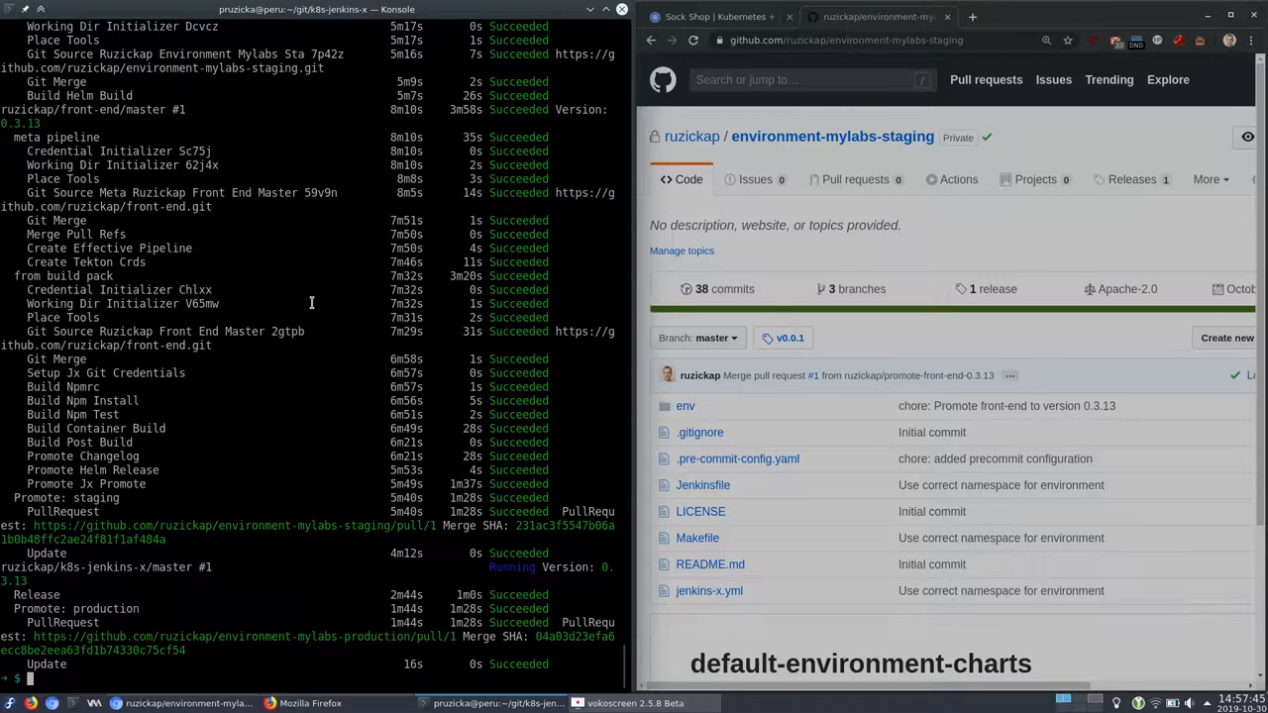
text(jx get urls -n jx-production)
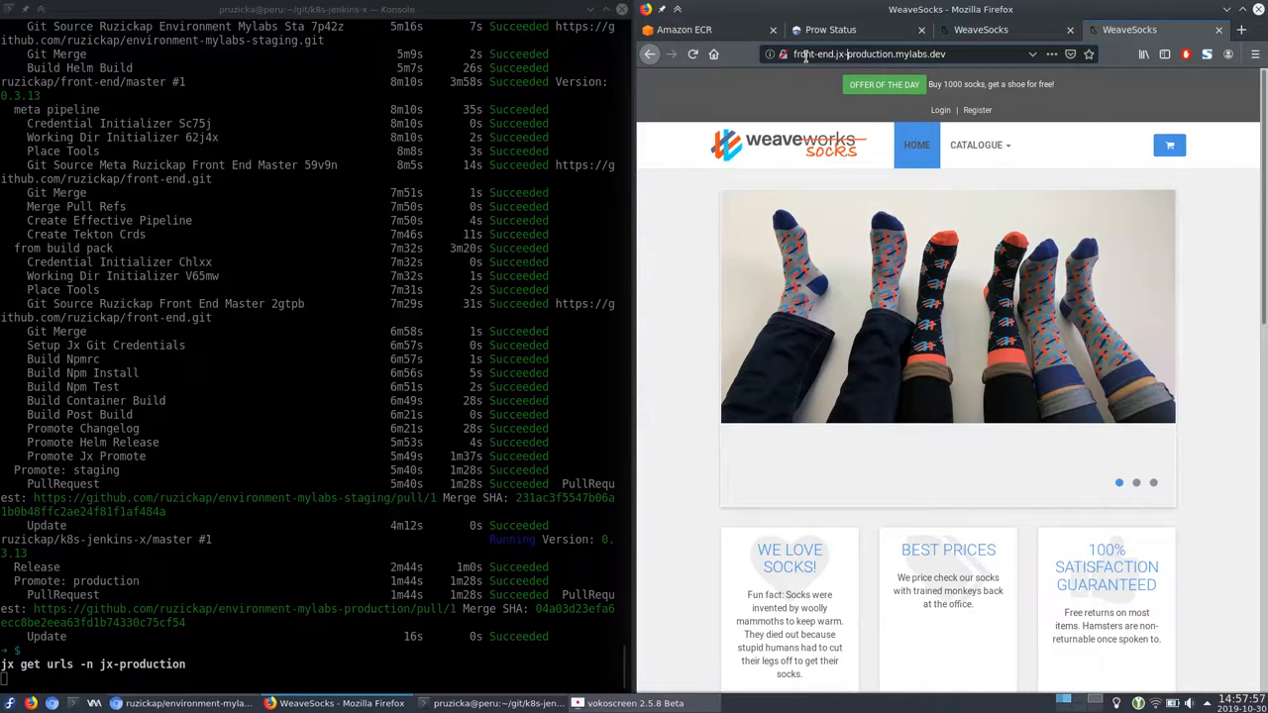
Step: Compare staging and production WeaveSocks tabs, then run kubectl get pipelineactivity -n jx
click(991, 30)
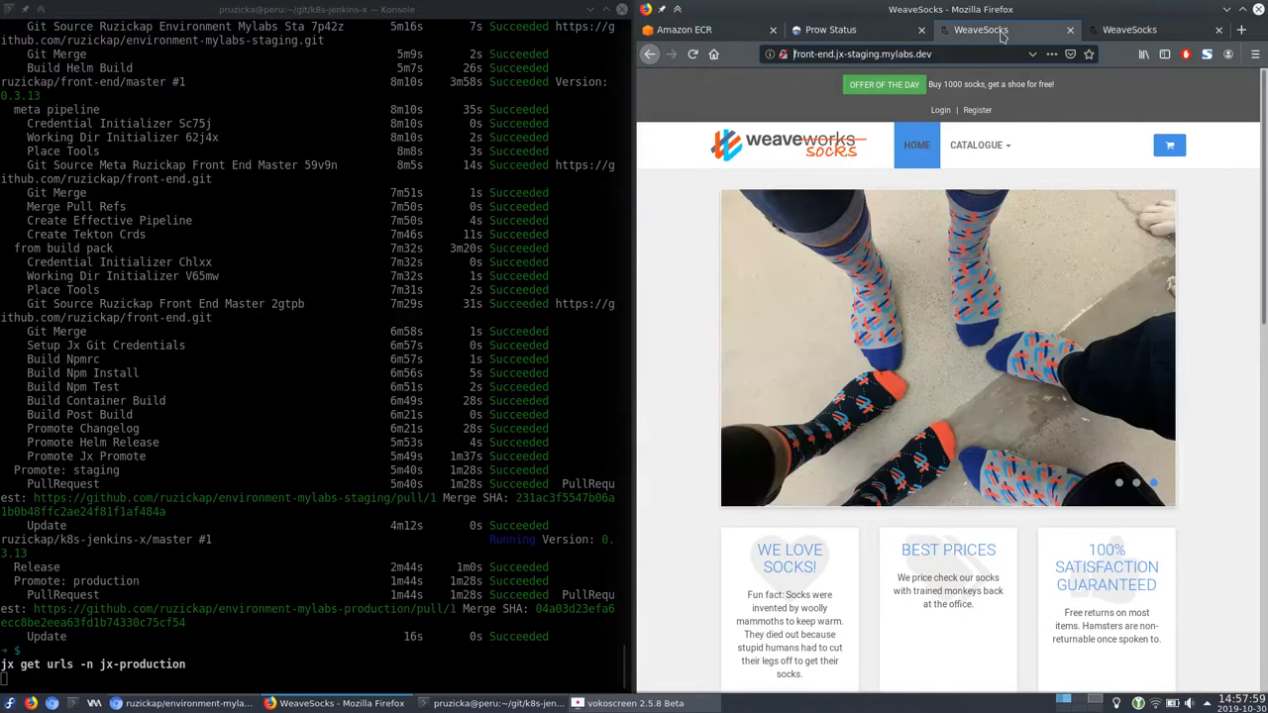
click(861, 53)
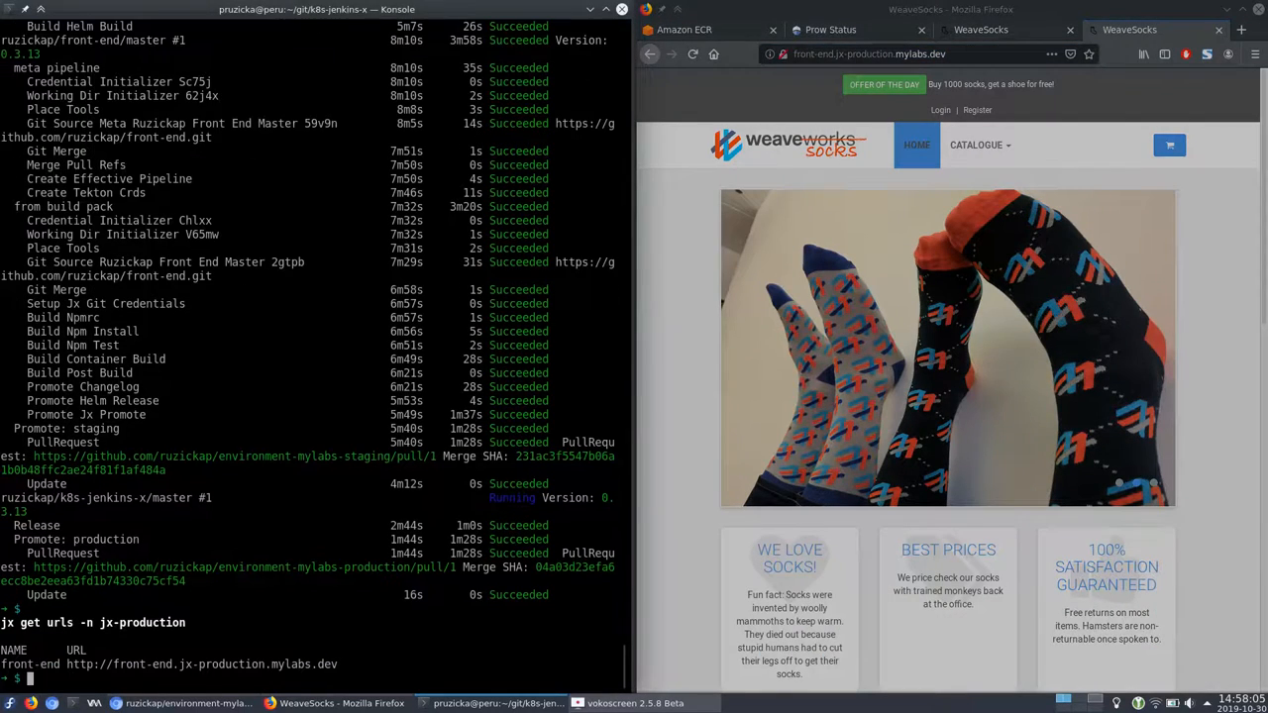
text(kubectl get pipelineactivity -n jx)
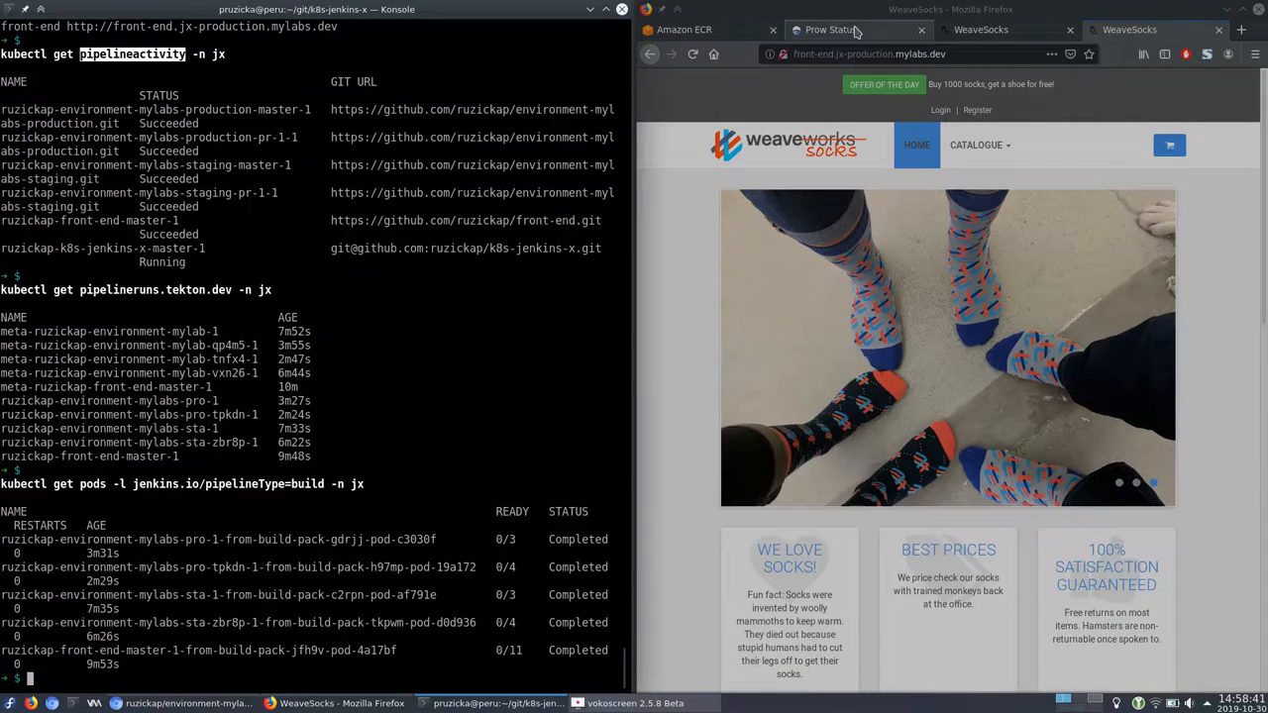
Step: Check Prow's five successful jobs and list the first build pod's labels with kubectl
click(832, 29)
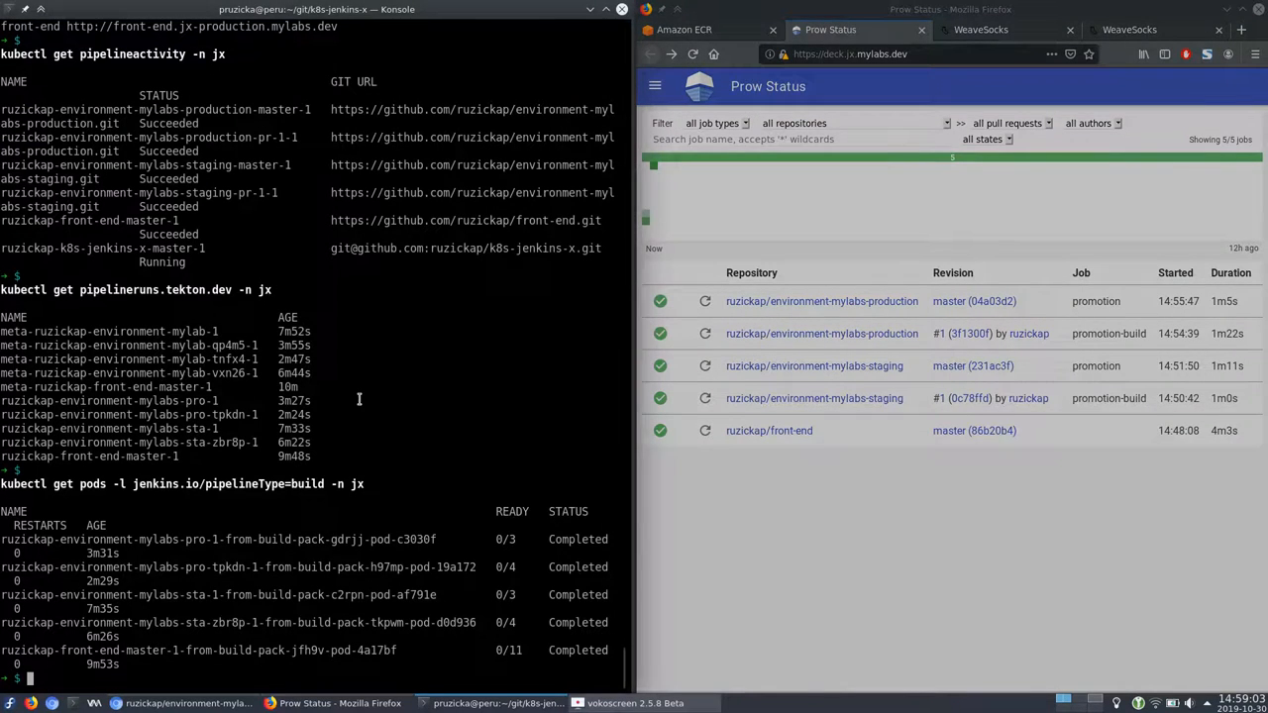
text(kubectl get pods $(kubectl)
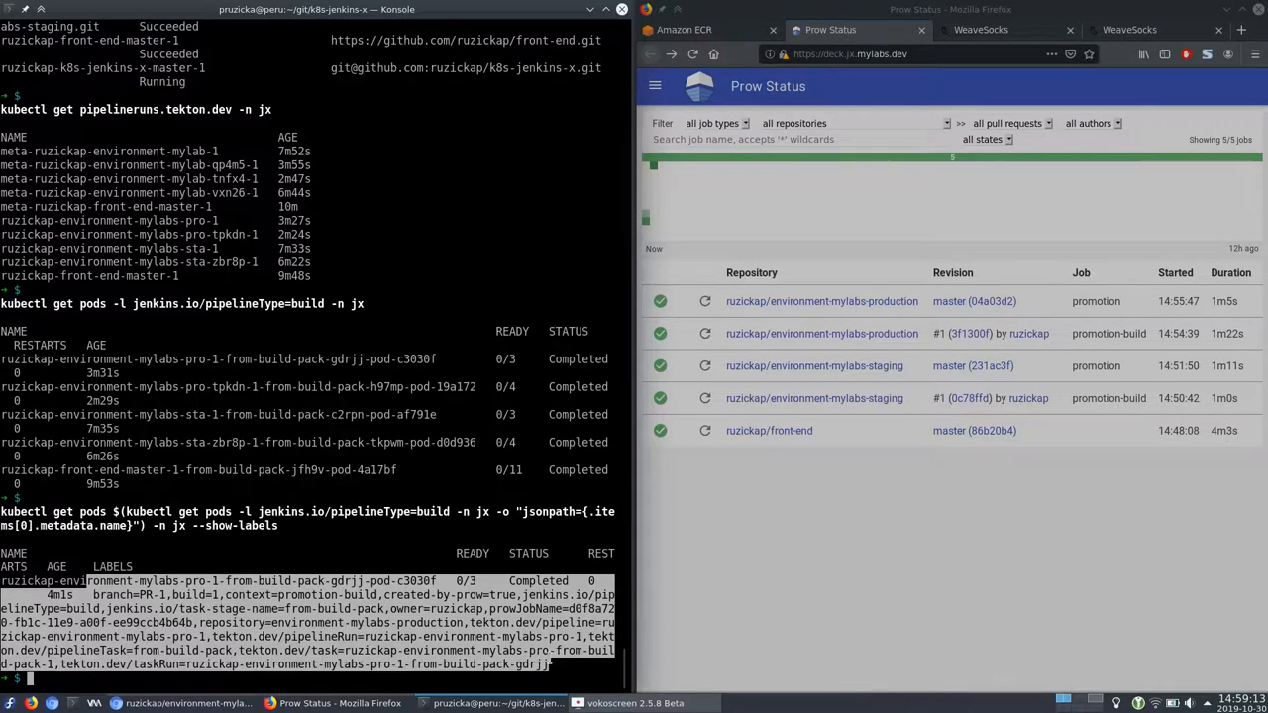
Step: List the Tekton pipelines in the jx namespace with tkn pipeline list -n jx
text(tkn pipeline list -n jx)
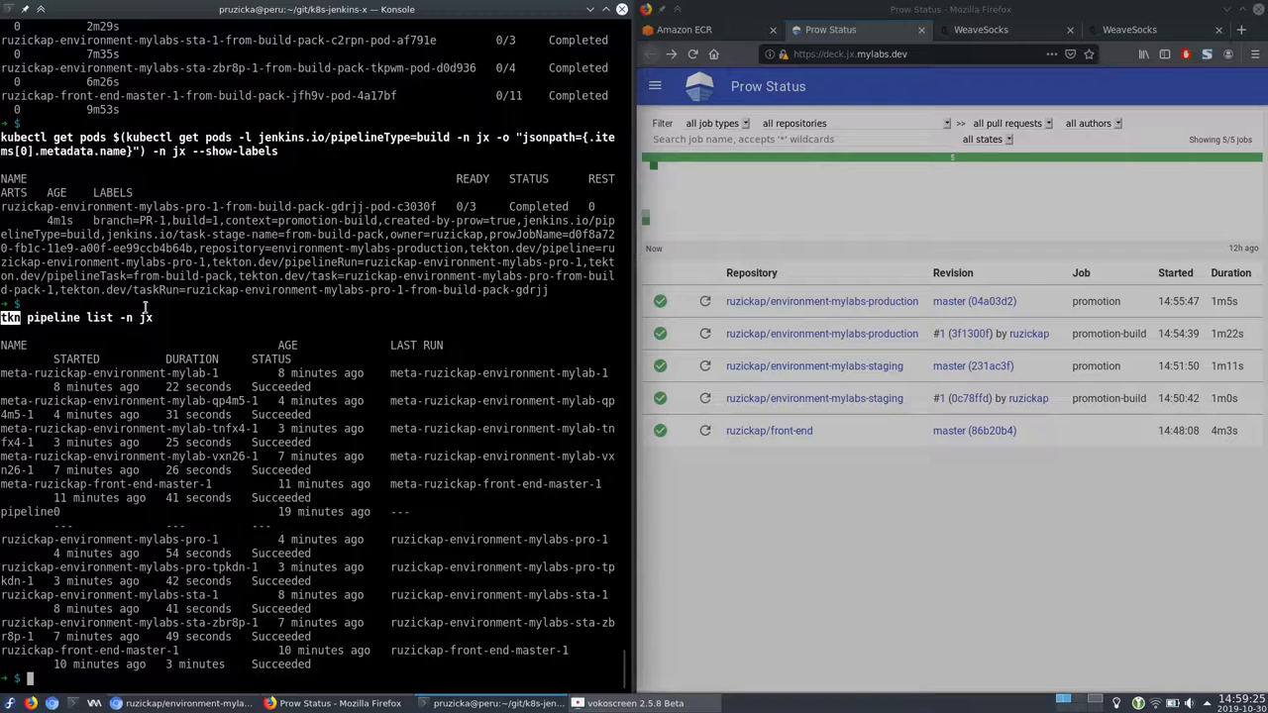
mouse_move(407, 403)
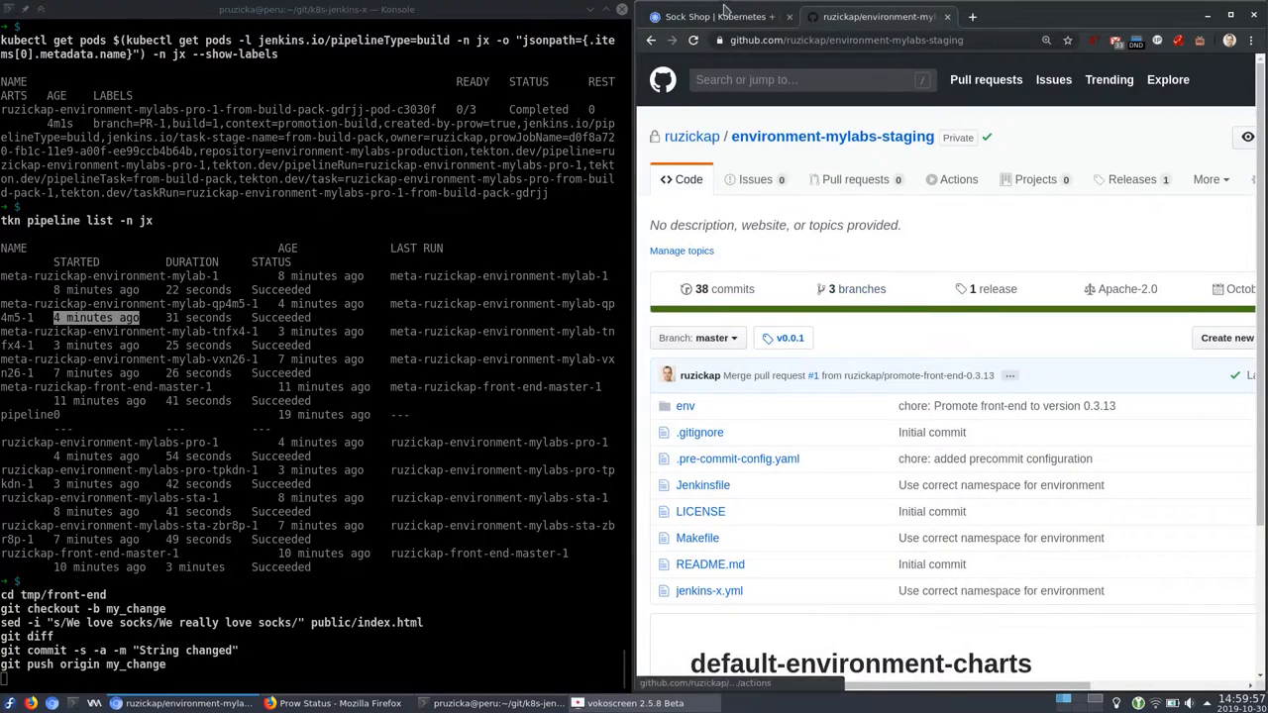
Step: Follow the guide's Pull Request section; production WeaveSocks still shows WE LOVE SOCKS!
click(718, 15)
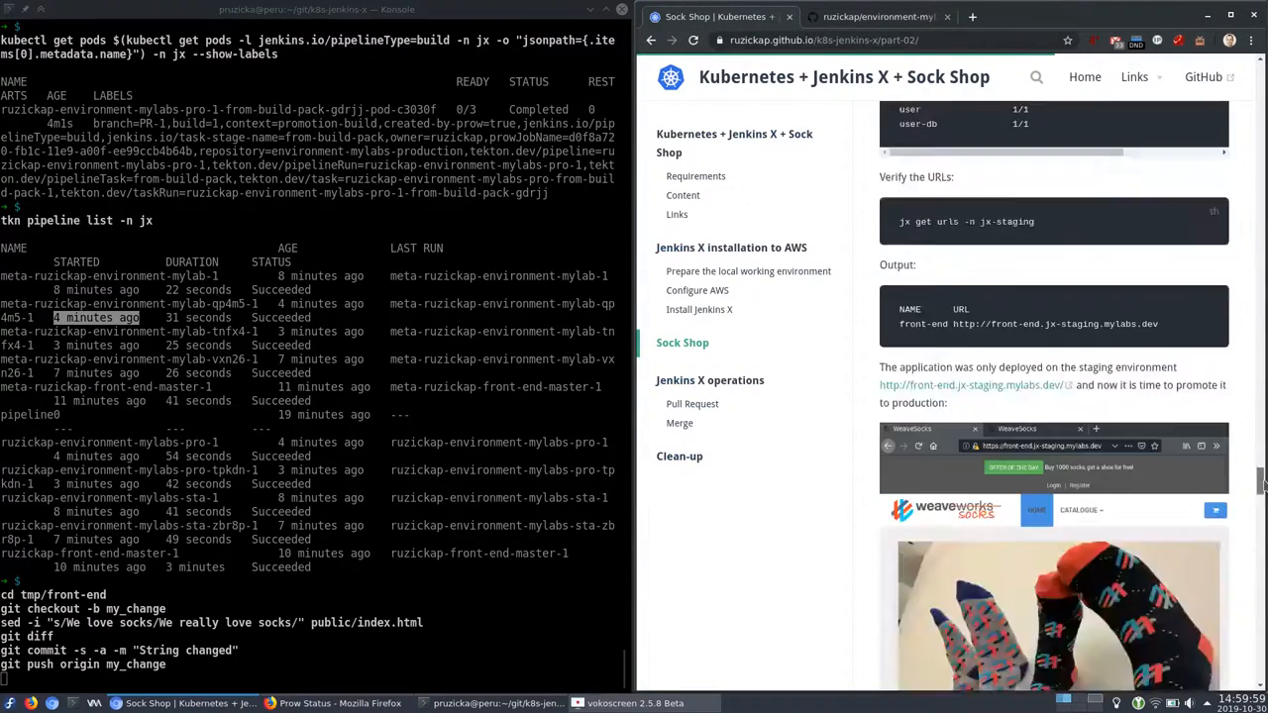
scroll(down, 3)
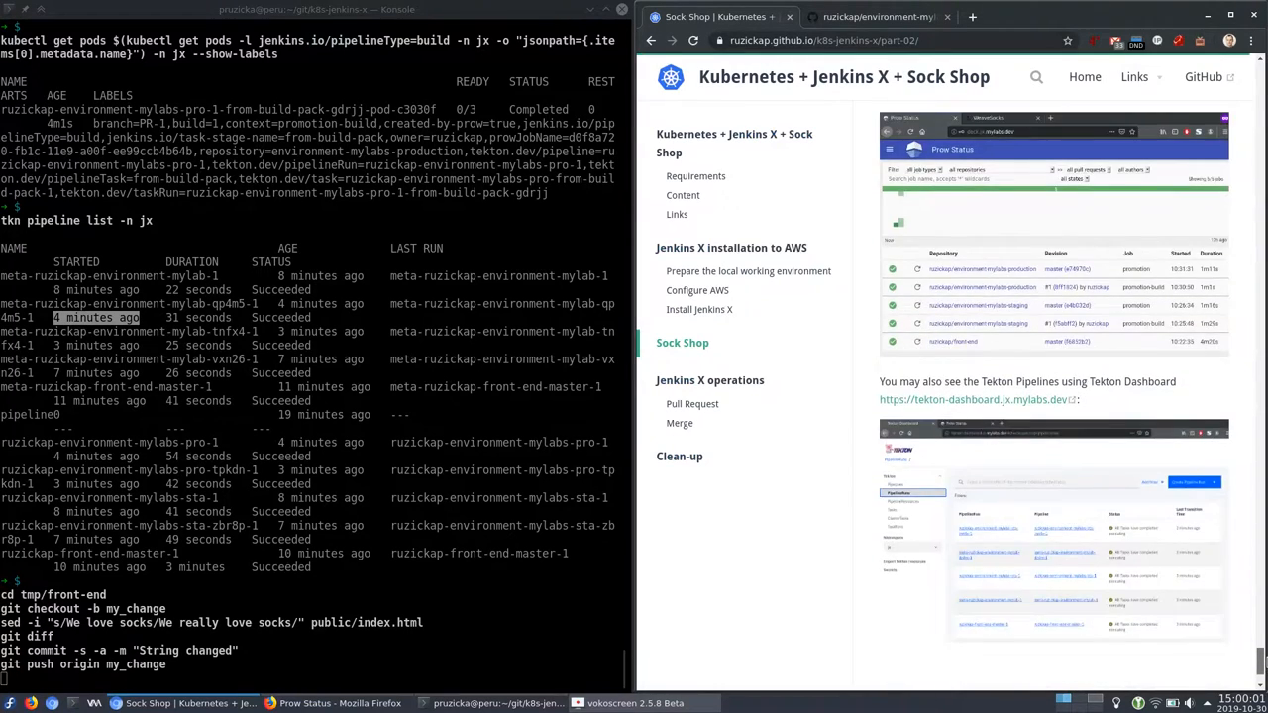
scroll(down, 3)
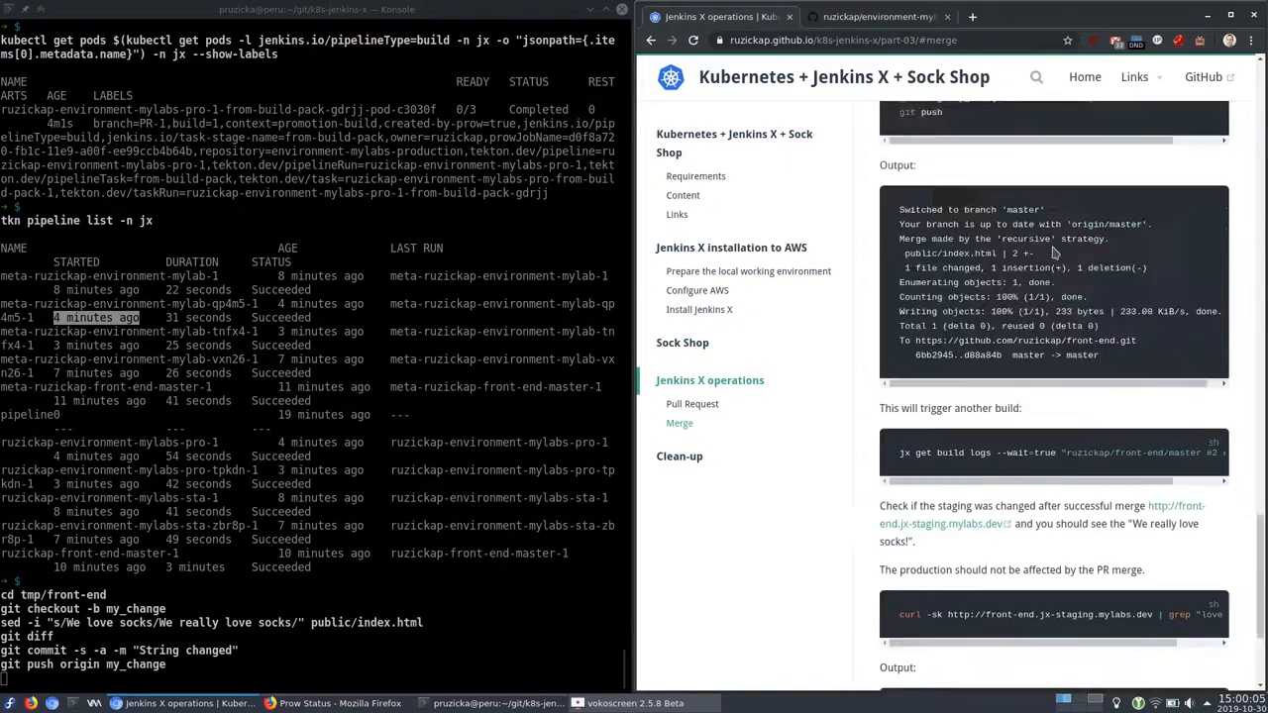
click(692, 403)
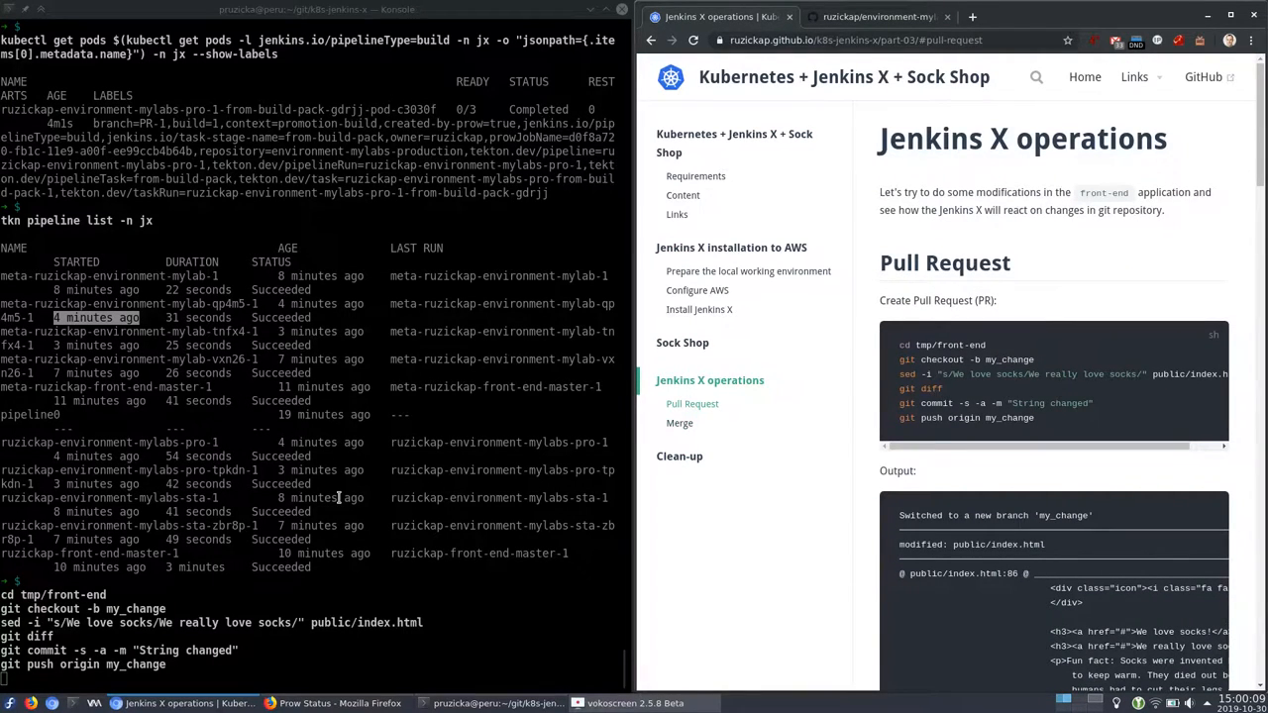
mouse_move(717, 580)
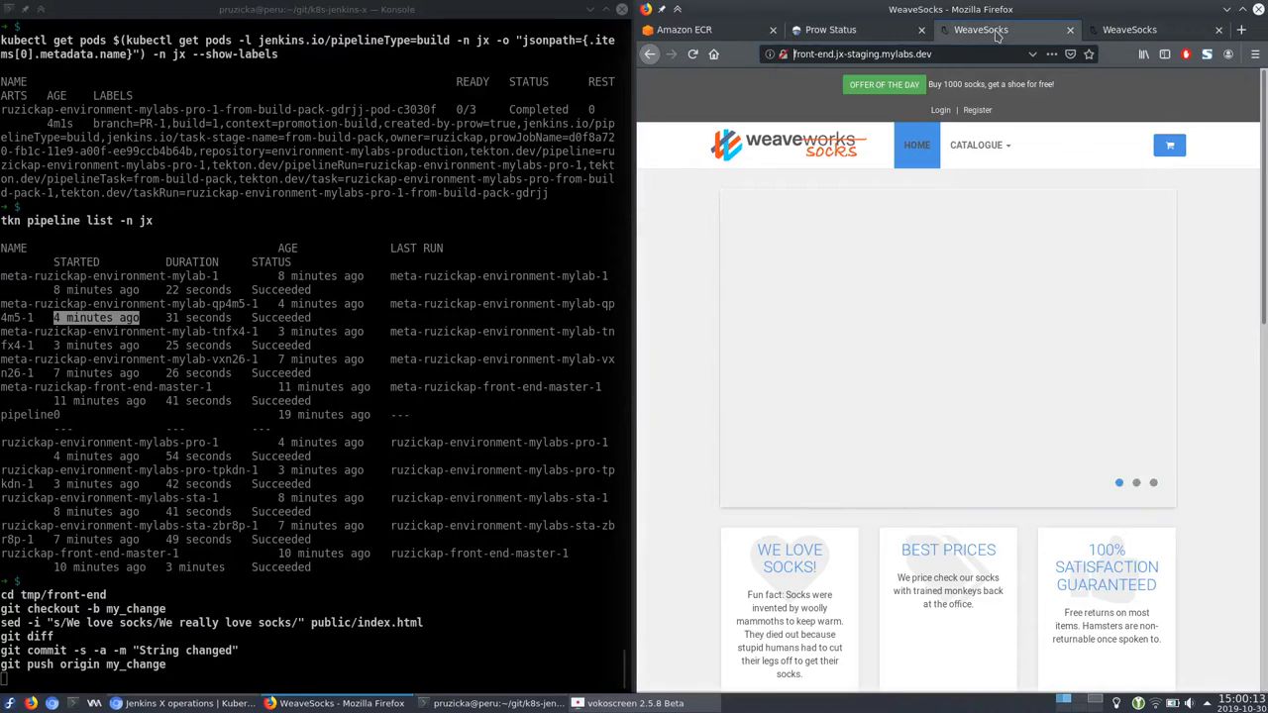
click(1129, 30)
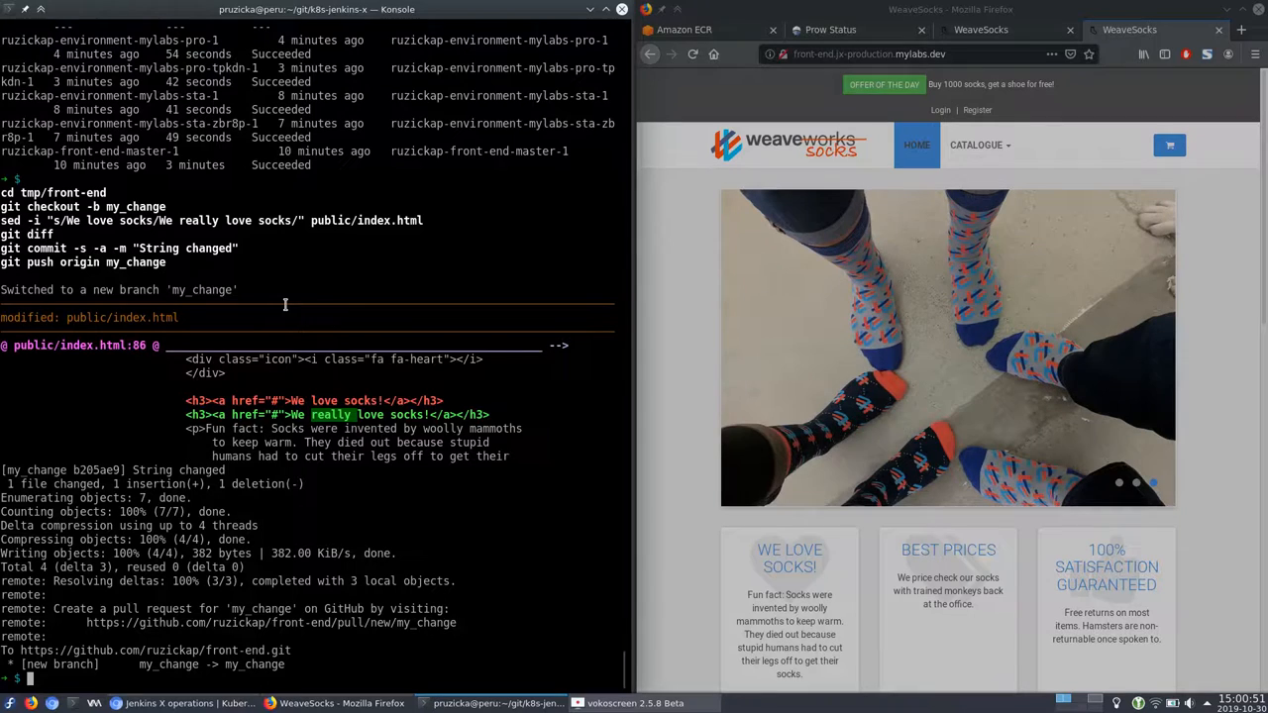
Step: Create pull request 'My test PR' into master with hub, then view PR #1 on GitHub
text(hub pull-request -m "My test PR" -b master)
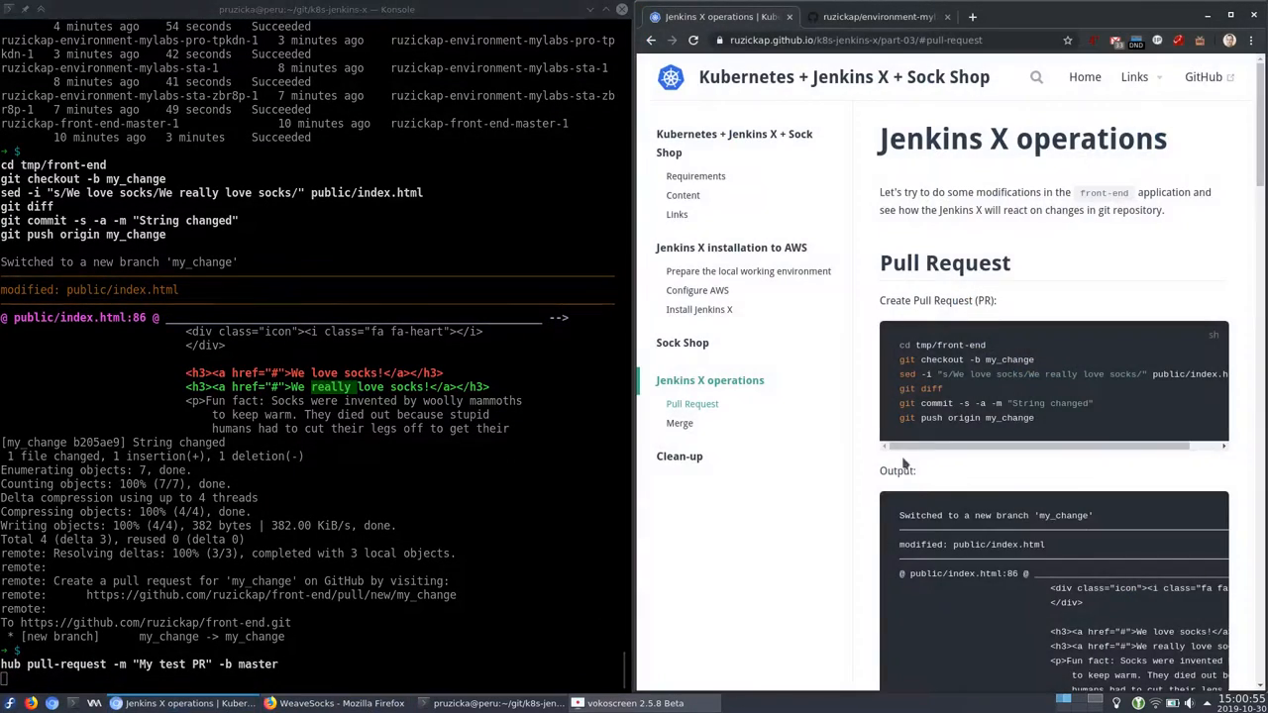
scroll(down, 3)
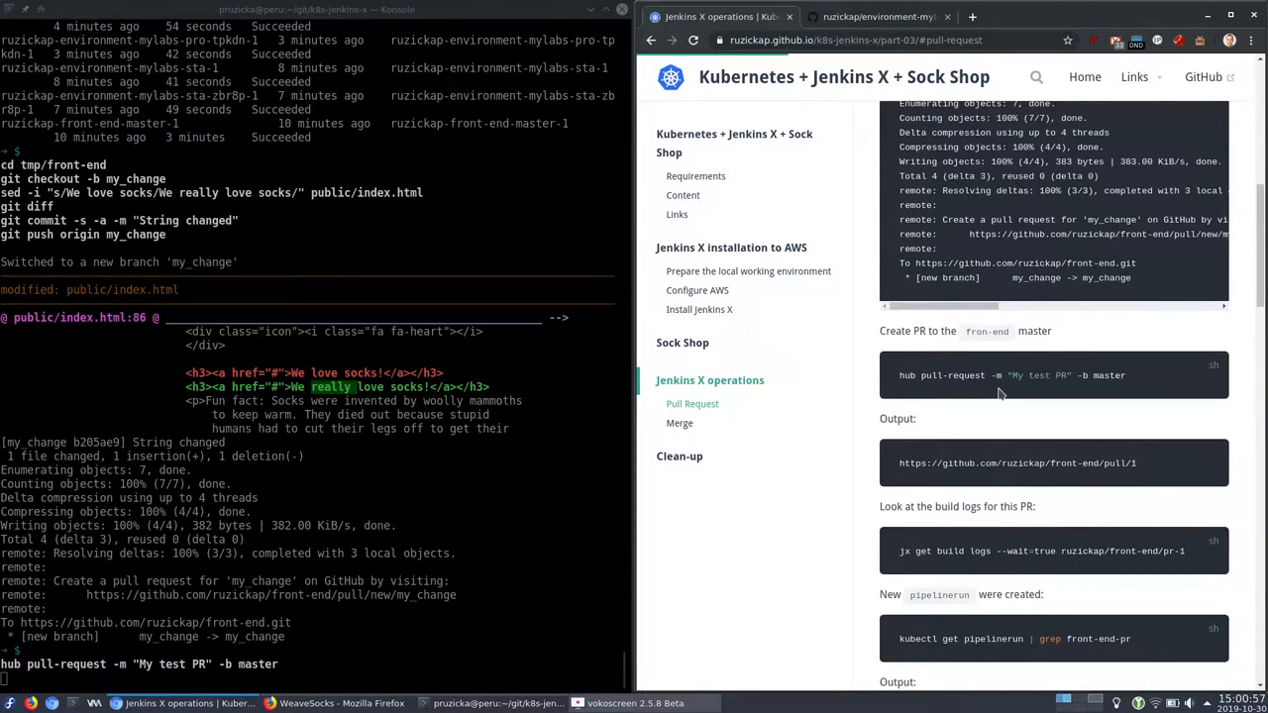
scroll(down, 3)
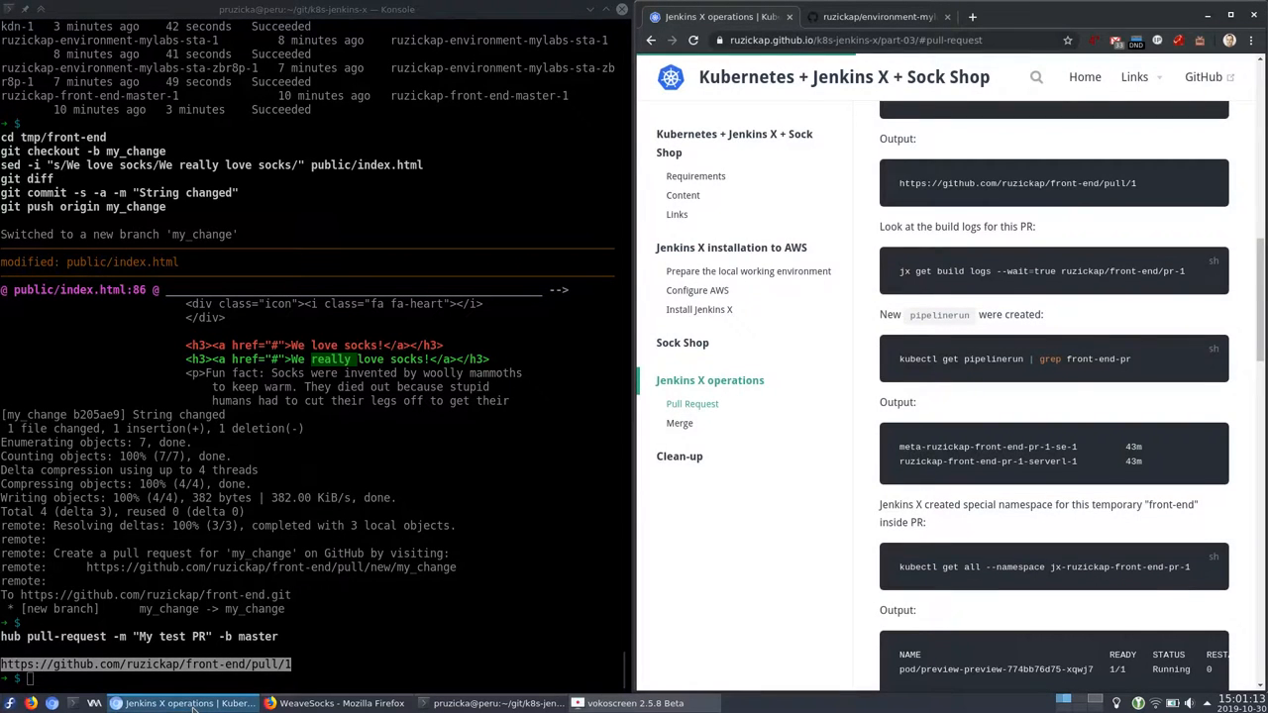
click(1130, 17)
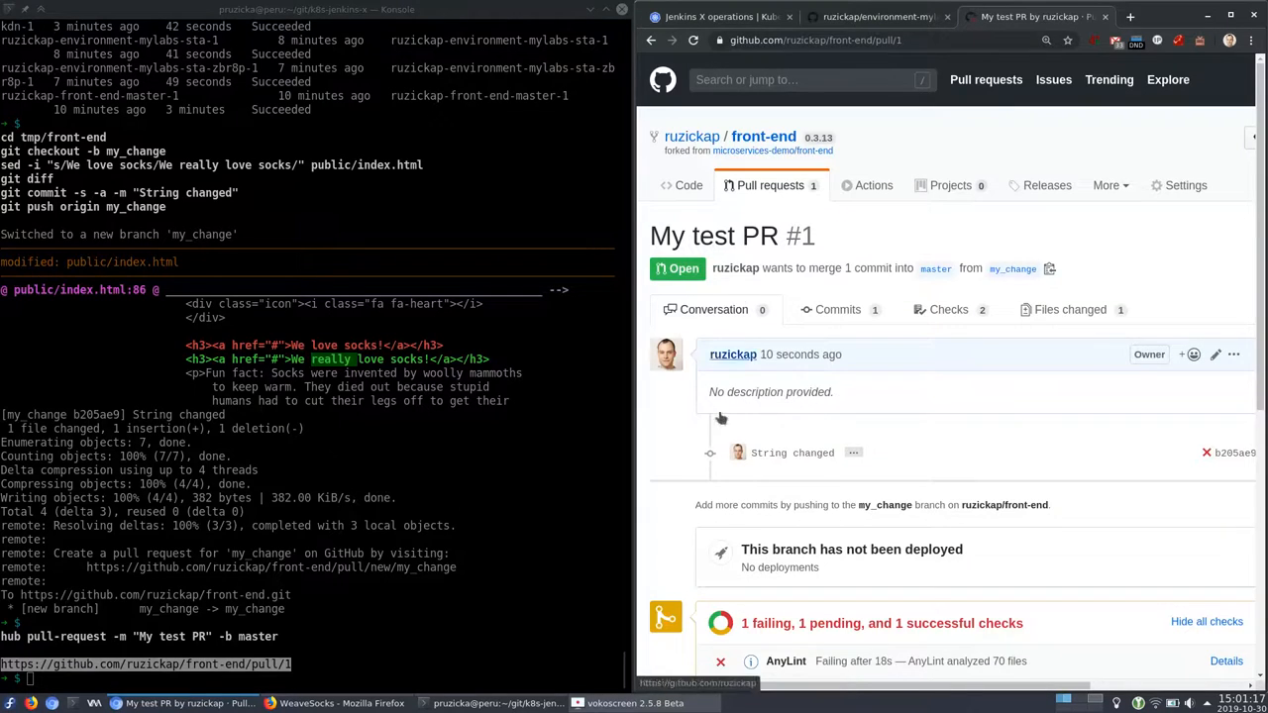
Step: Scroll through My test PR #1's approval comment and its failing and pending checks
scroll(down, 3)
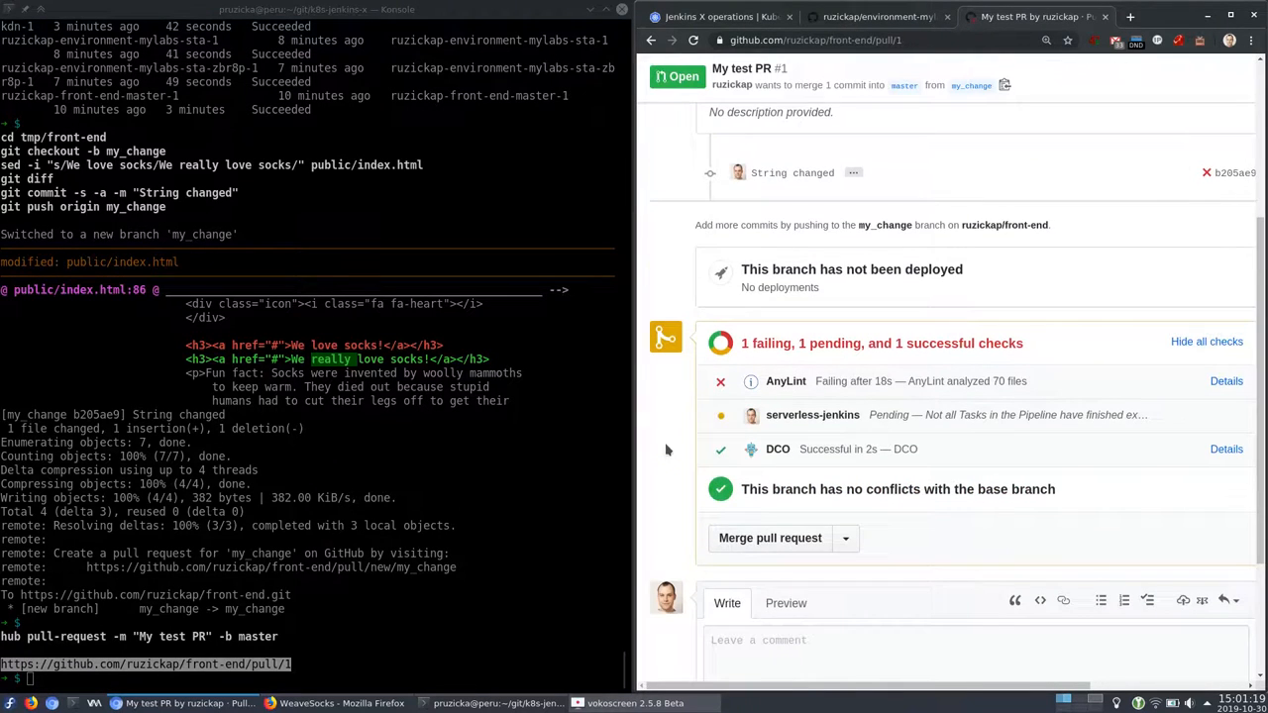
scroll(up, 3)
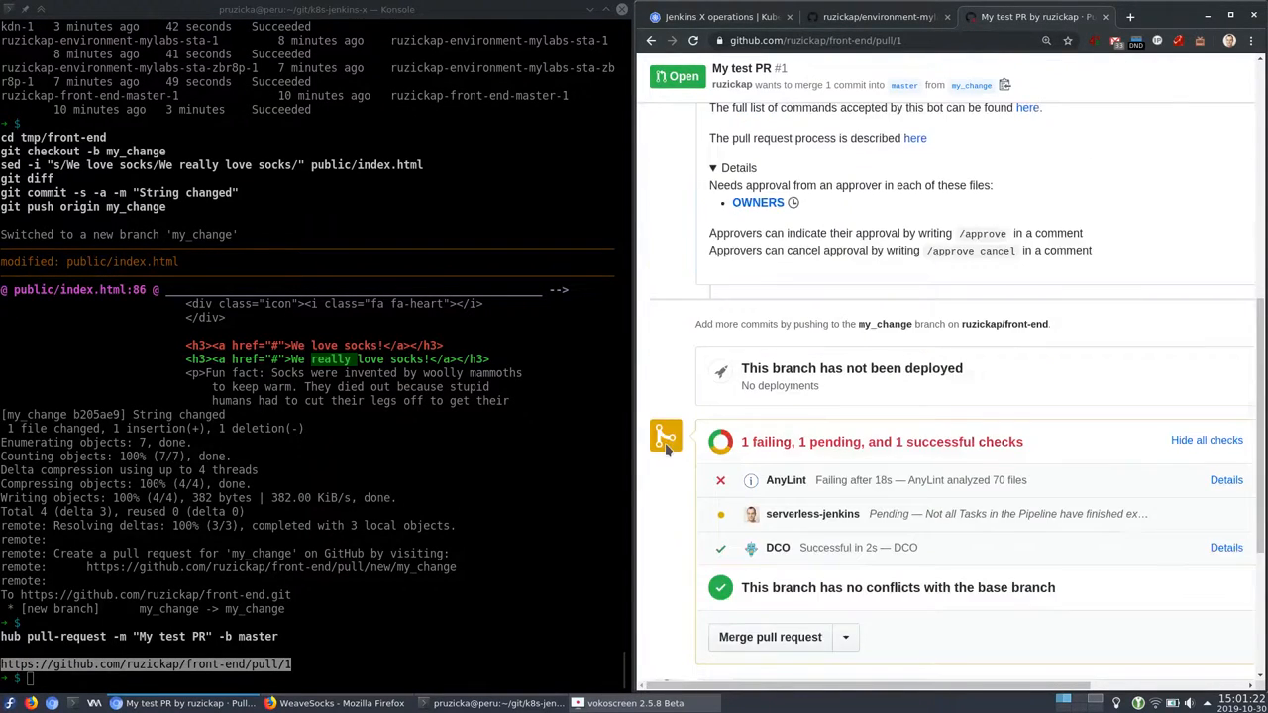
scroll(up, 3)
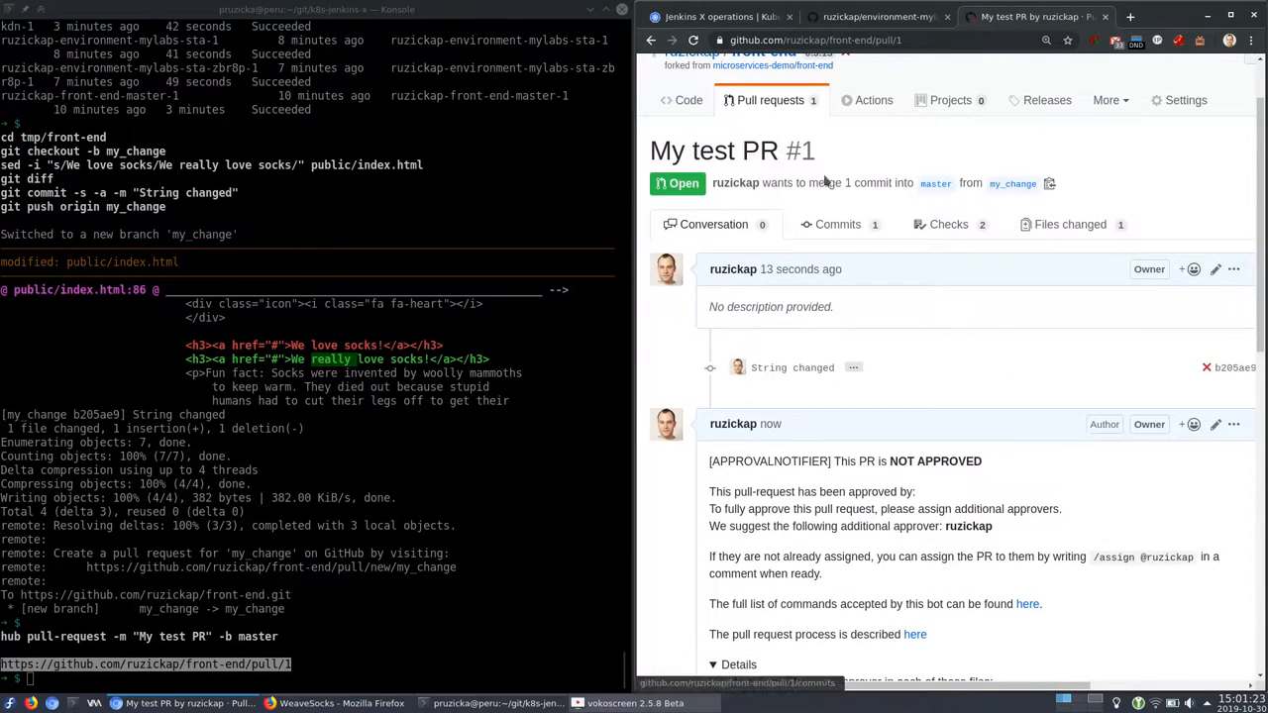
mouse_move(1013, 183)
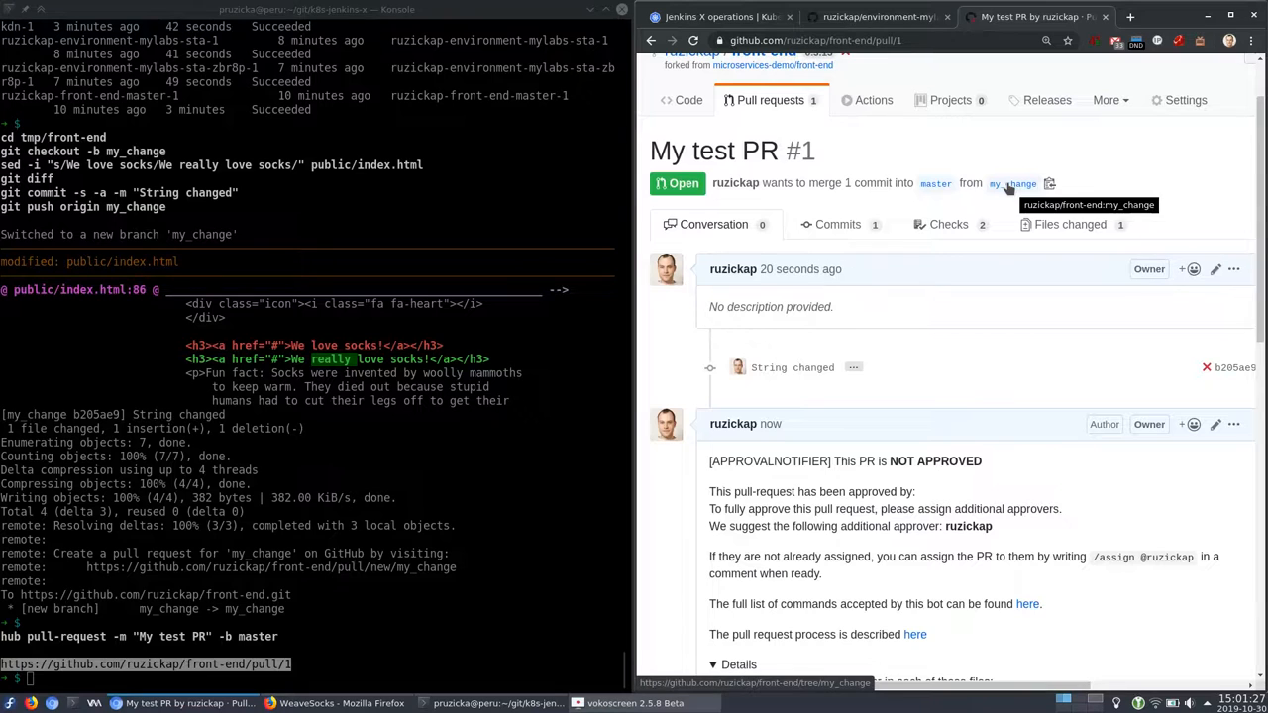
scroll(down, 3)
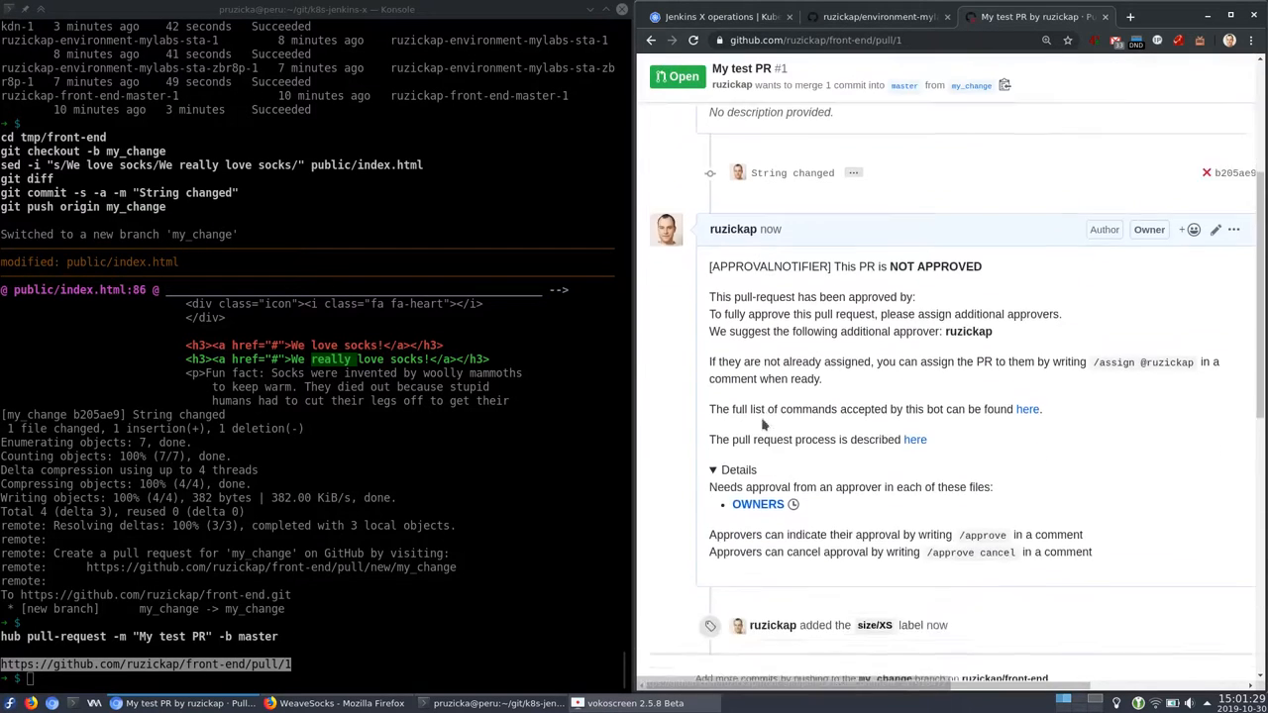
scroll(down, 3)
text(jx get build logs --wait=true ruzickap/front-end/pr-1)
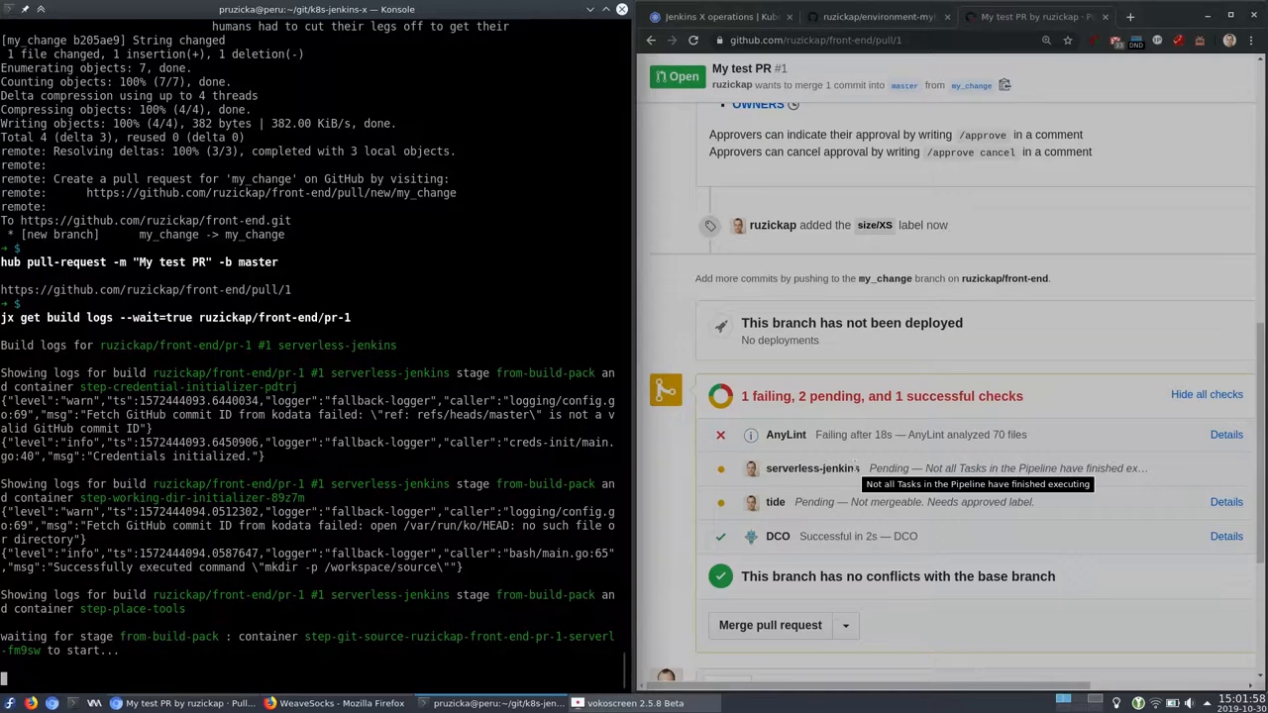
Step: Follow the PR-1 build logs and refresh ECR Images to find 0.0.0-SNAPSHOT-PR-1-1
double_click(274, 317)
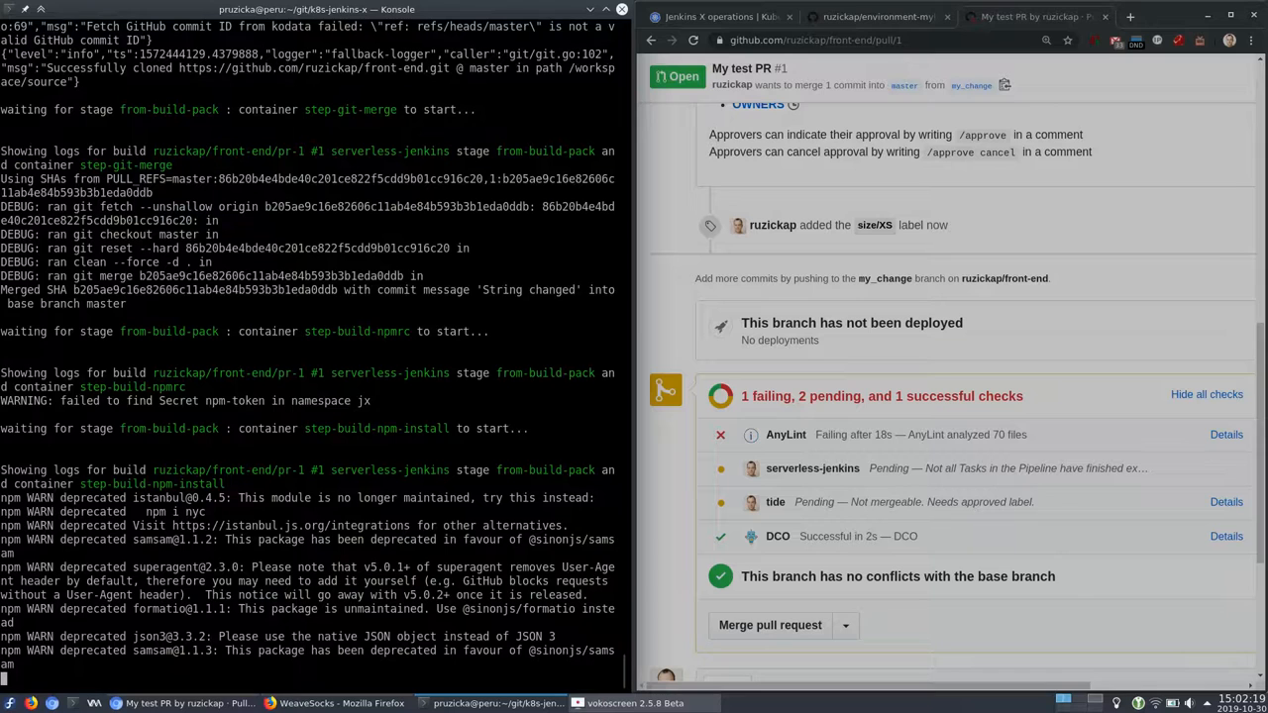
scroll(down, 3)
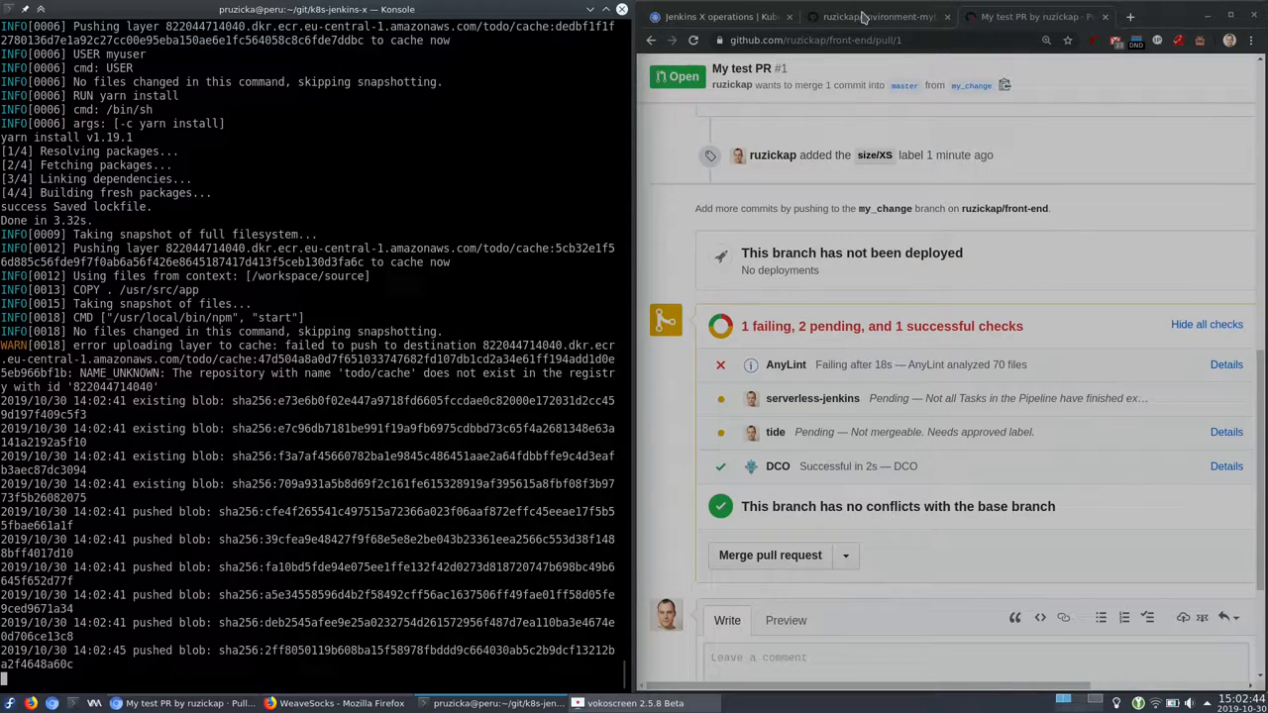
mouse_move(877, 17)
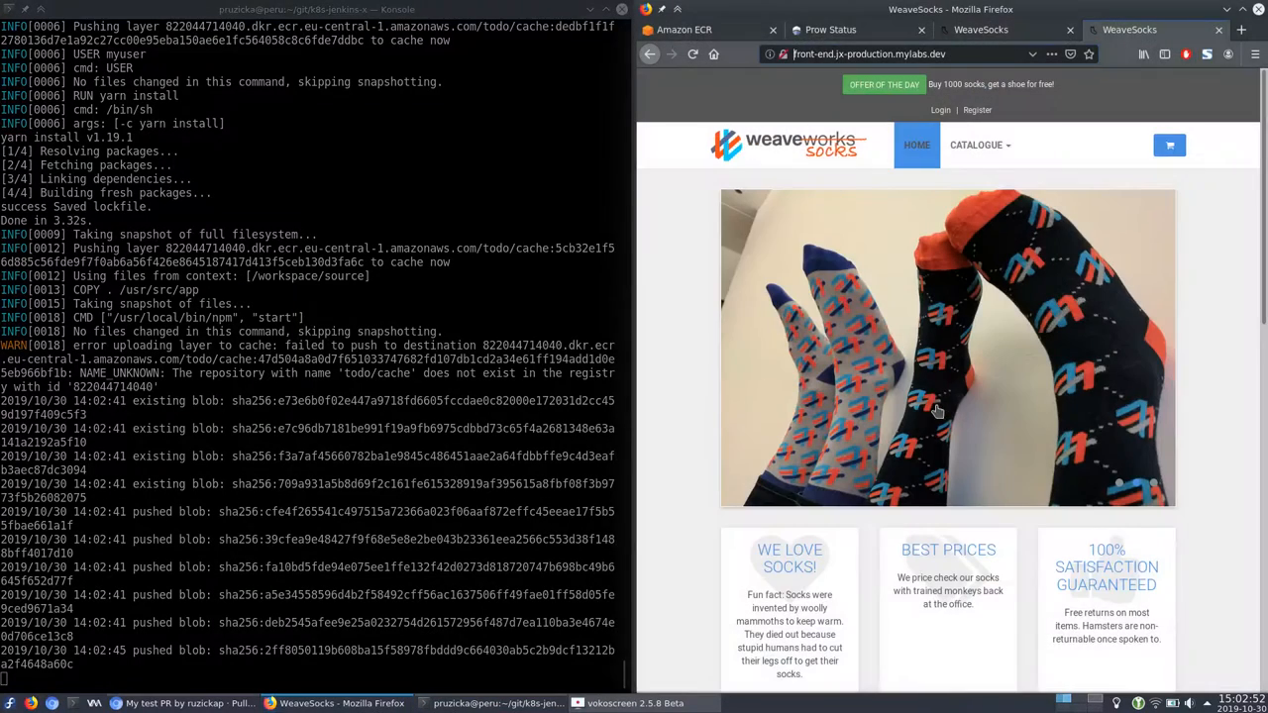
click(683, 29)
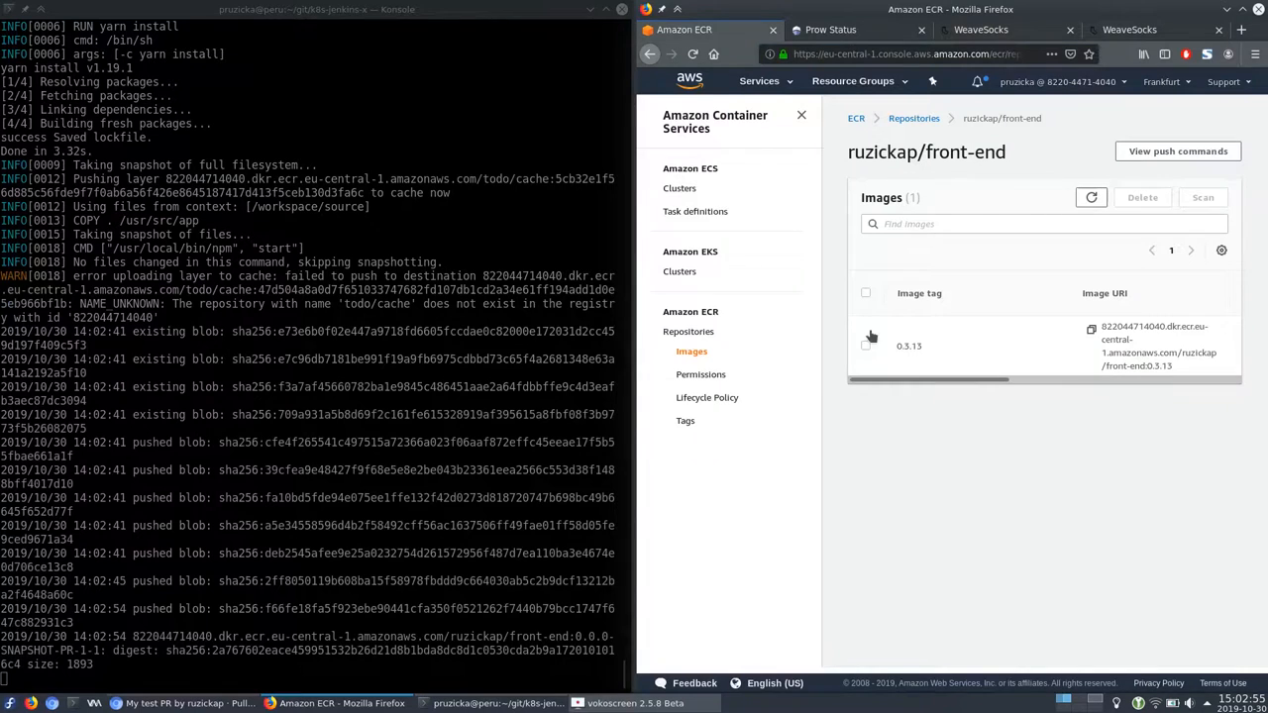
click(1090, 197)
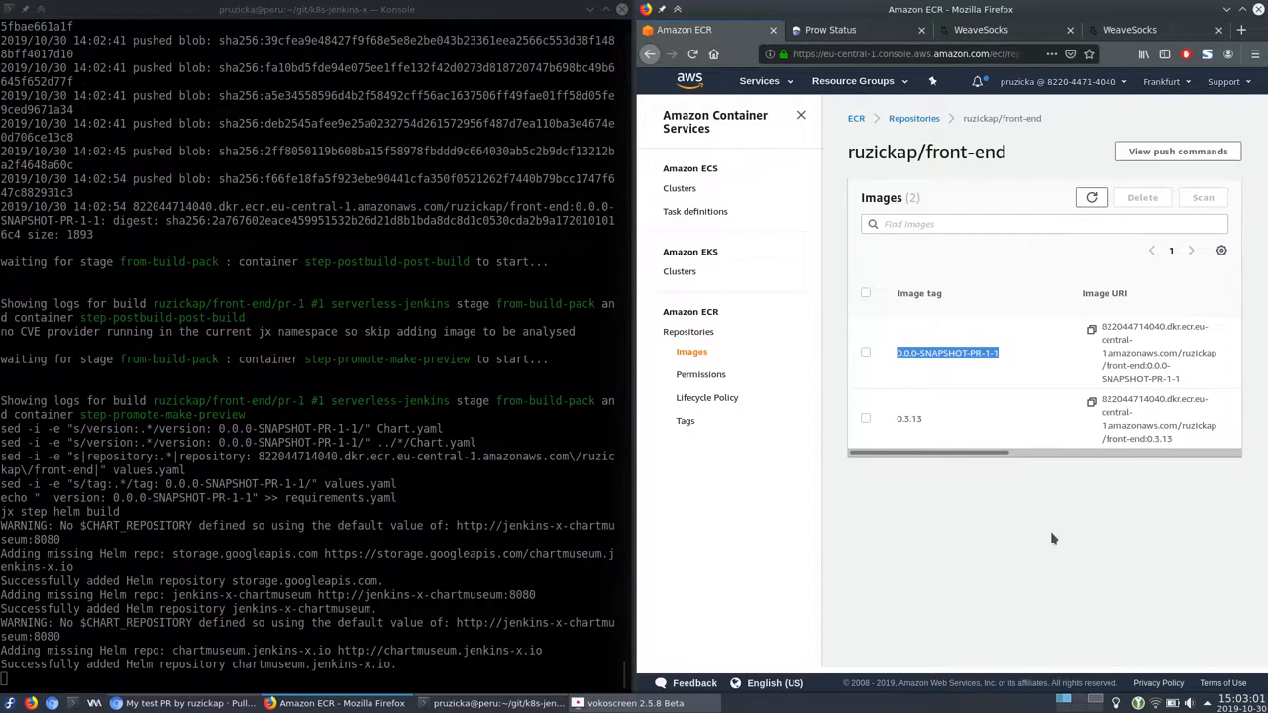
mouse_move(959, 370)
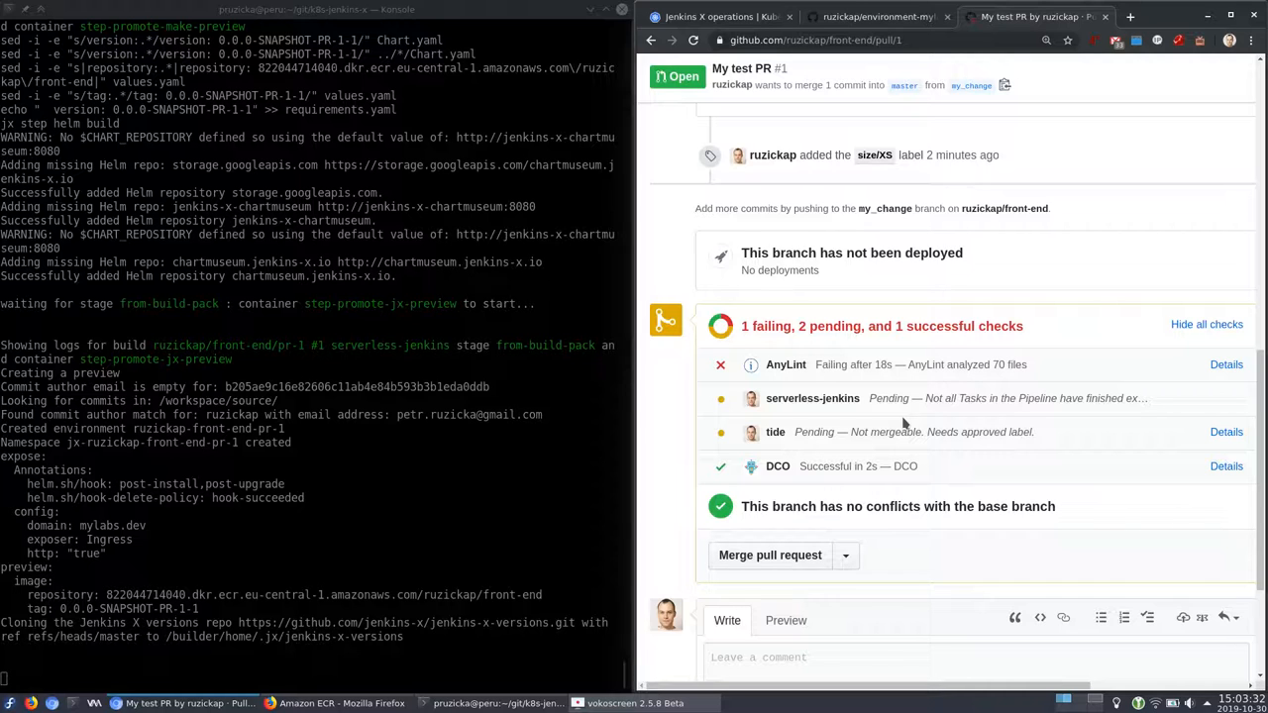
scroll(down, 3)
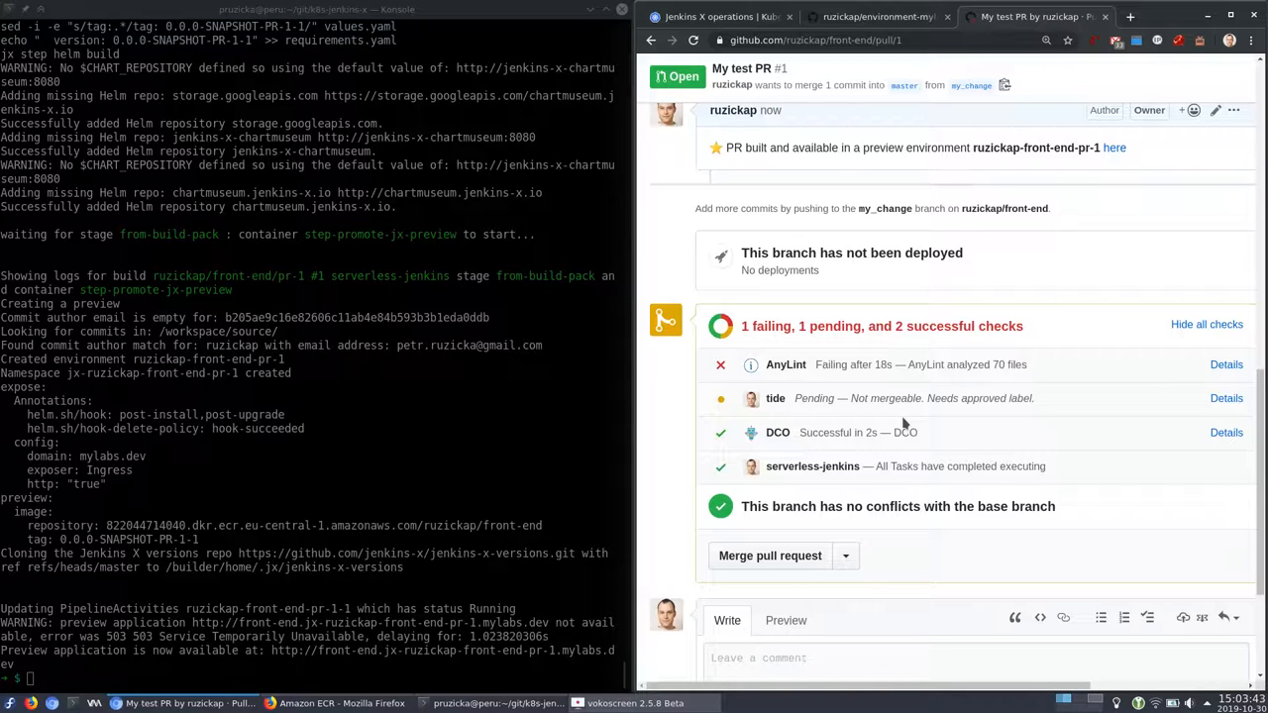
mouse_move(1011, 273)
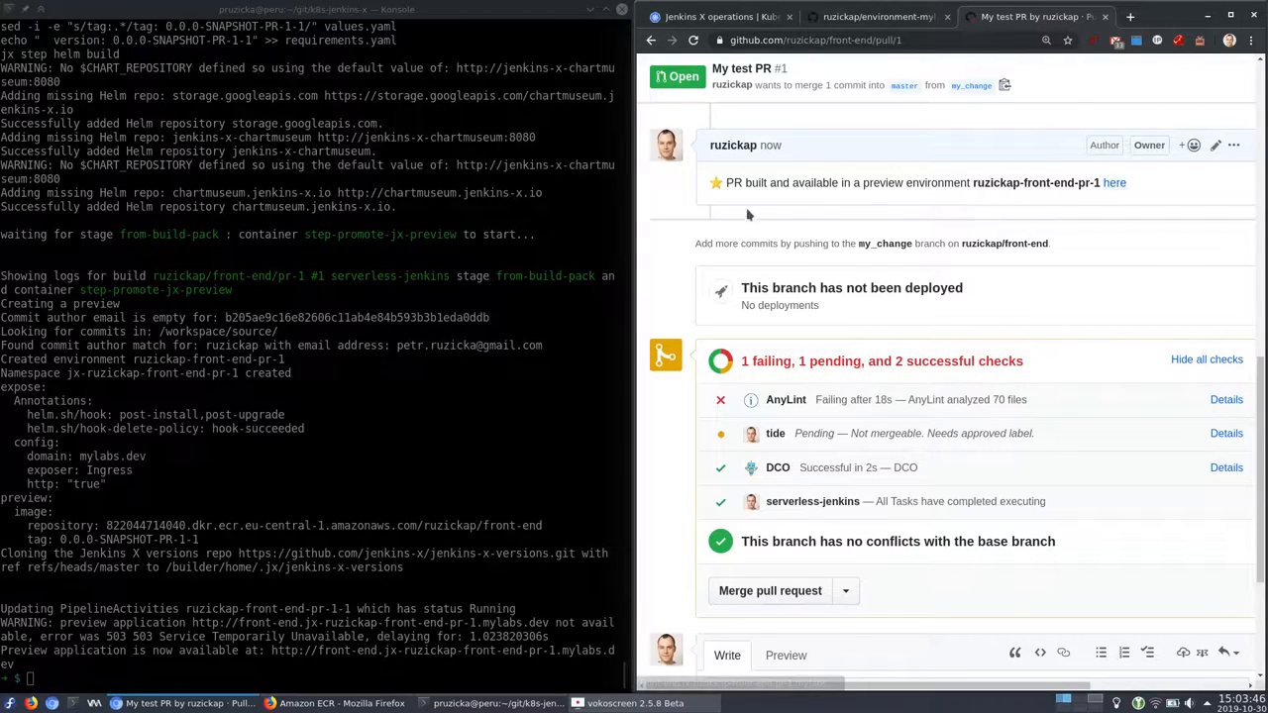
mouse_move(1114, 182)
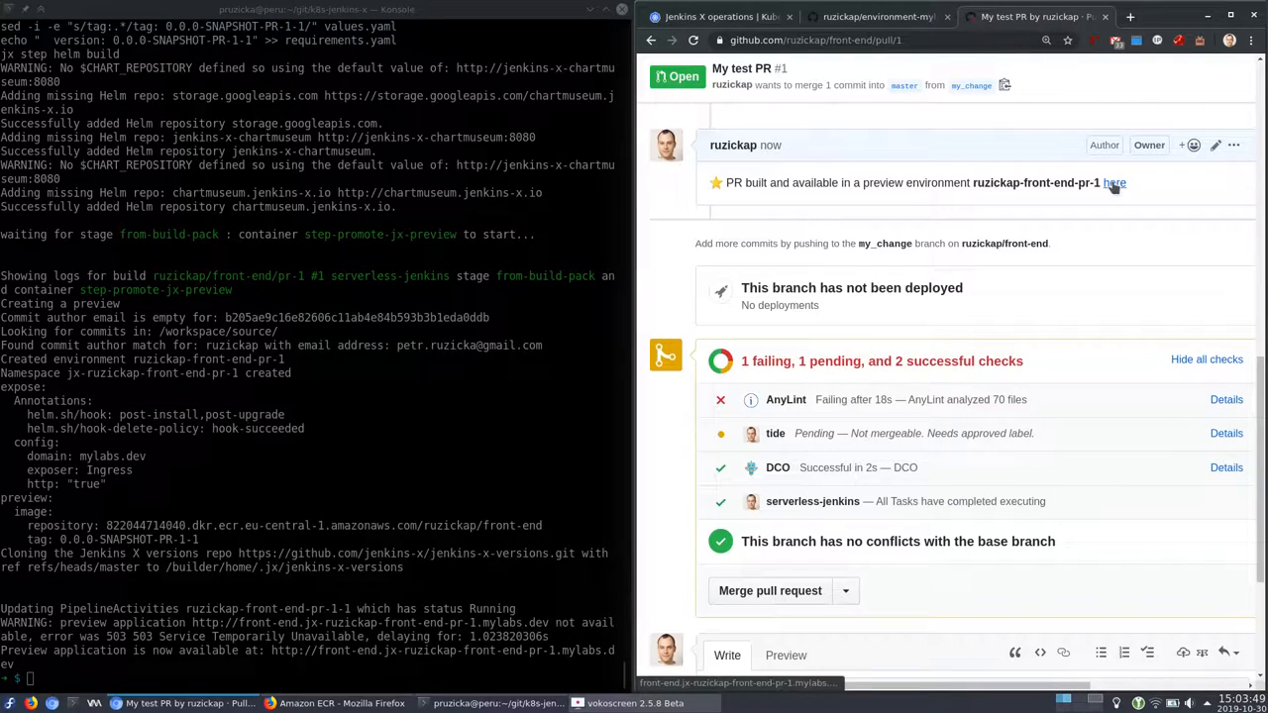
Step: Open the PR-1 preview site and scroll down to 'WE REALLY LOVE SOCKS!'
click(1113, 182)
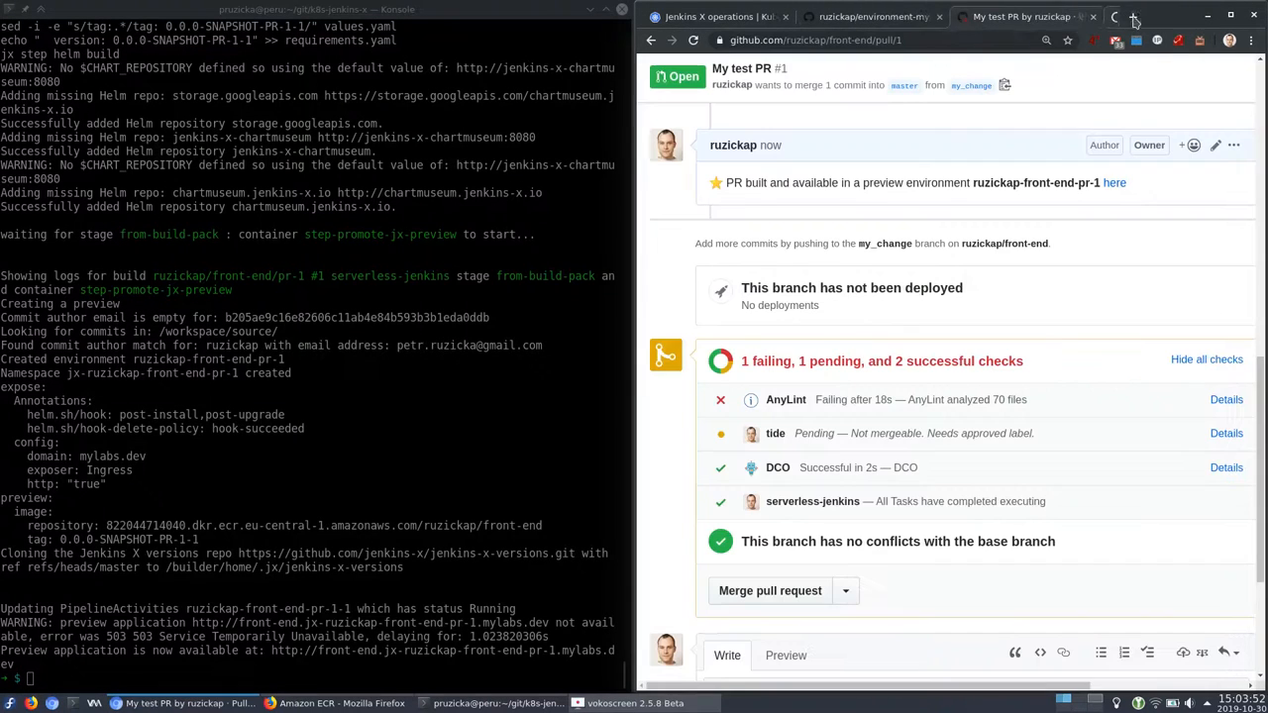
right_click(1113, 182)
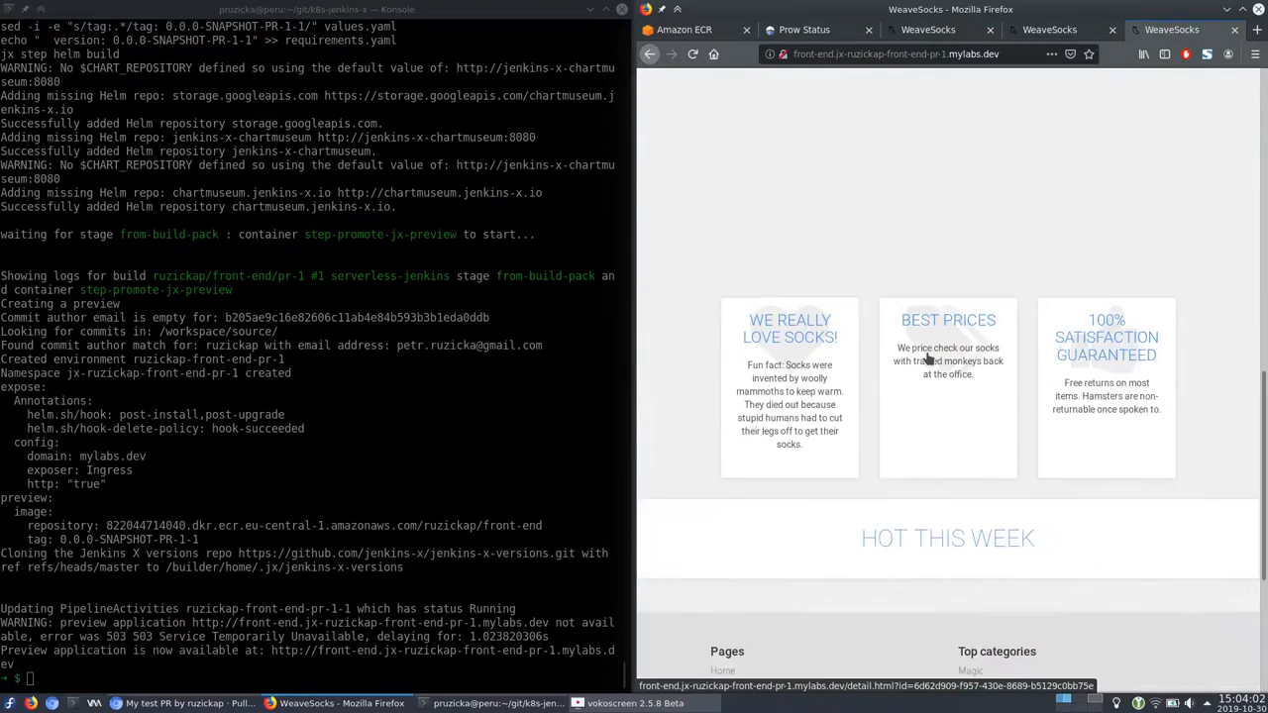
scroll(down, 3)
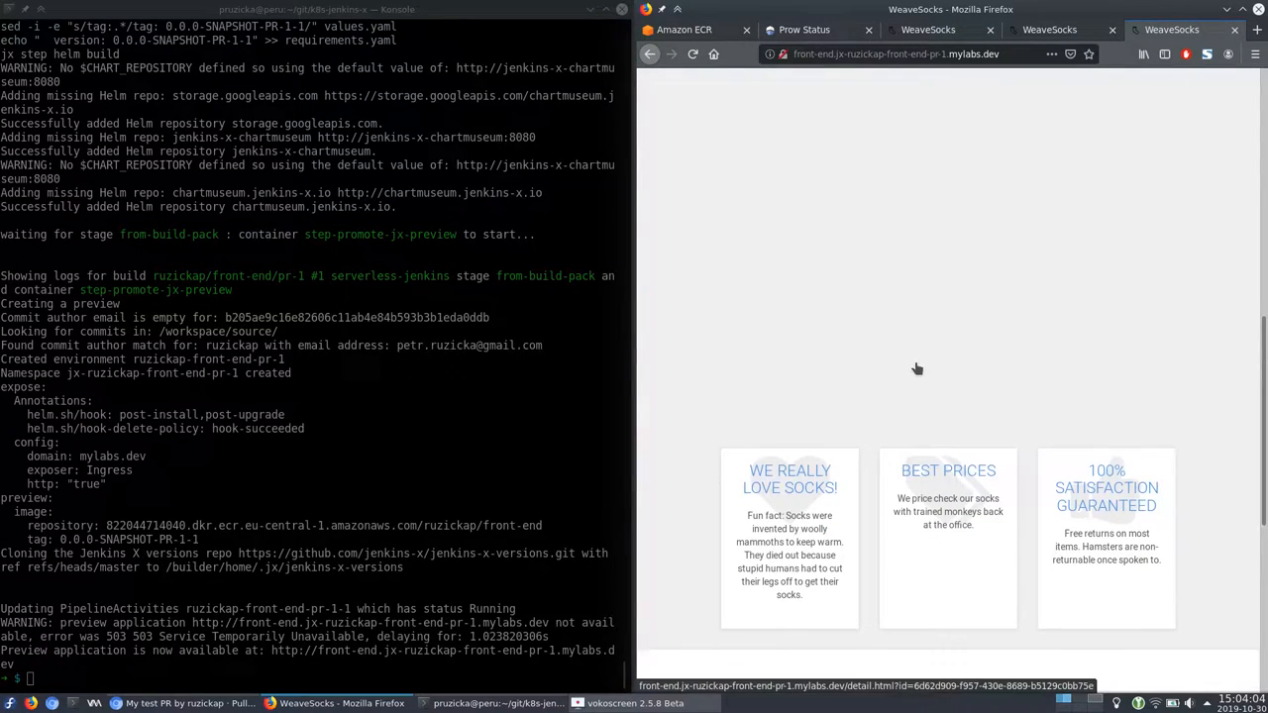
scroll(down, 3)
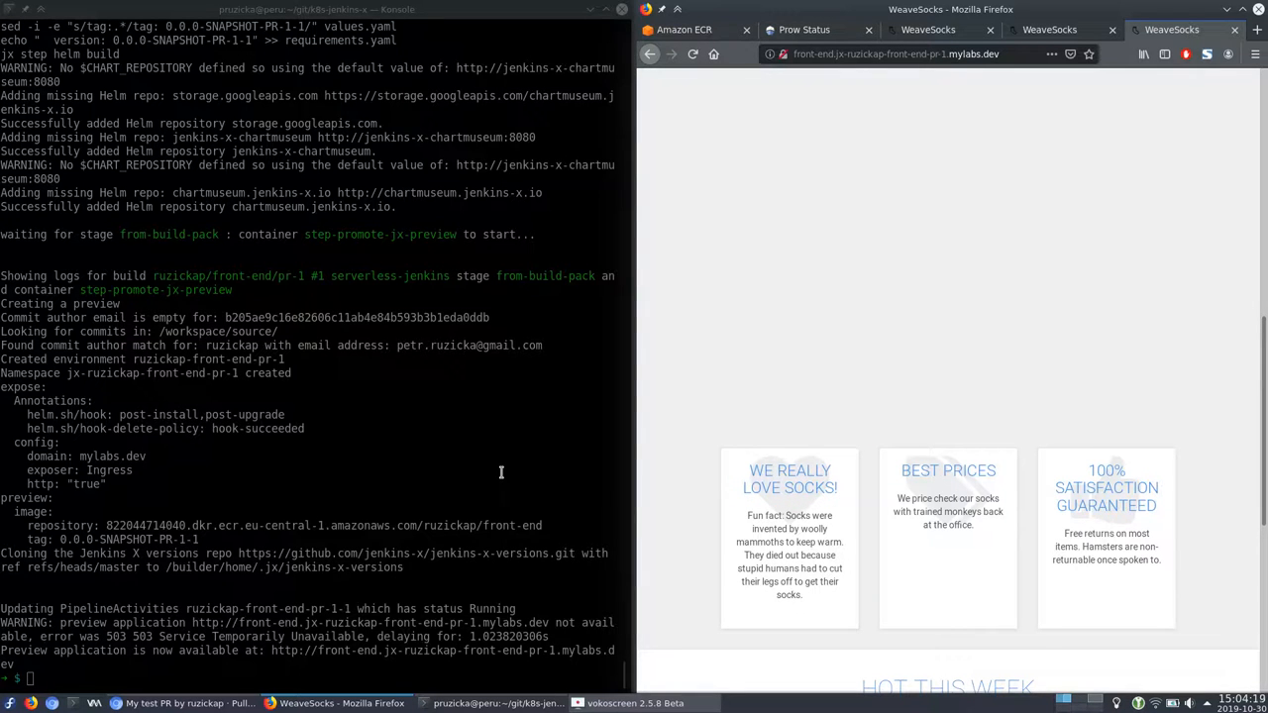
Step: List the front-end-pr pipeline runs and copy the jx-ruzickap-front-end-pr-1 namespace name
text(kubectl get pipelinerun | grep fron)
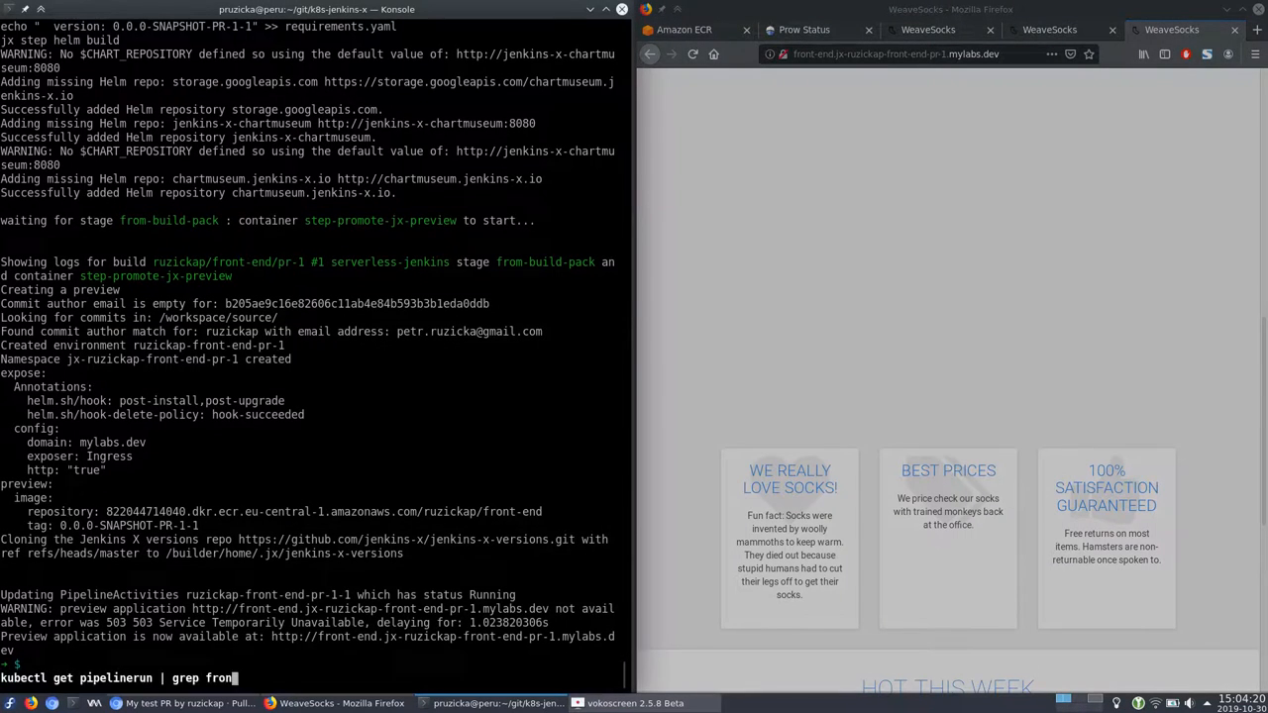
key(Return)
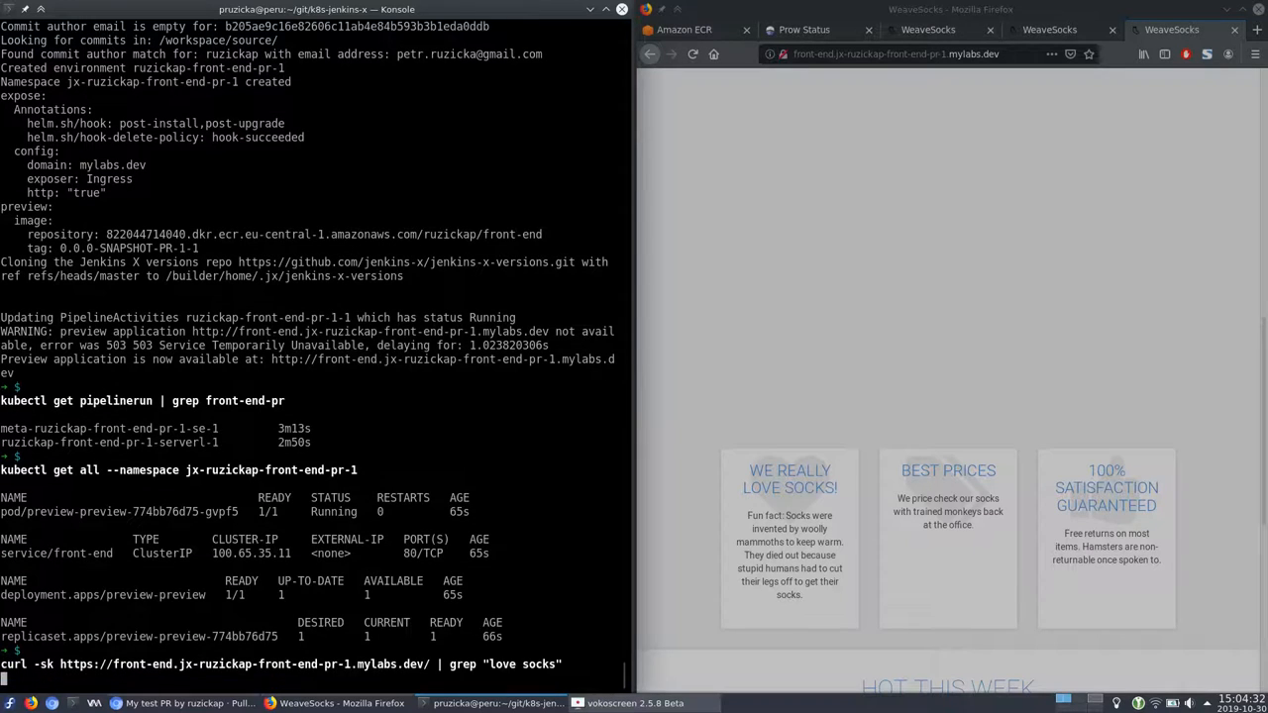
double_click(271, 470)
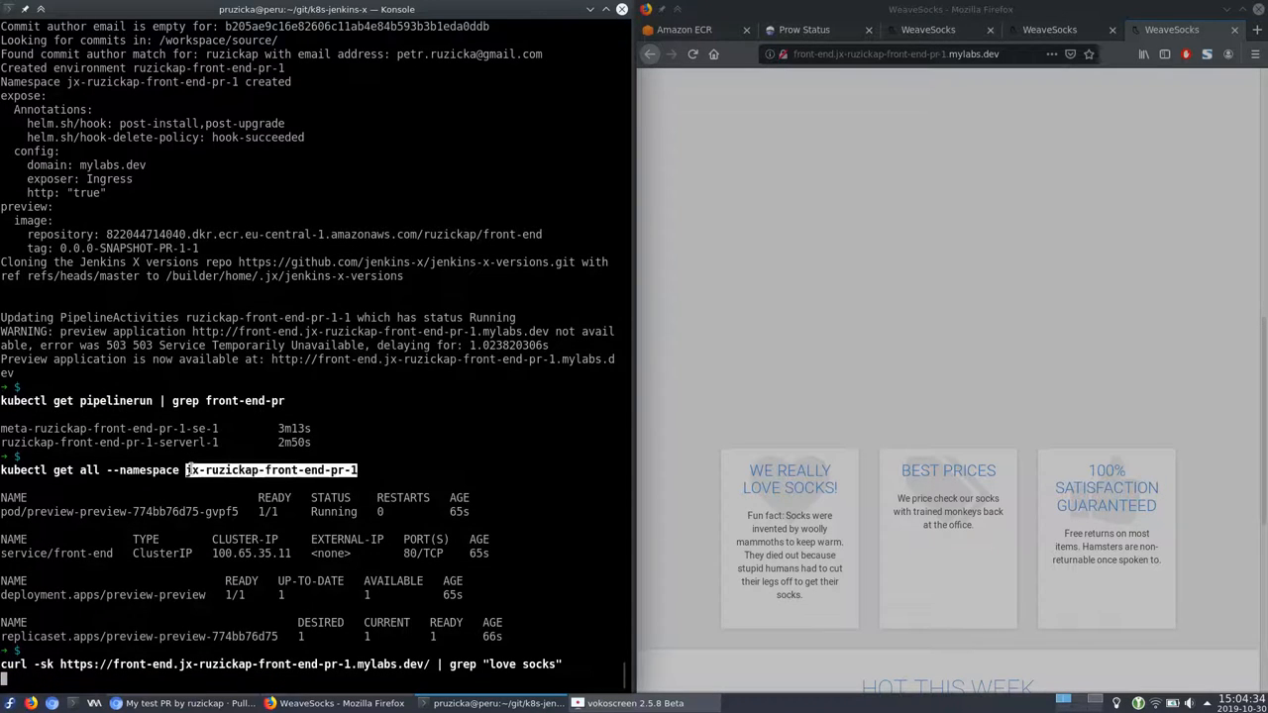
mouse_move(391, 452)
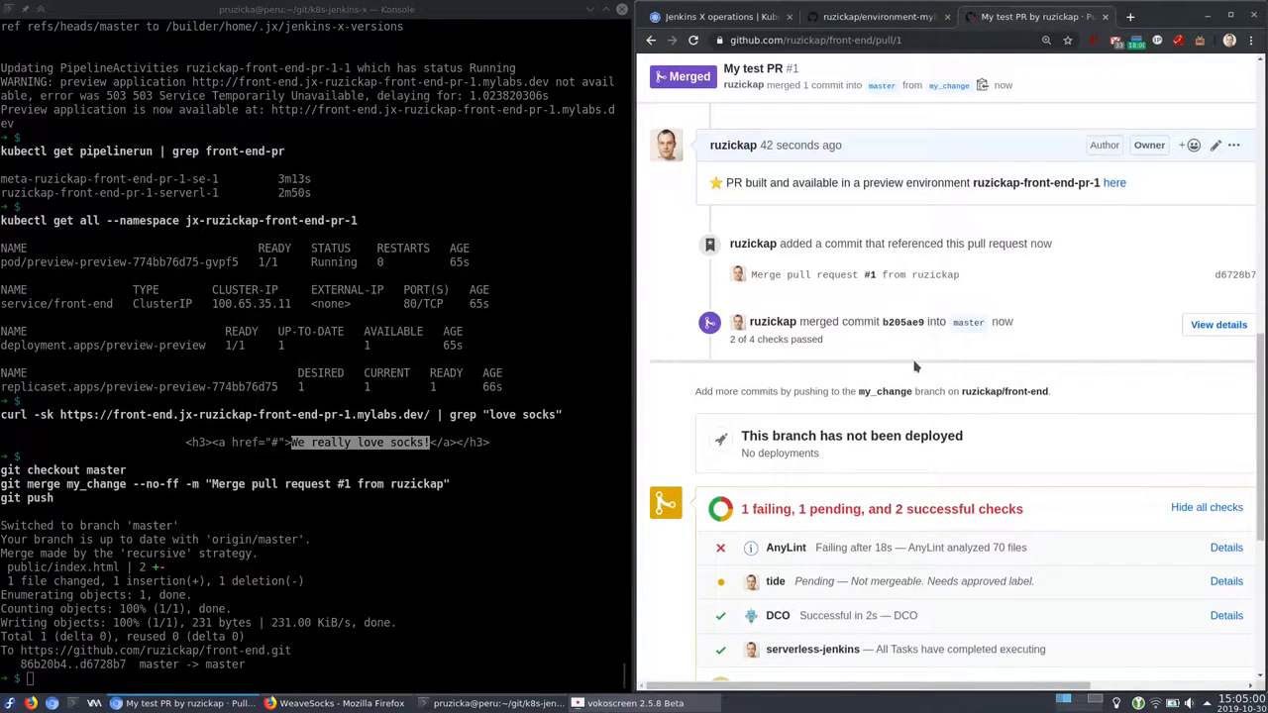
Step: Scroll the master release pipeline logs until front-end 0.3.14 reaches jx-staging
scroll(down, 3)
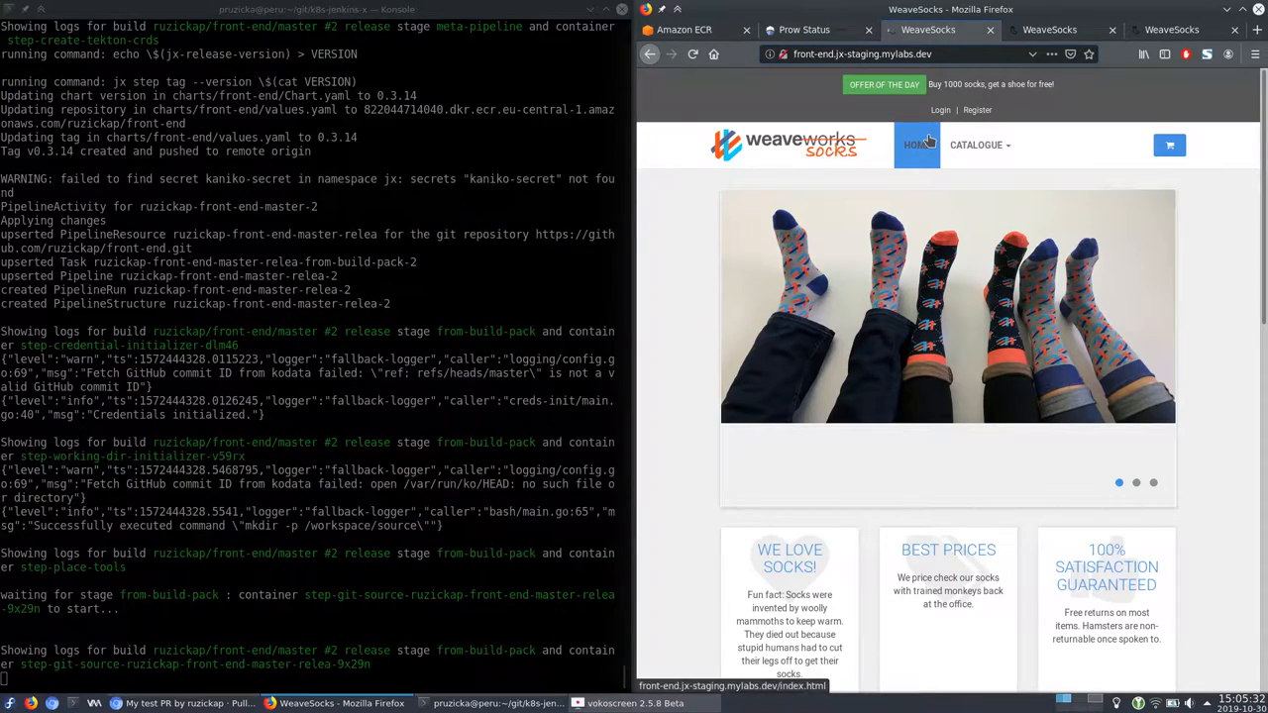
scroll(down, 3)
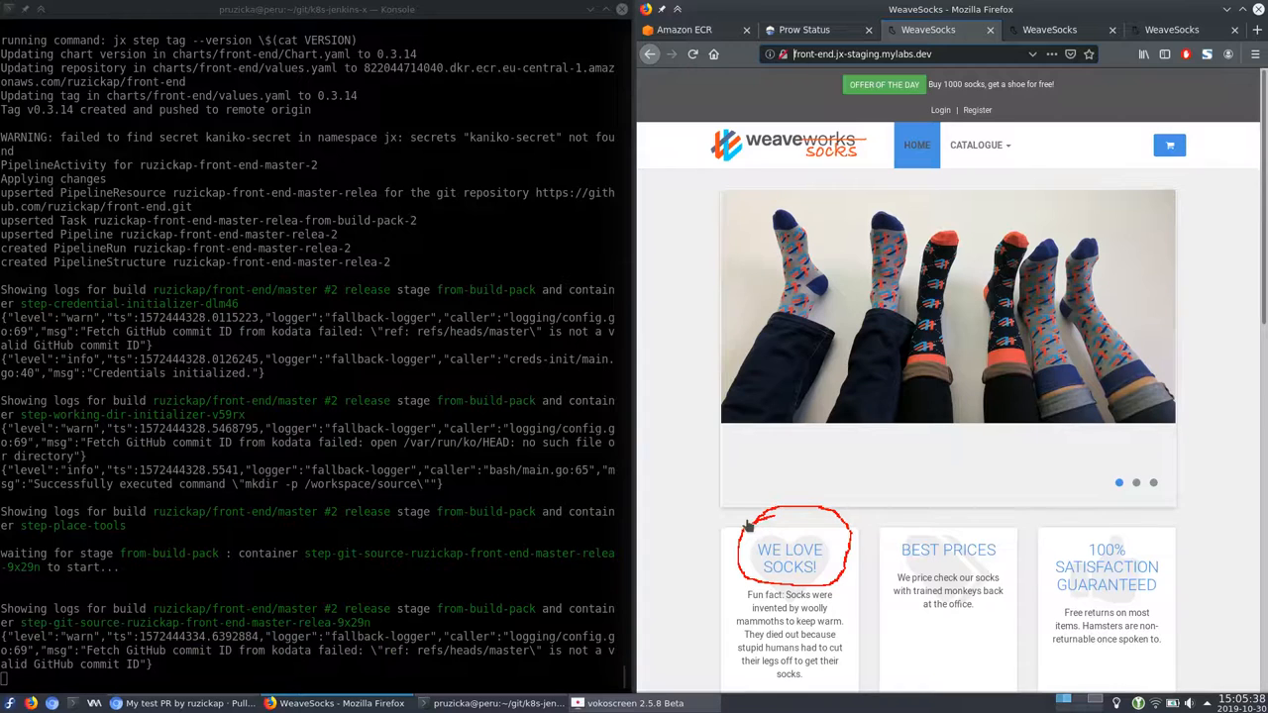
scroll(down, 3)
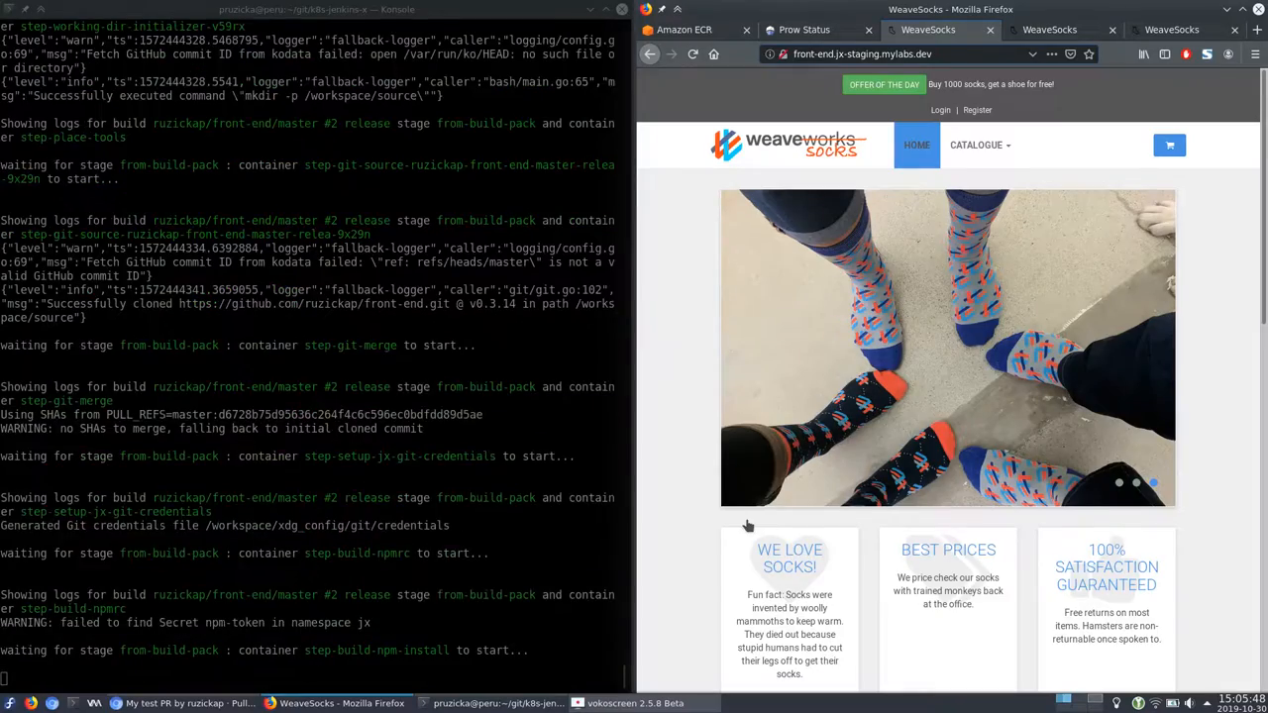
scroll(down, 3)
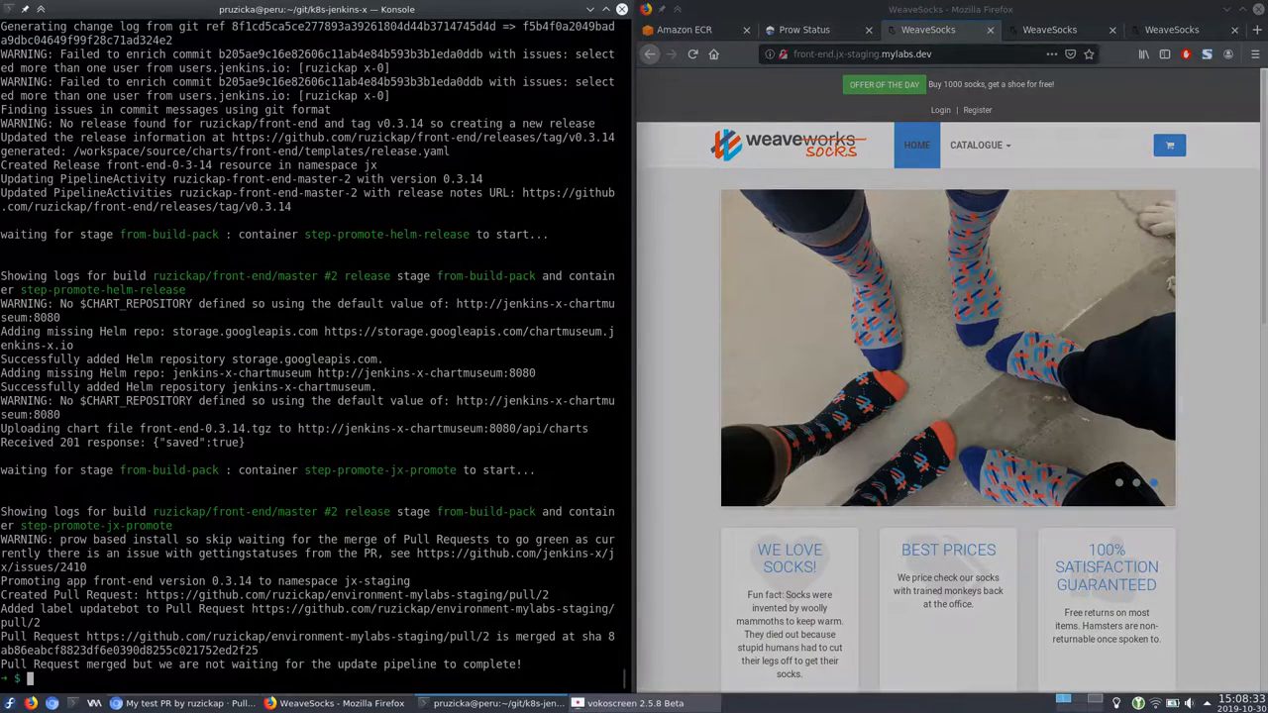
Step: Type the staging 'love socks' curl check, confirm image 0.3.14 in ECR, then view Prow Status
text(curl -sk http://front-end.jx-staging.mylabs.dev | grep "love socks")
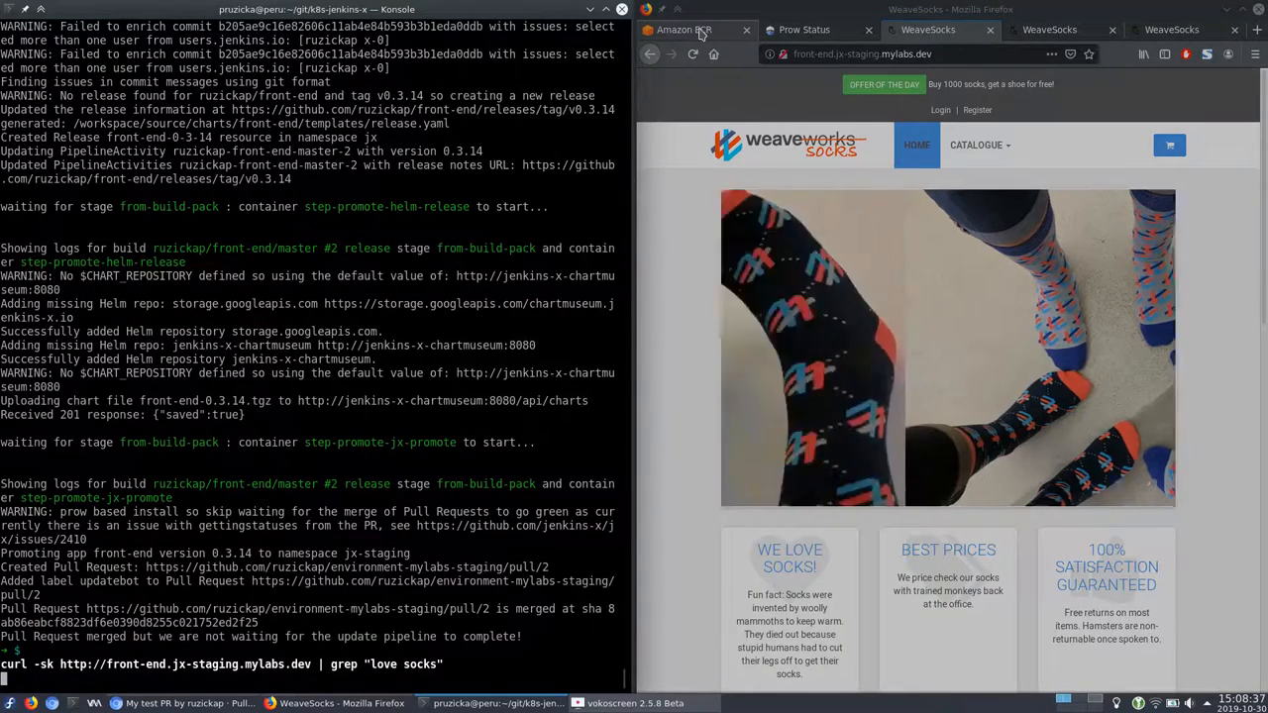
click(683, 28)
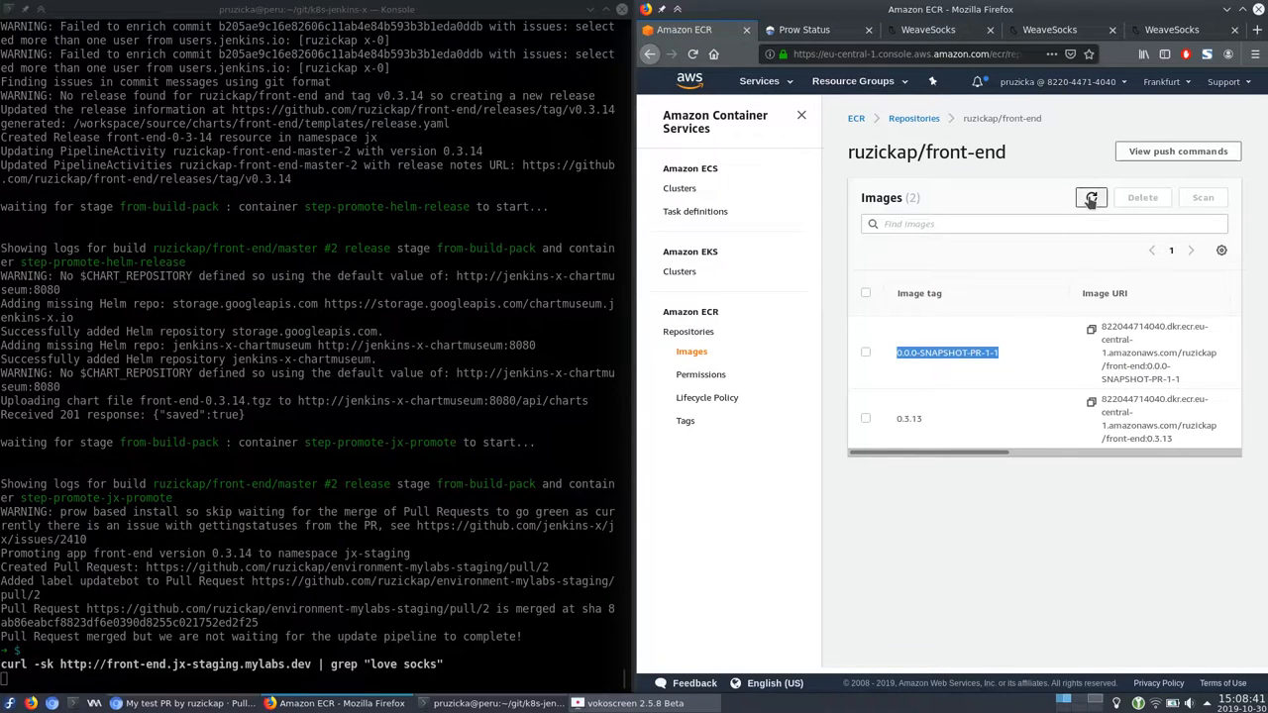
click(1091, 197)
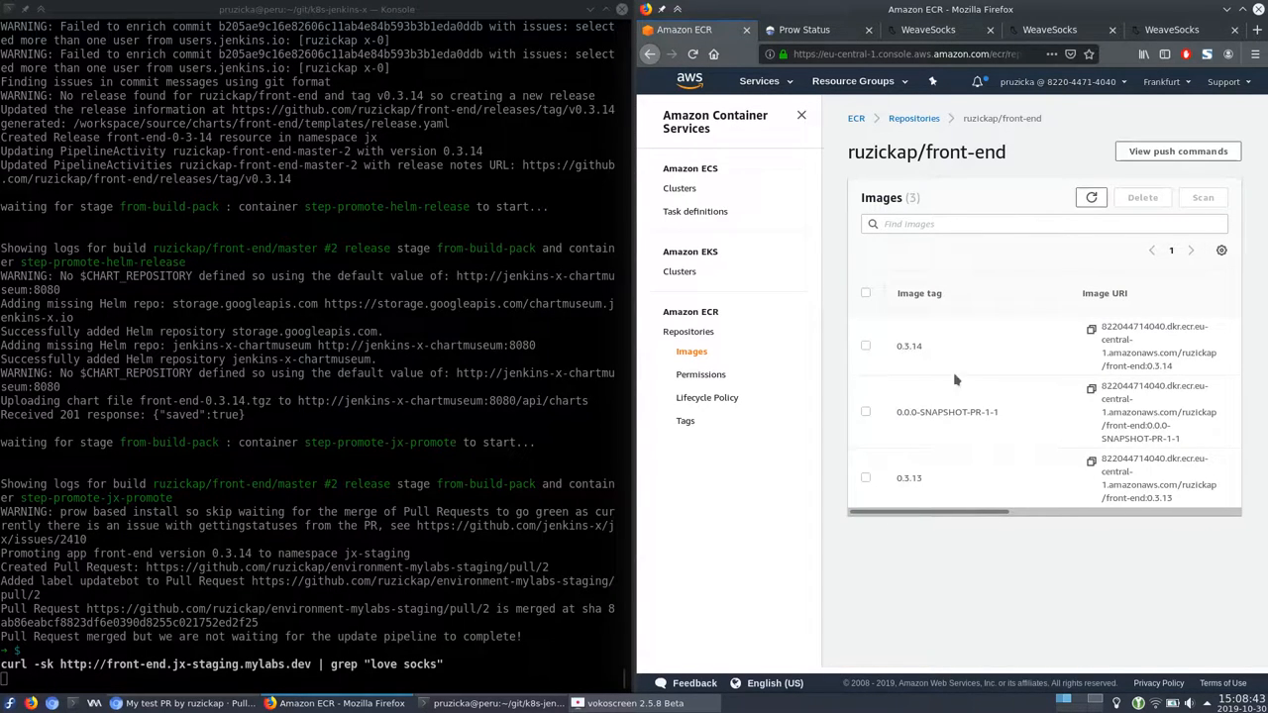
double_click(908, 345)
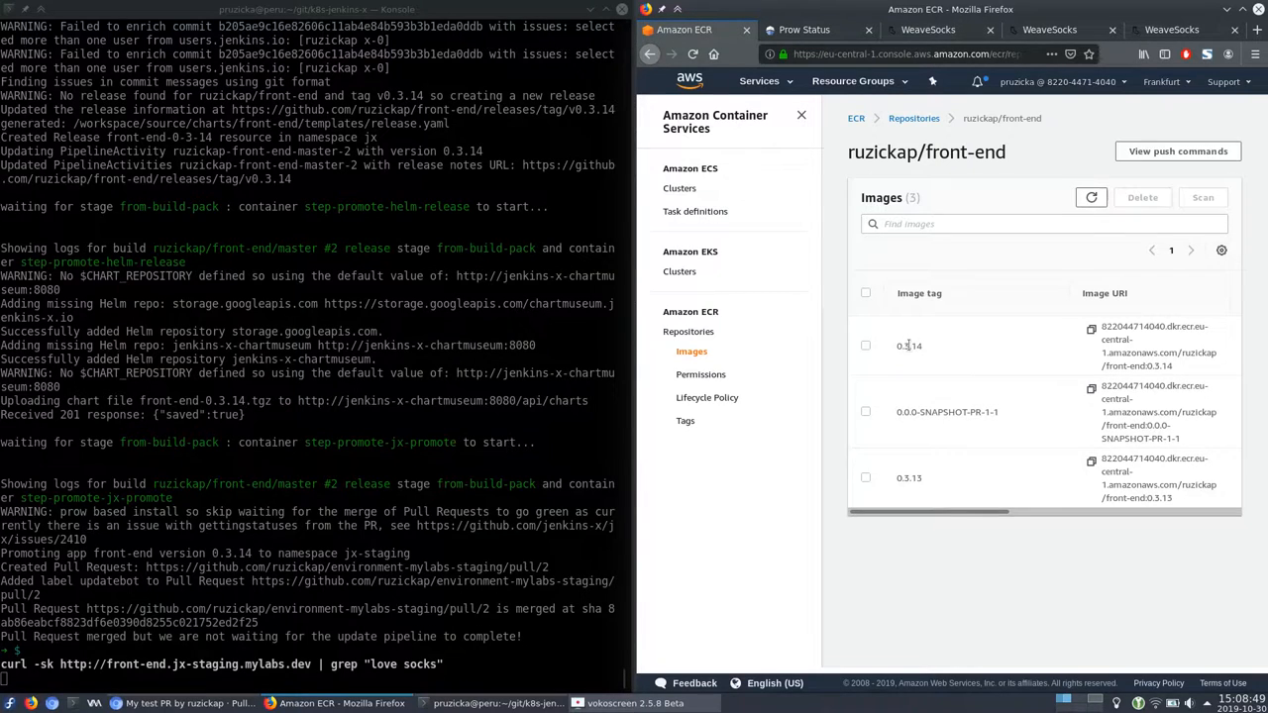
mouse_move(955, 455)
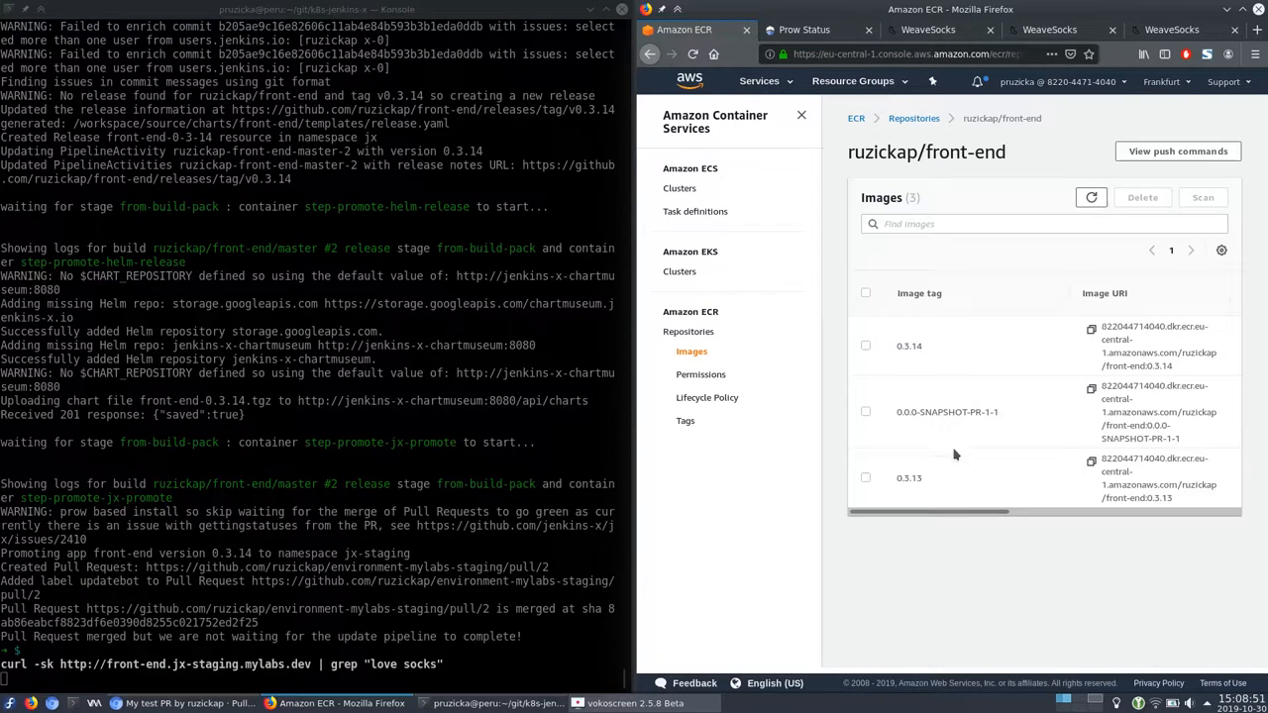
double_click(908, 478)
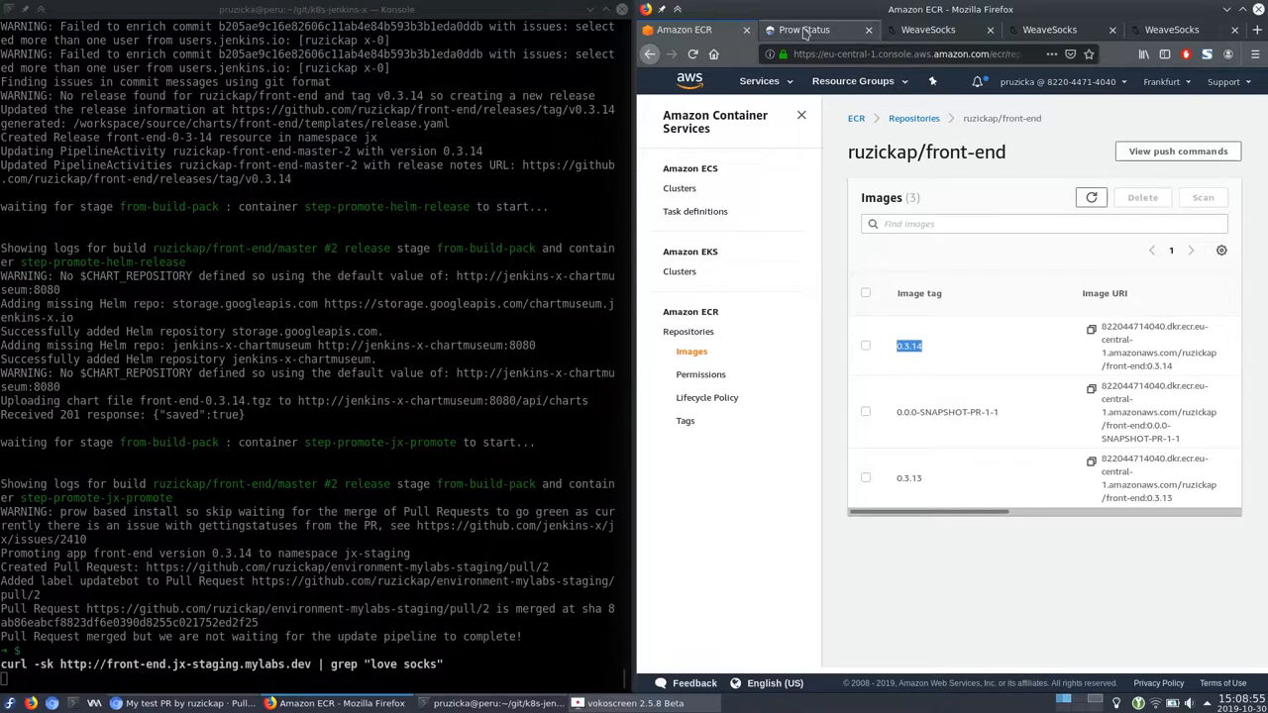
click(803, 29)
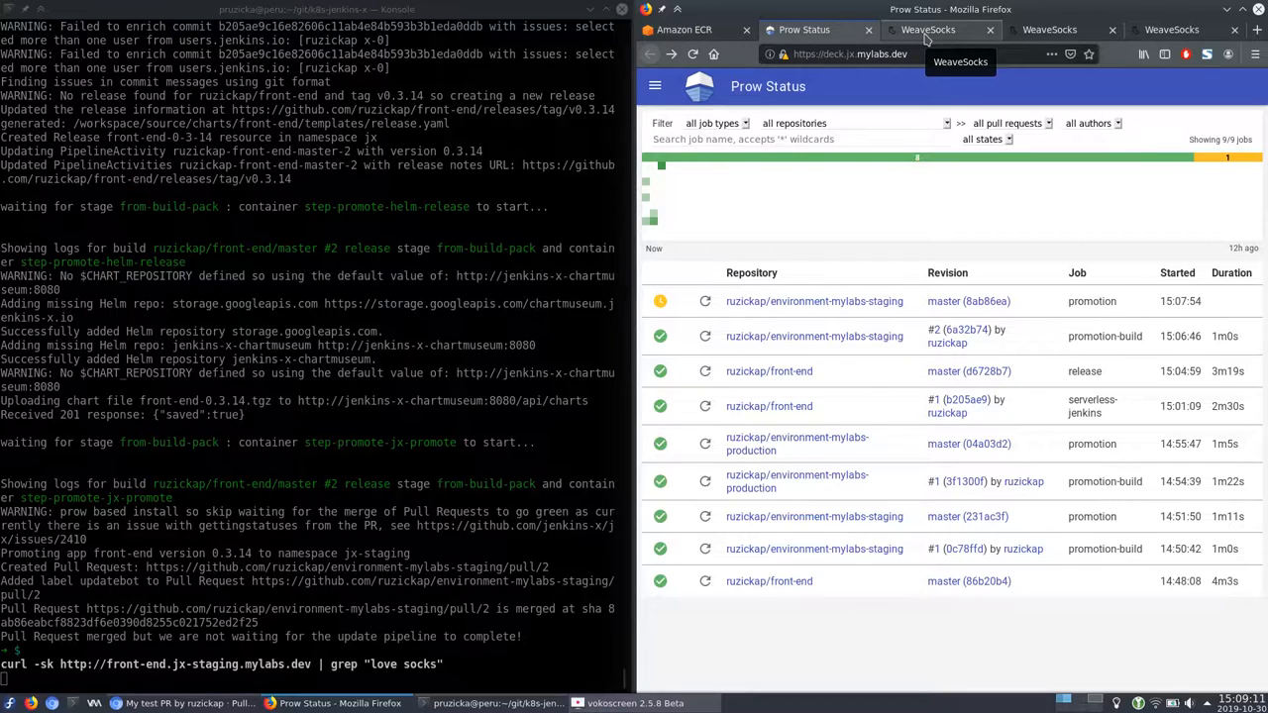
Step: Reload the staging WeaveSocks shop and run the staging 'love socks' curl check
click(926, 29)
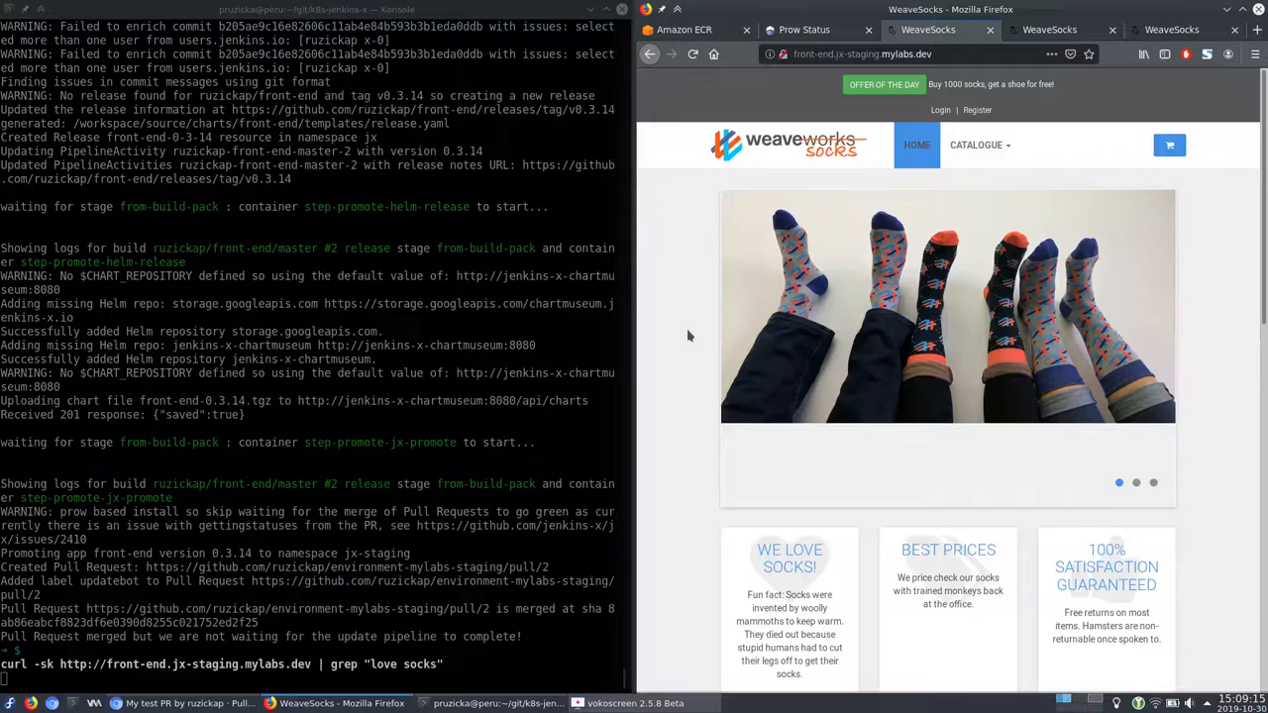
click(692, 54)
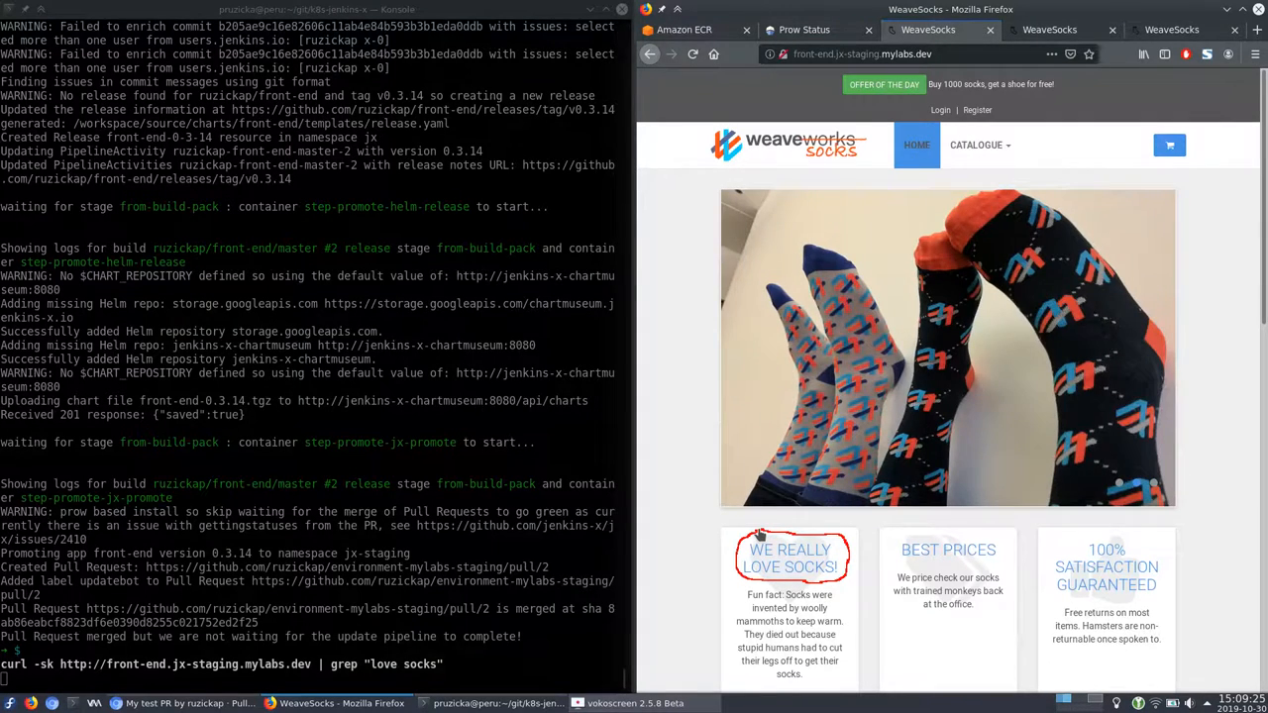
mouse_move(1030, 49)
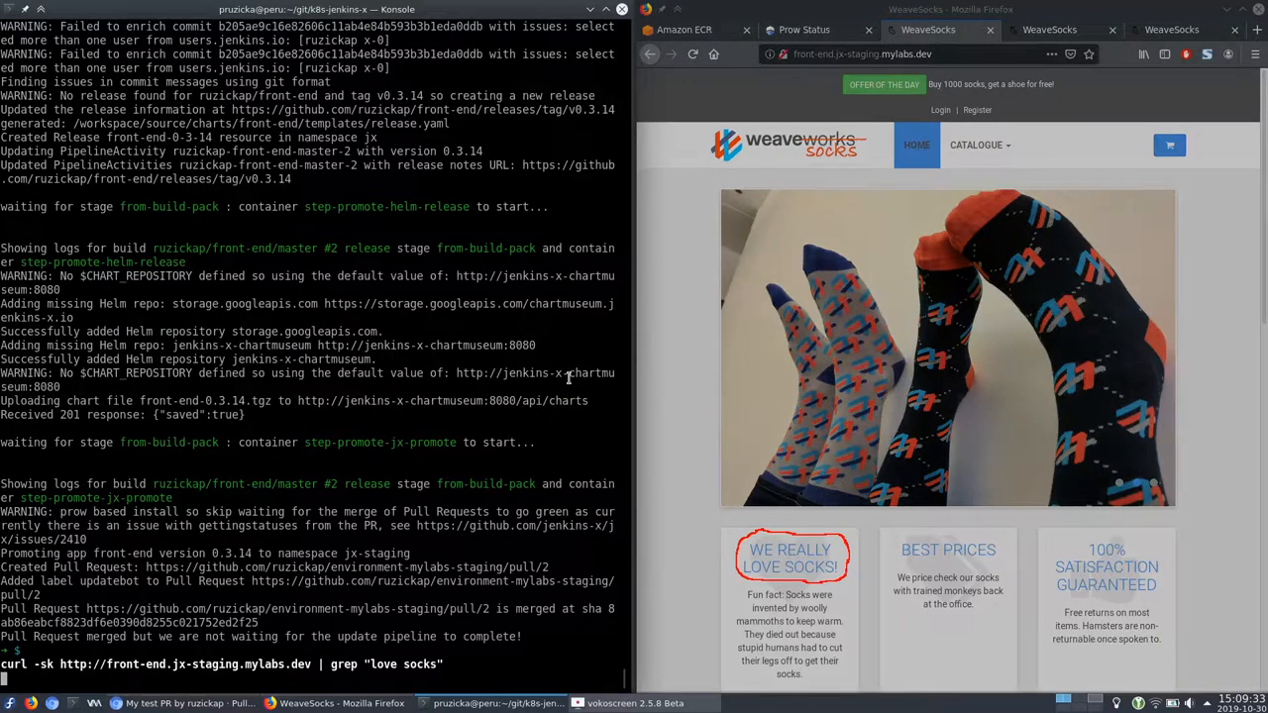
key(Return)
text(jx promote front-end --build="2" --version 0.3.14 --env production --batch-mode=true)
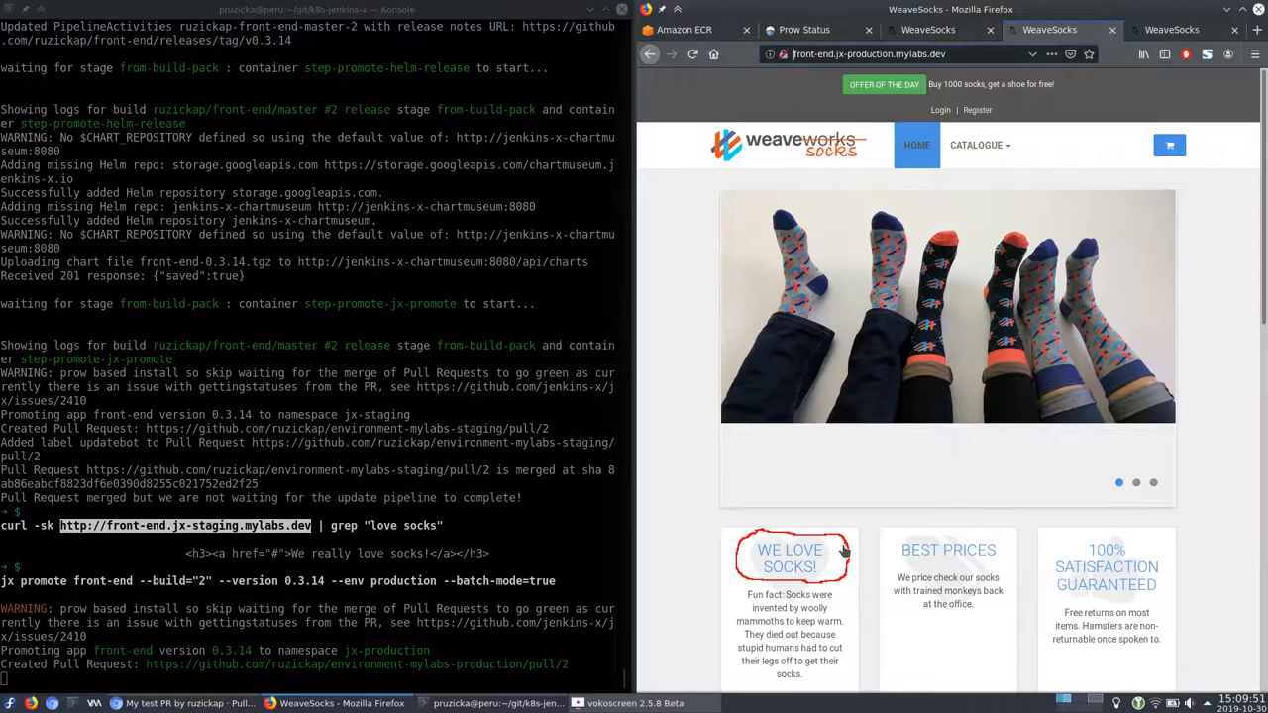
mouse_move(820, 574)
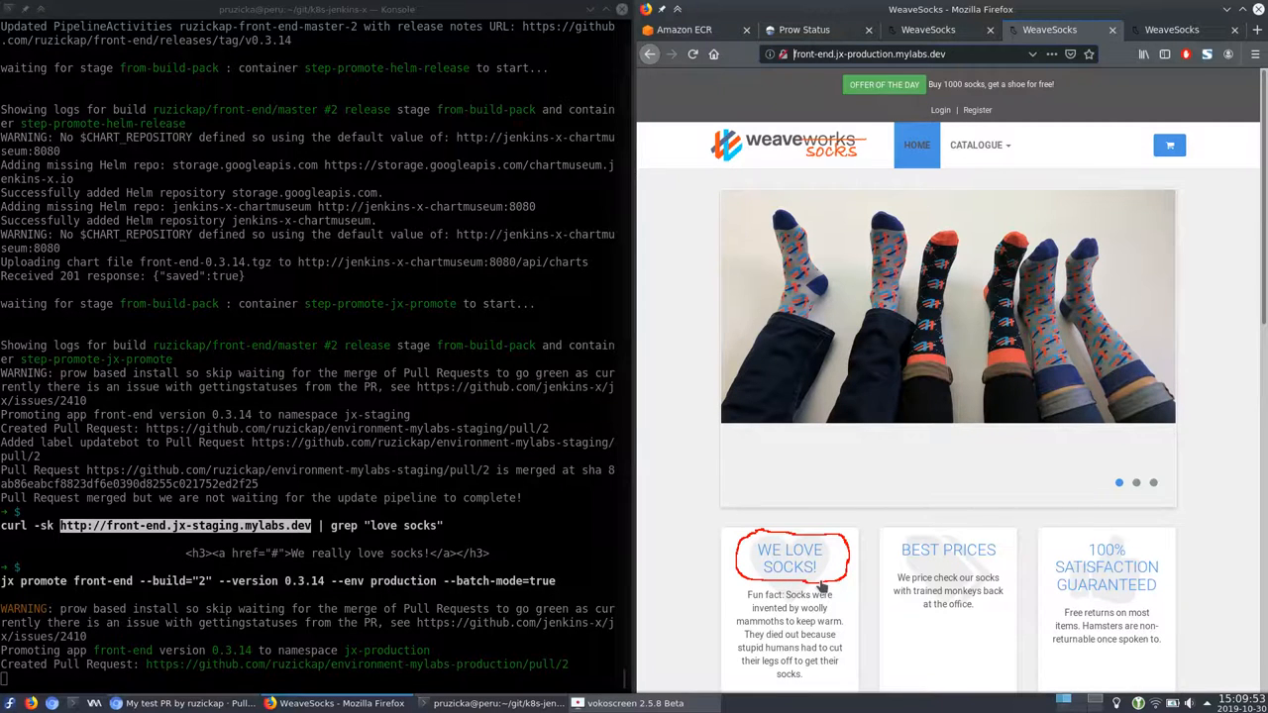
Step: Promote front-end 0.3.14 to production with jx promote and scroll the resulting activity
click(928, 29)
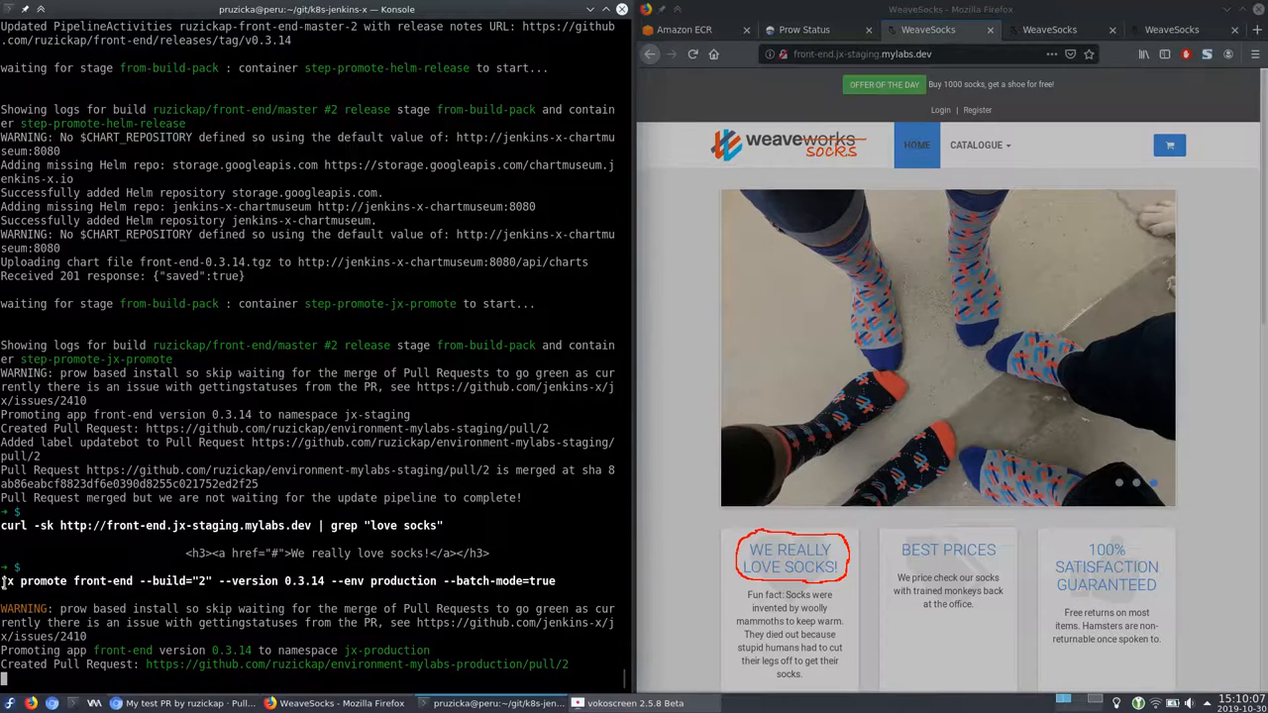
triple_click(277, 580)
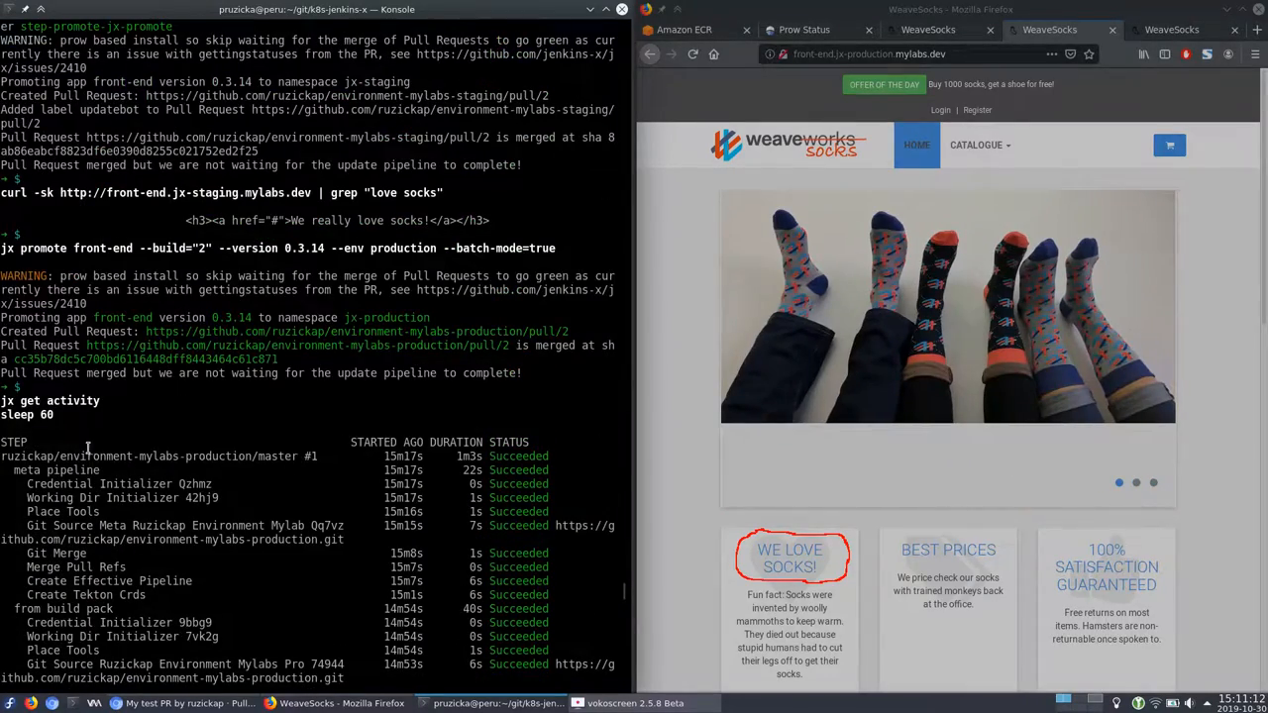
scroll(down, 3)
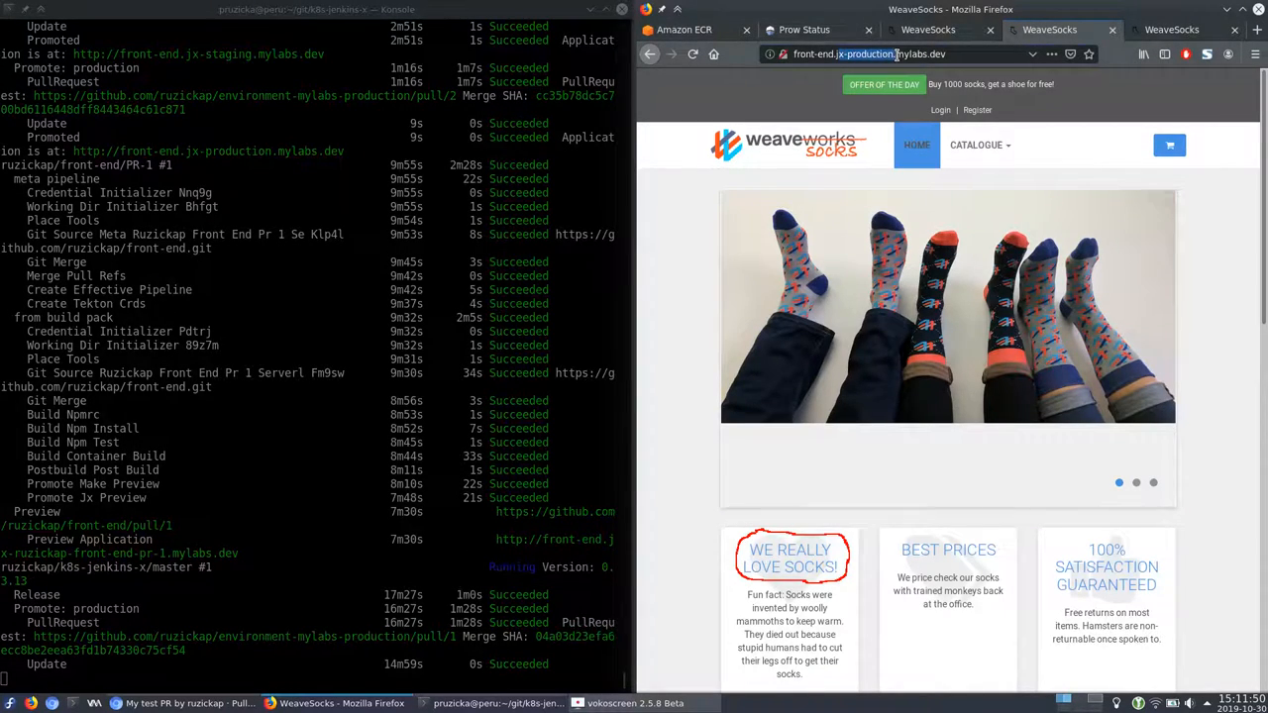
mouse_move(776, 552)
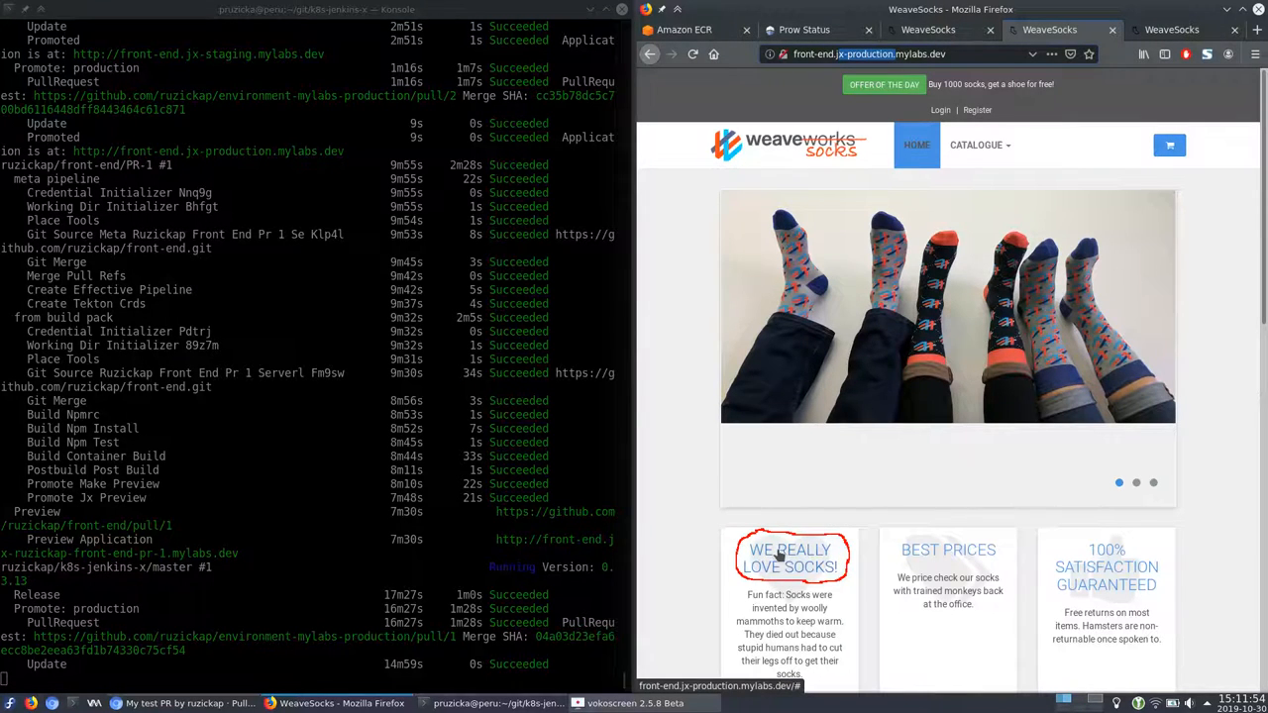
mouse_move(694, 438)
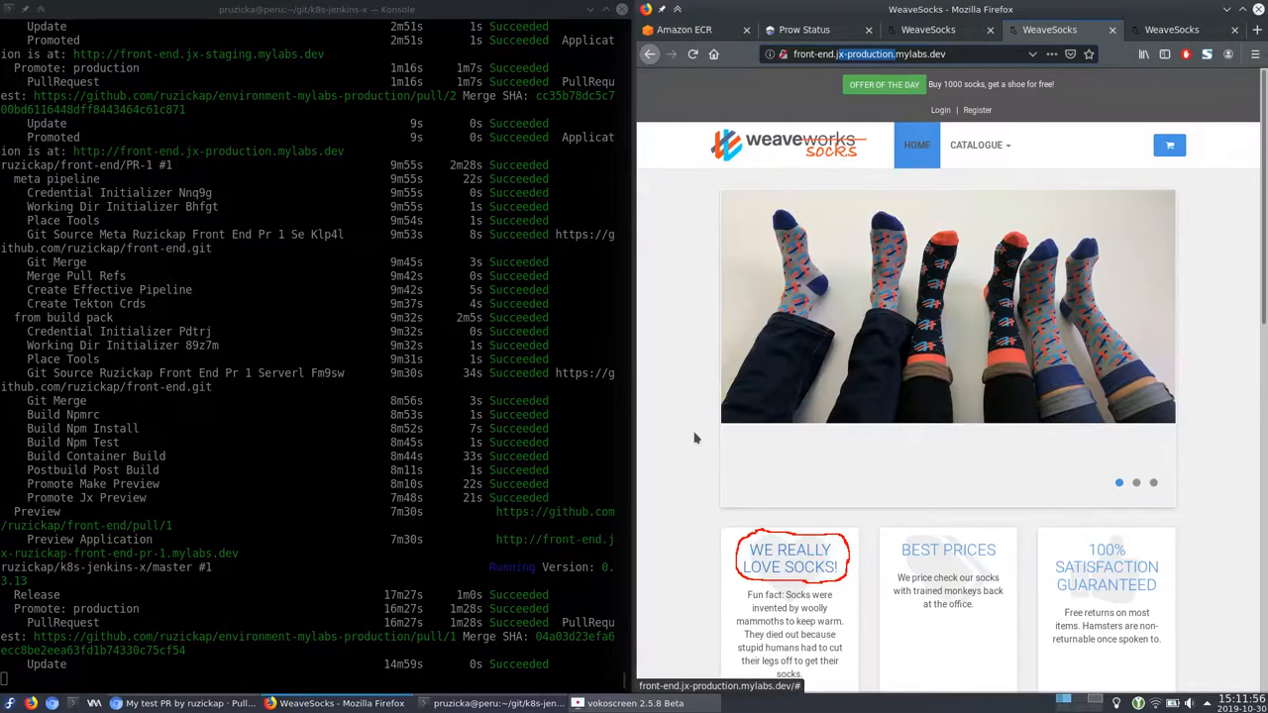